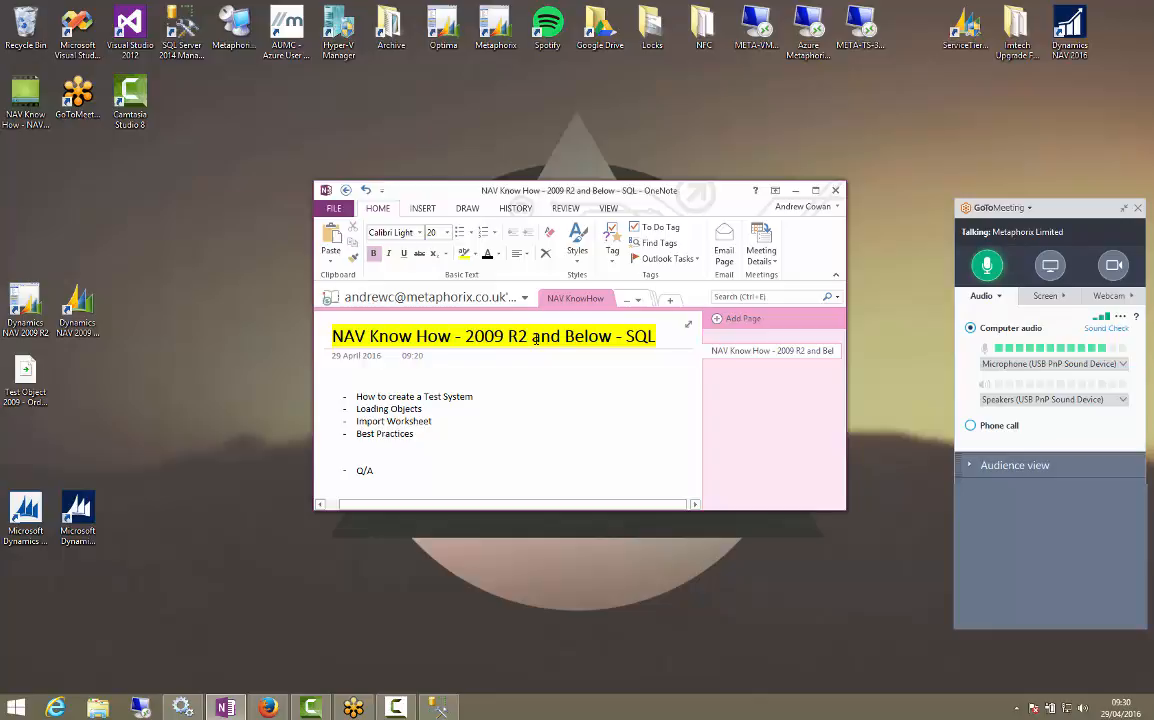
Switch from the OneNote agenda to the NAV Classic client
click(528, 336)
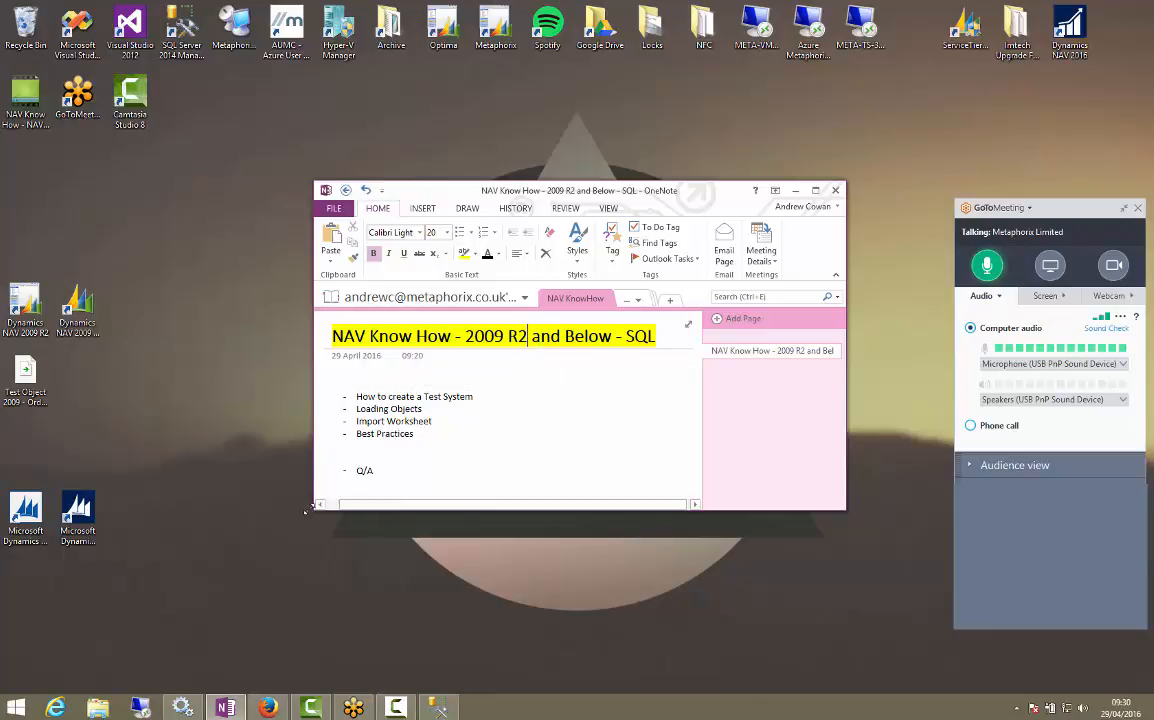
mouse_move(438, 708)
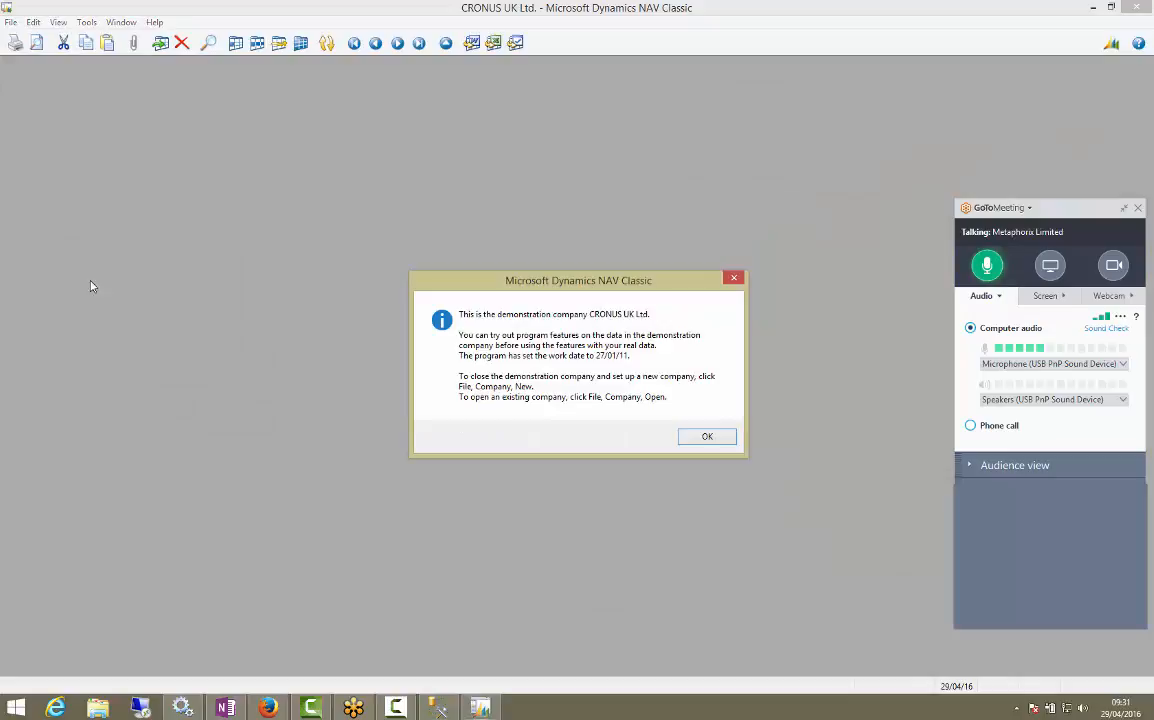
Dismiss the demo notice and open Demo Database NAV (6-0) with company CRONUS UK Ltd
click(708, 436)
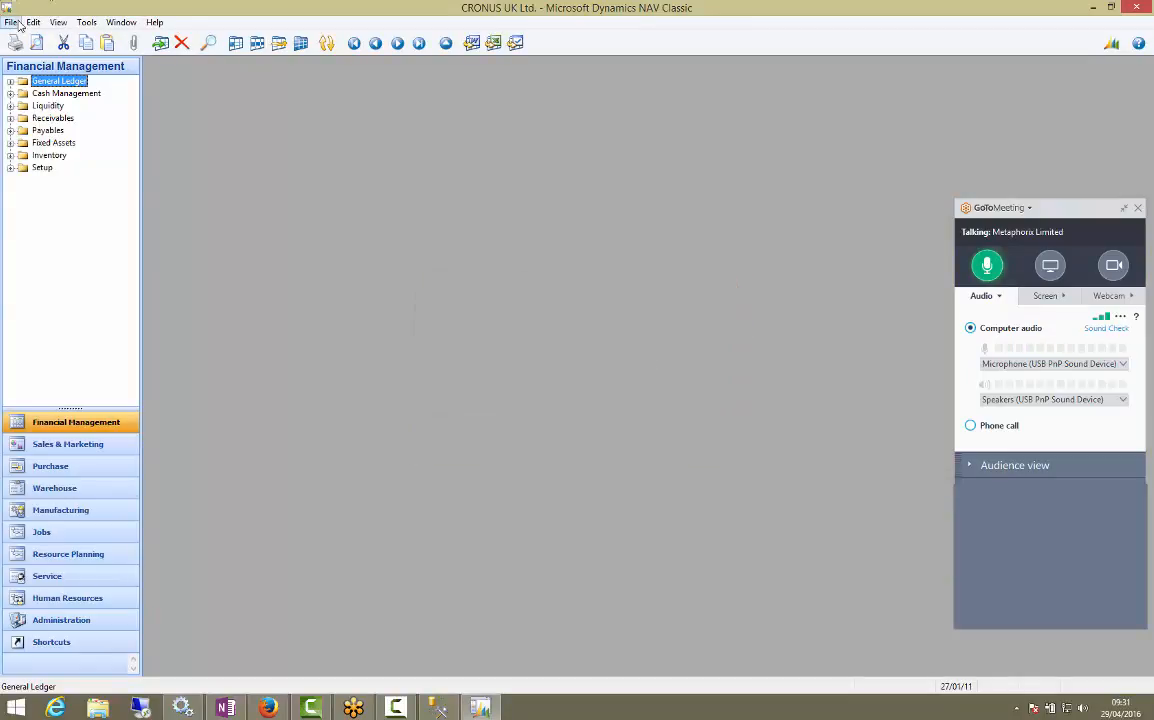
click(10, 22)
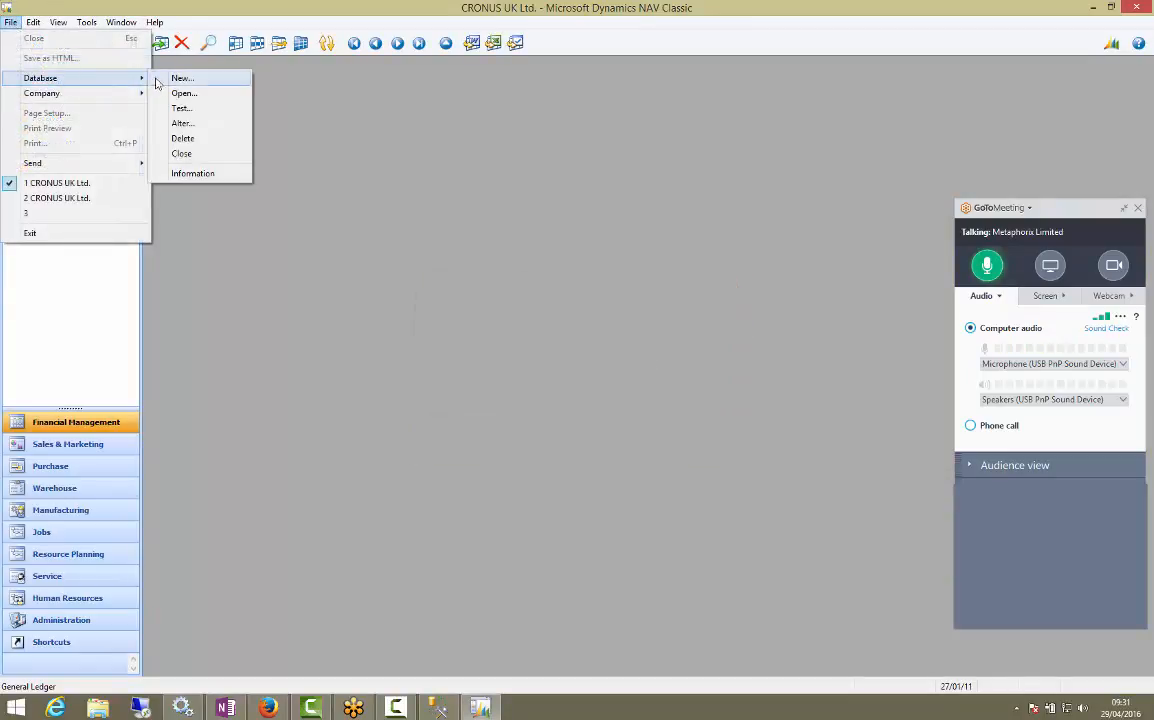
click(184, 92)
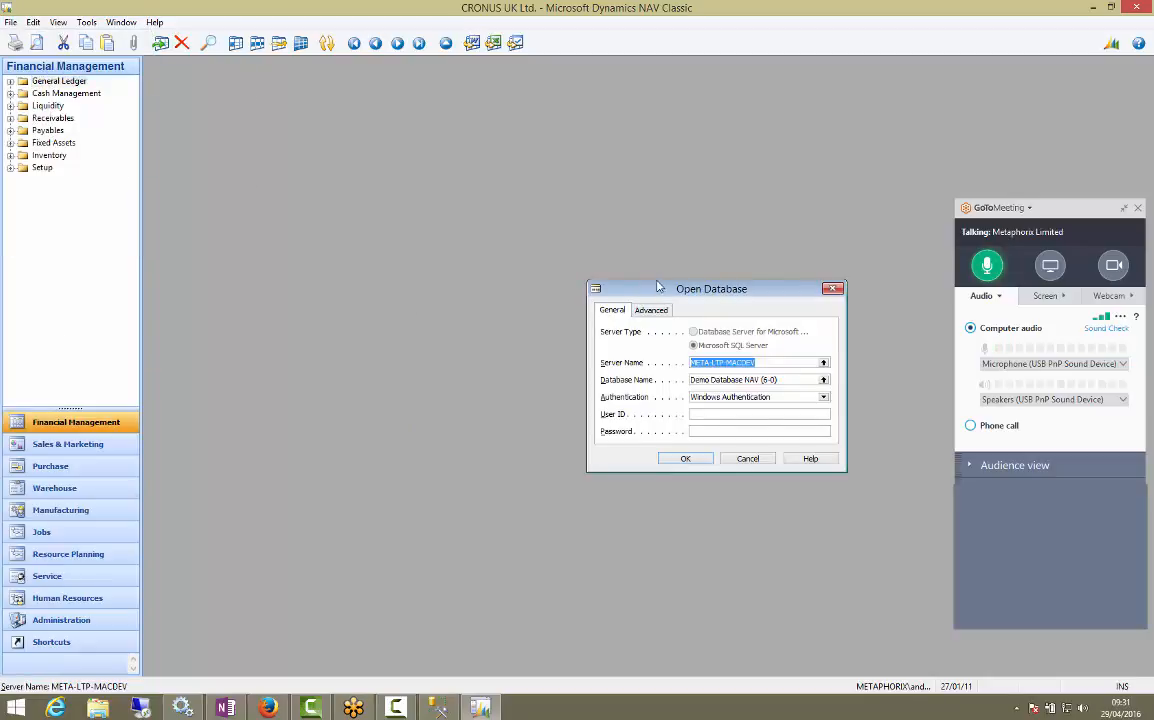
click(824, 380)
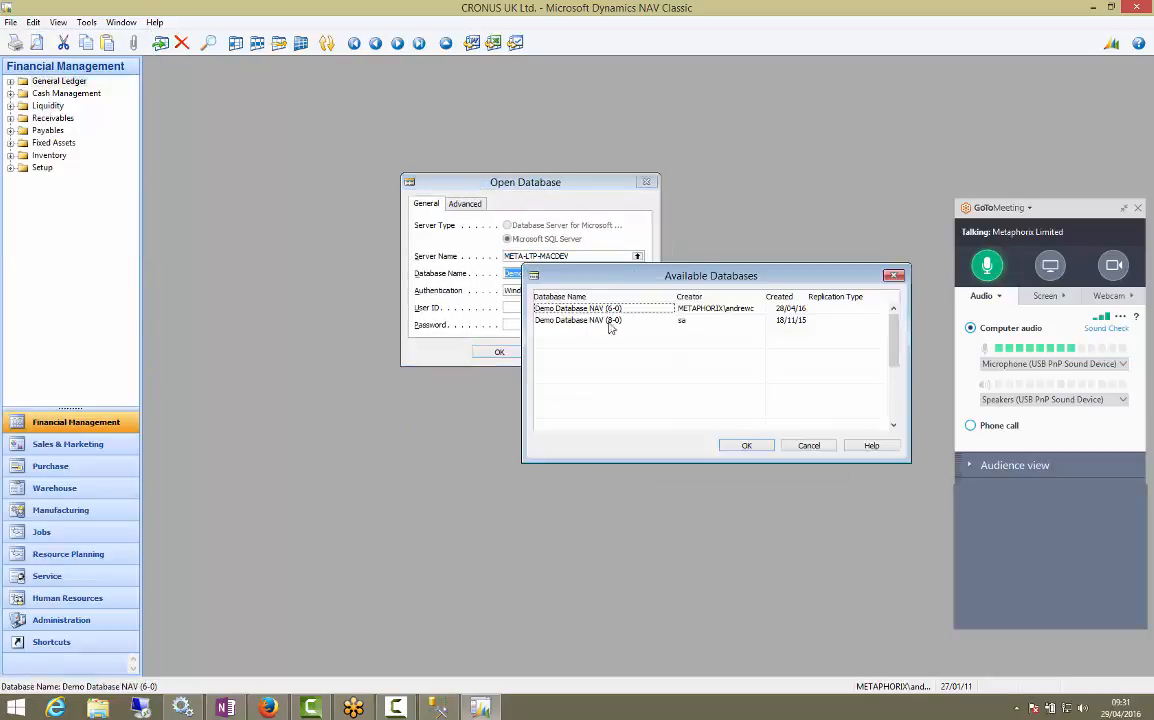
mouse_move(624, 316)
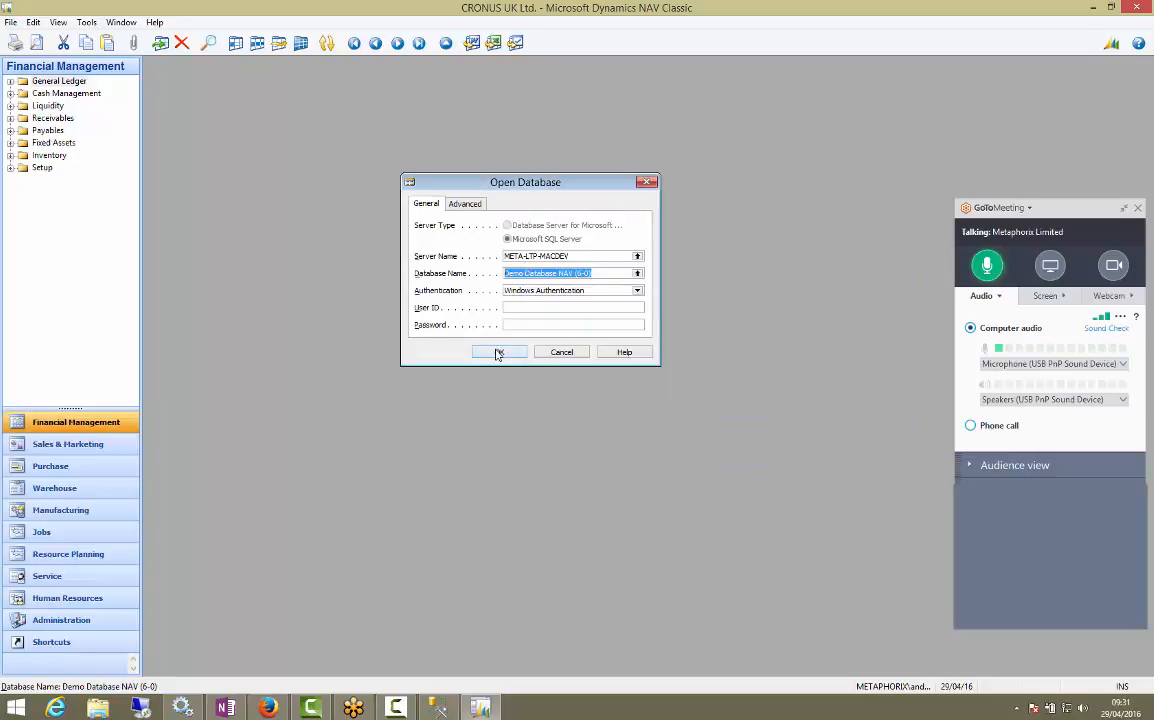
click(500, 352)
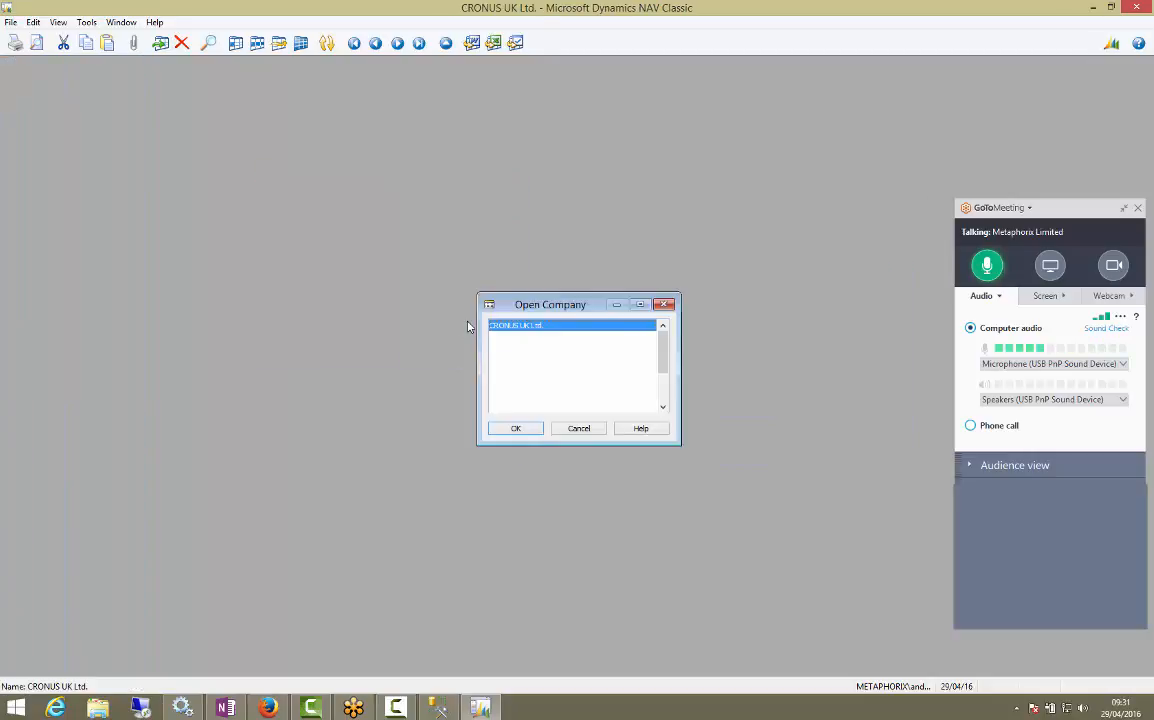
click(516, 428)
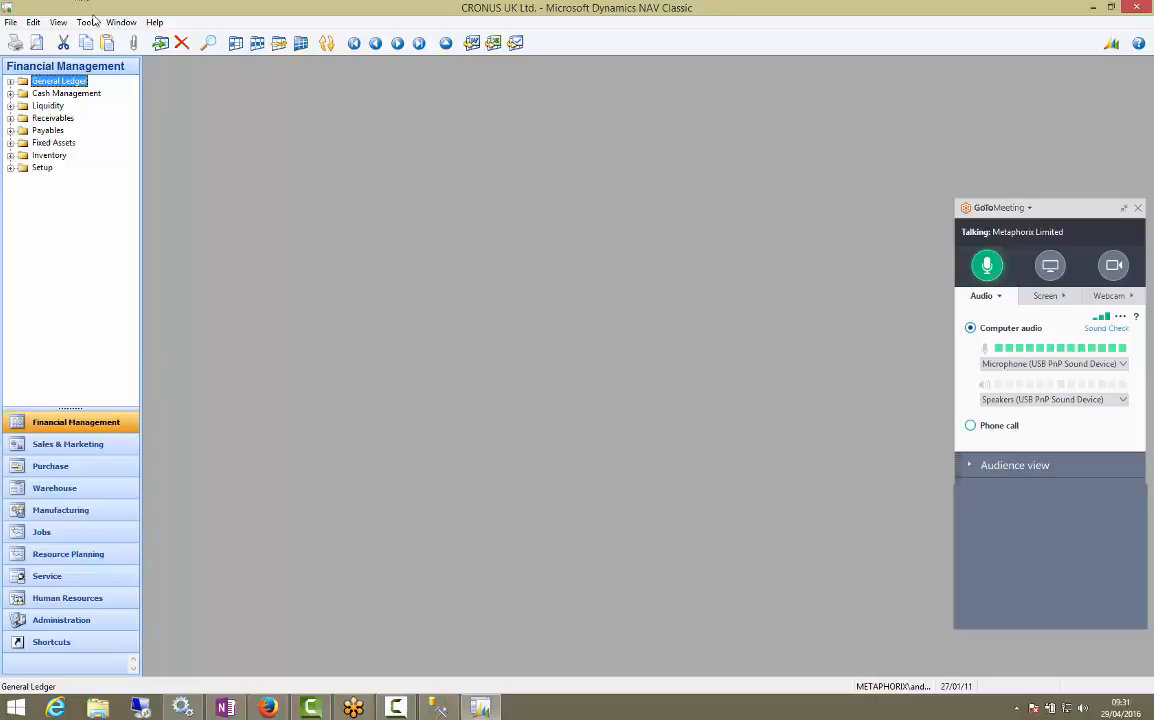
Review the report objects in the Object Designer, then close it
click(86, 20)
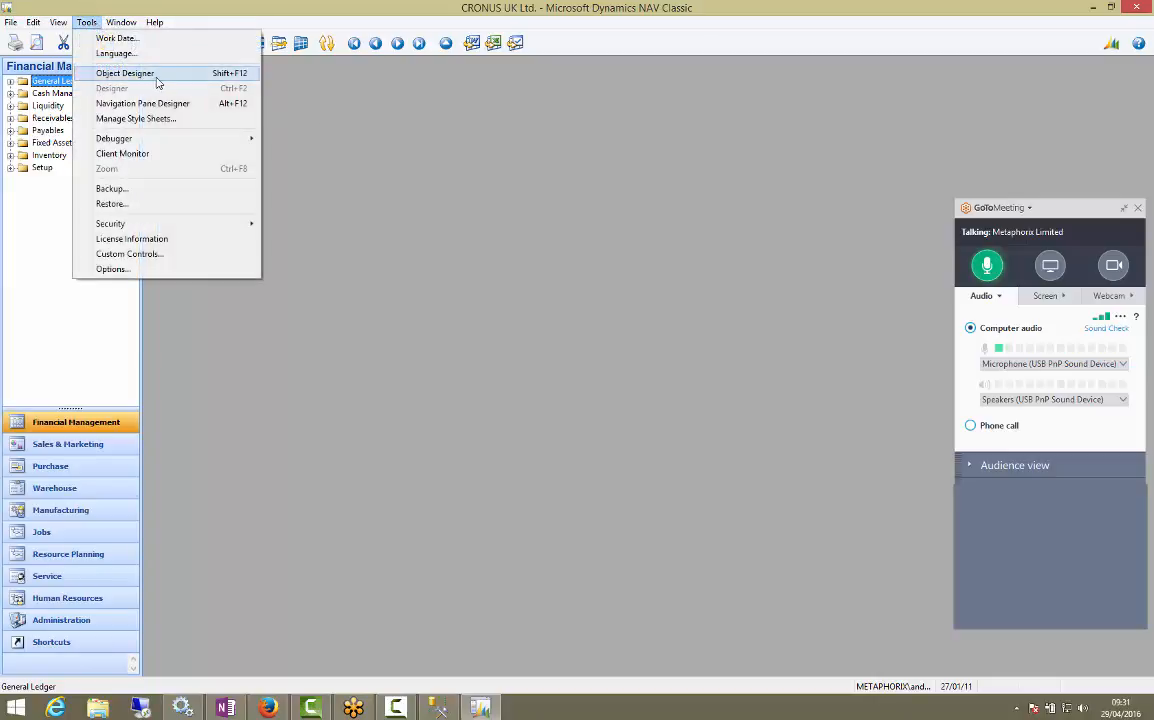
click(124, 72)
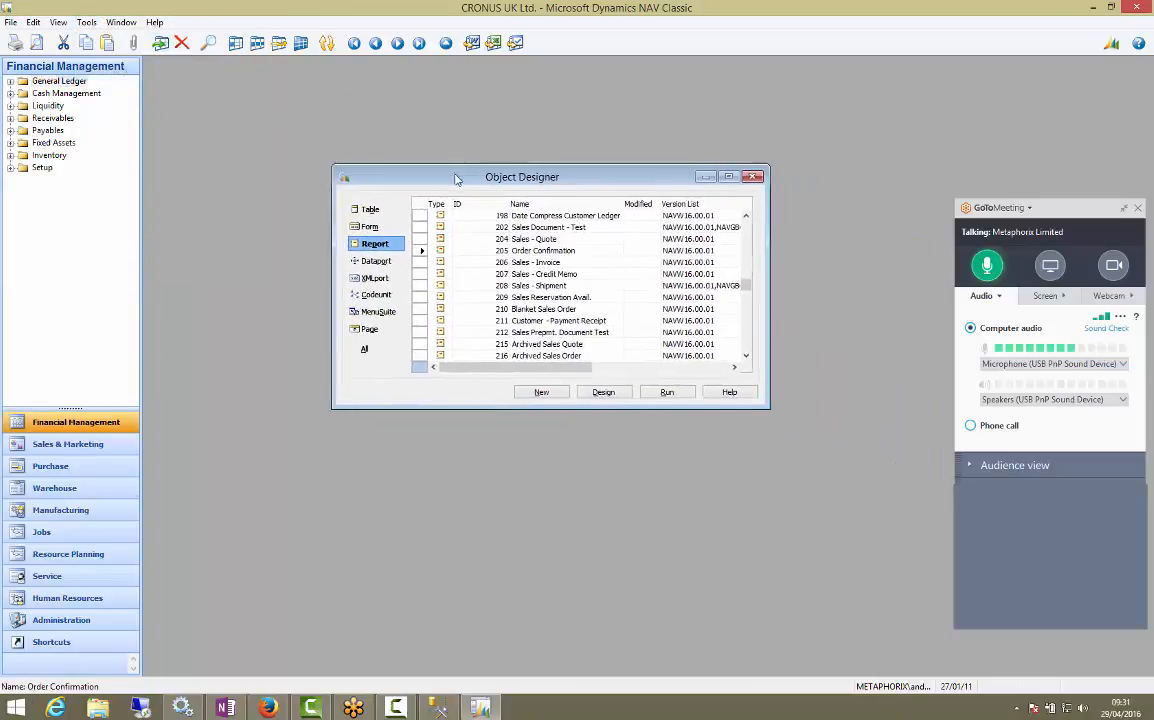
drag(520, 176, 478, 156)
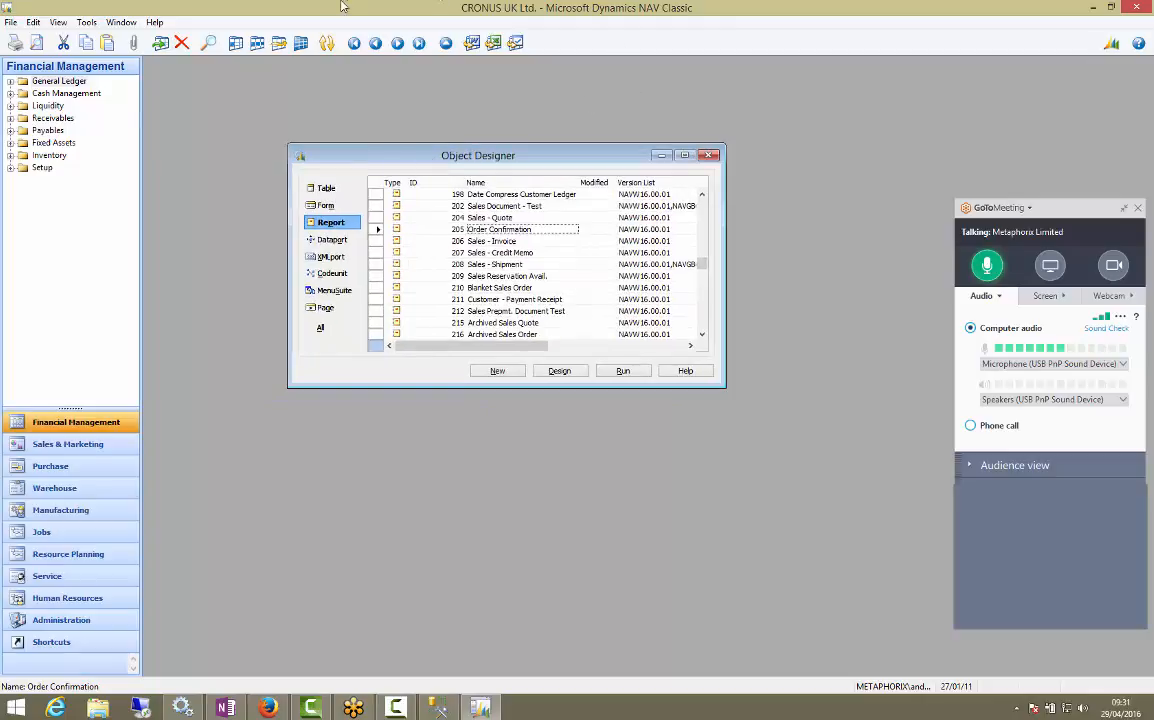
mouse_move(524, 396)
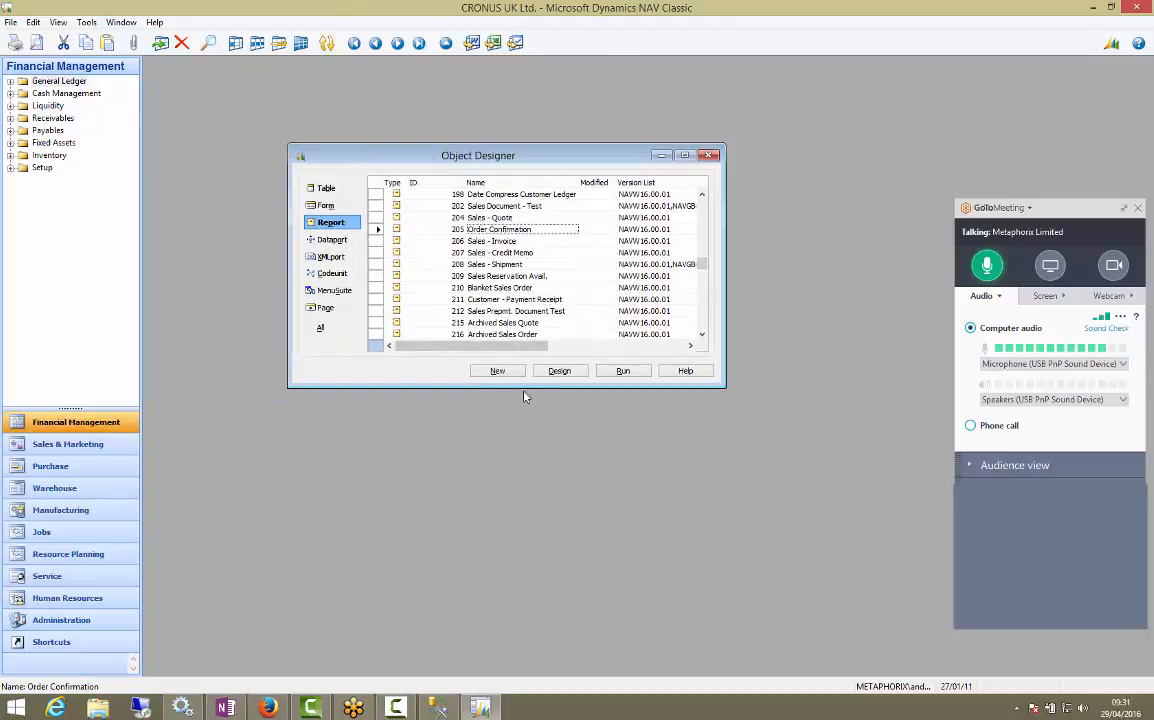
mouse_move(408, 434)
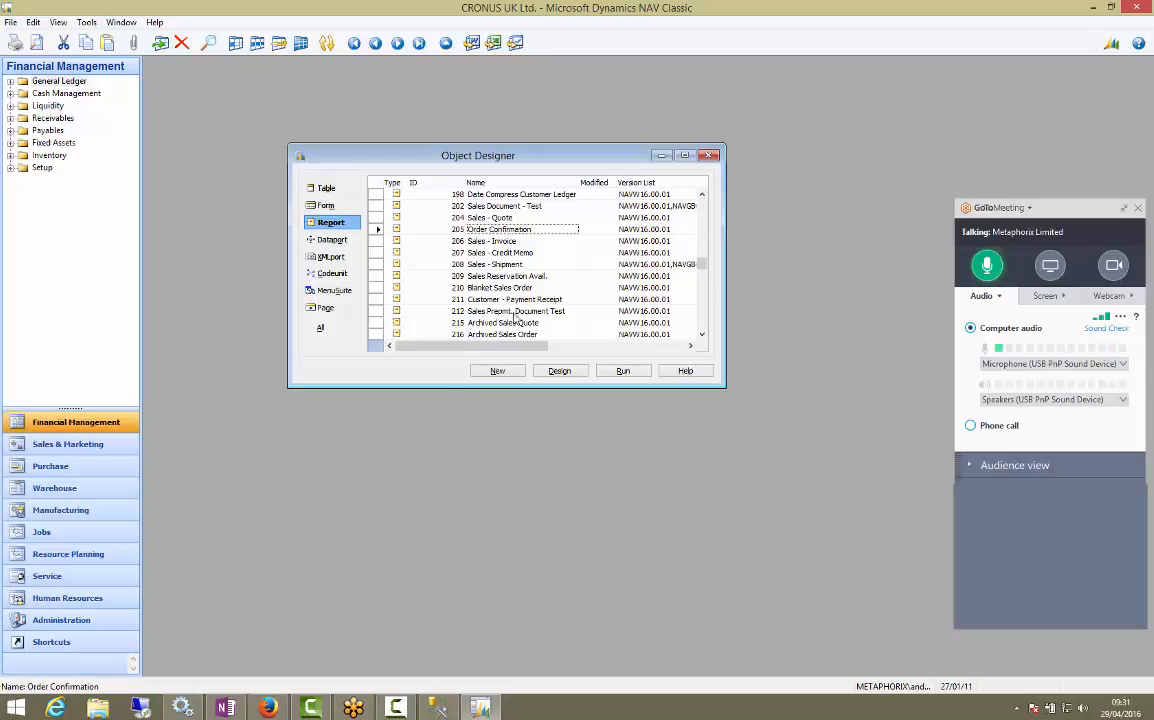
click(708, 156)
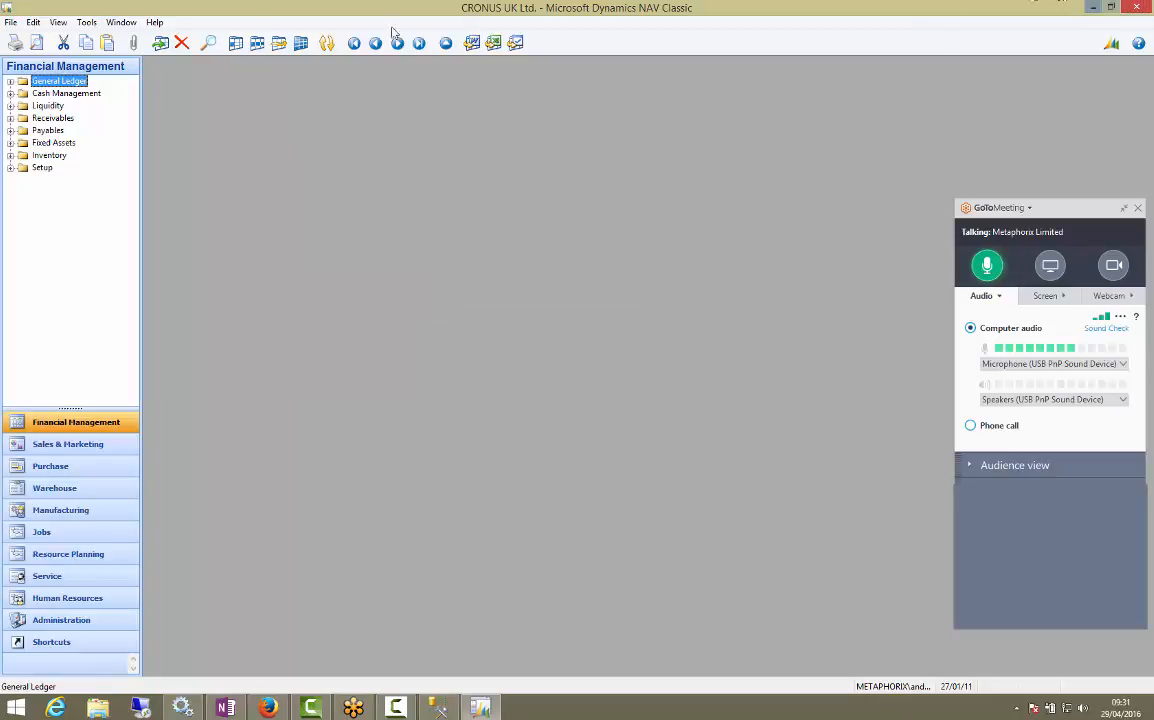
Bring up the NAV database backup options from the Tools menu
click(86, 22)
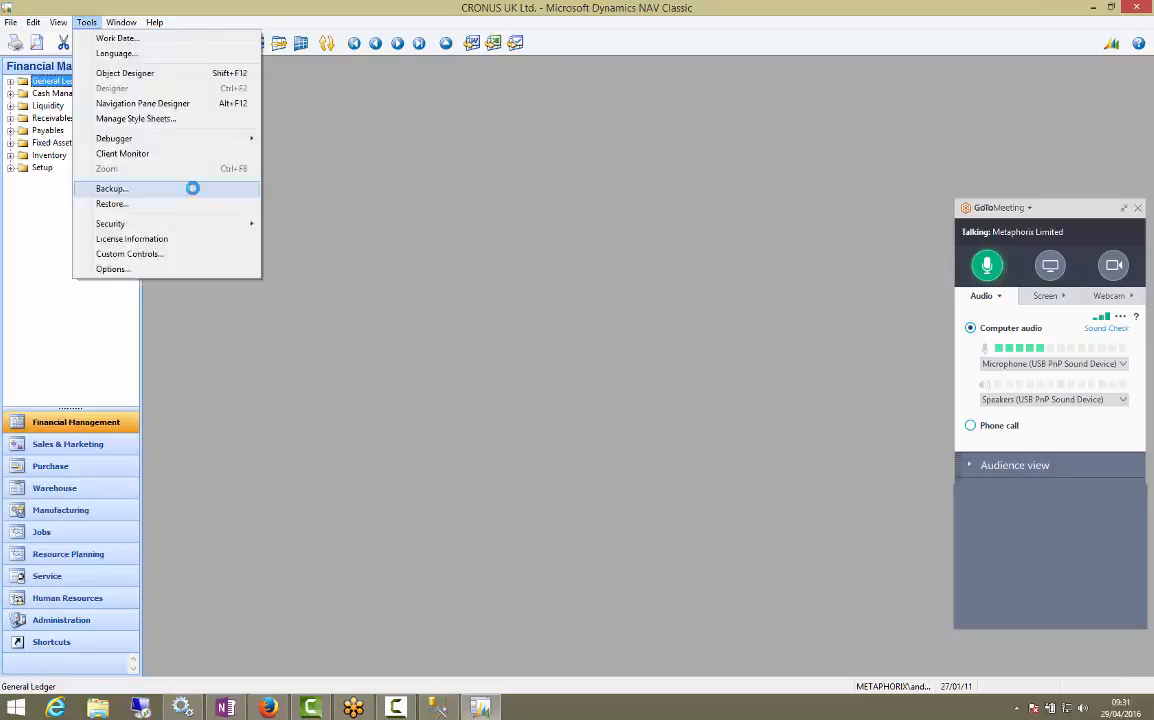
click(110, 188)
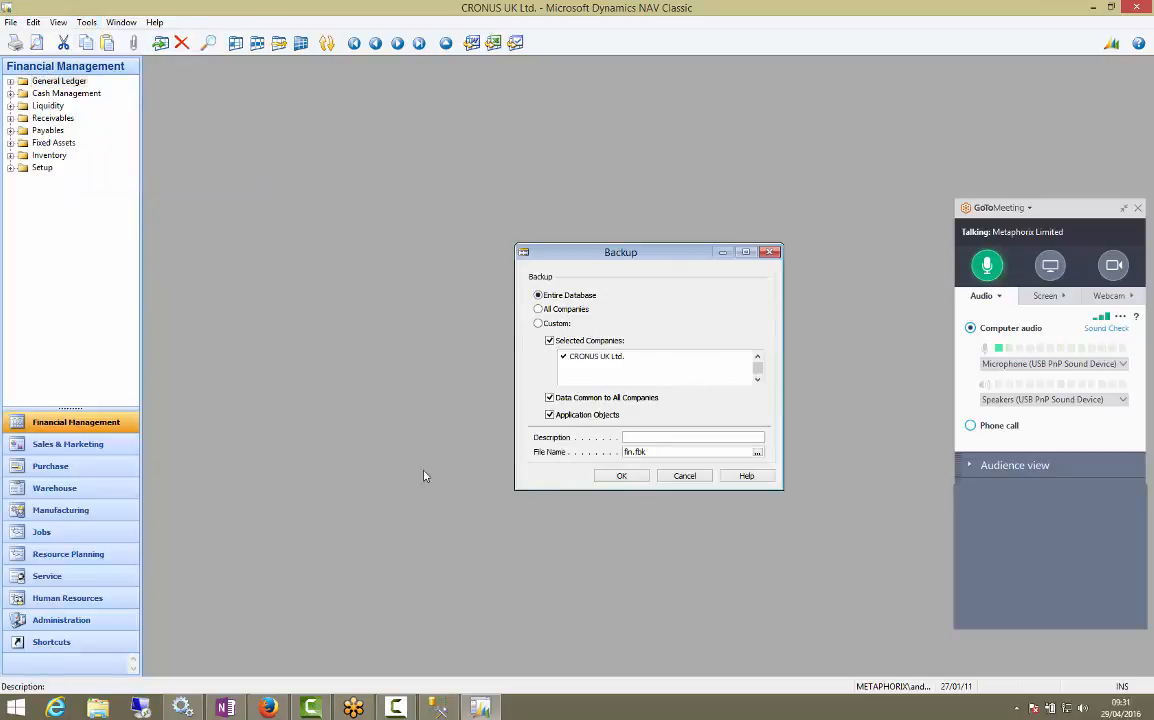
drag(620, 252, 452, 192)
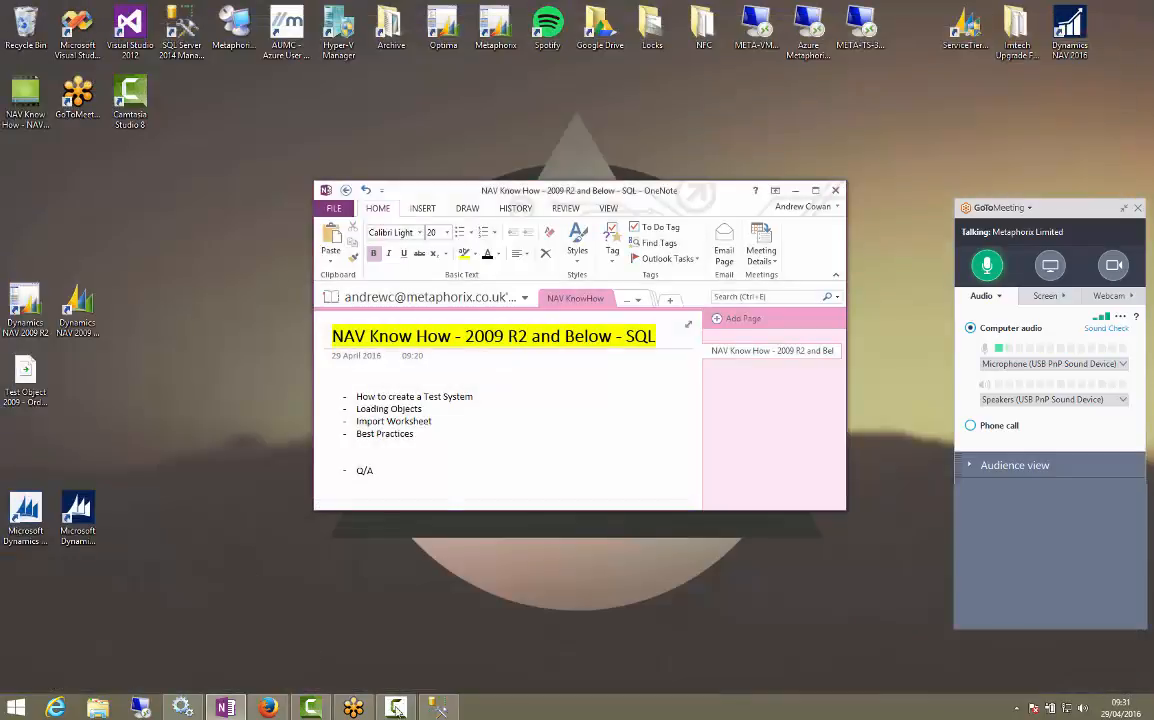
In Management Studio, start Tasks > Back Up for Demo Database NAV (6-0)
click(396, 708)
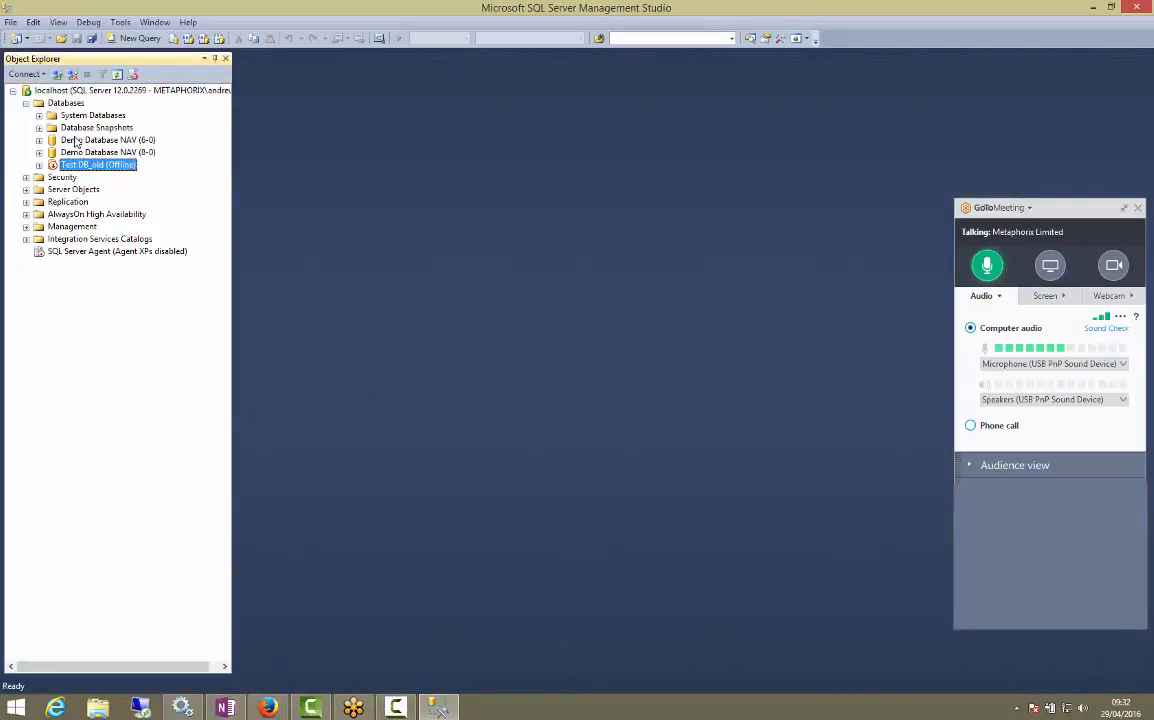
click(100, 140)
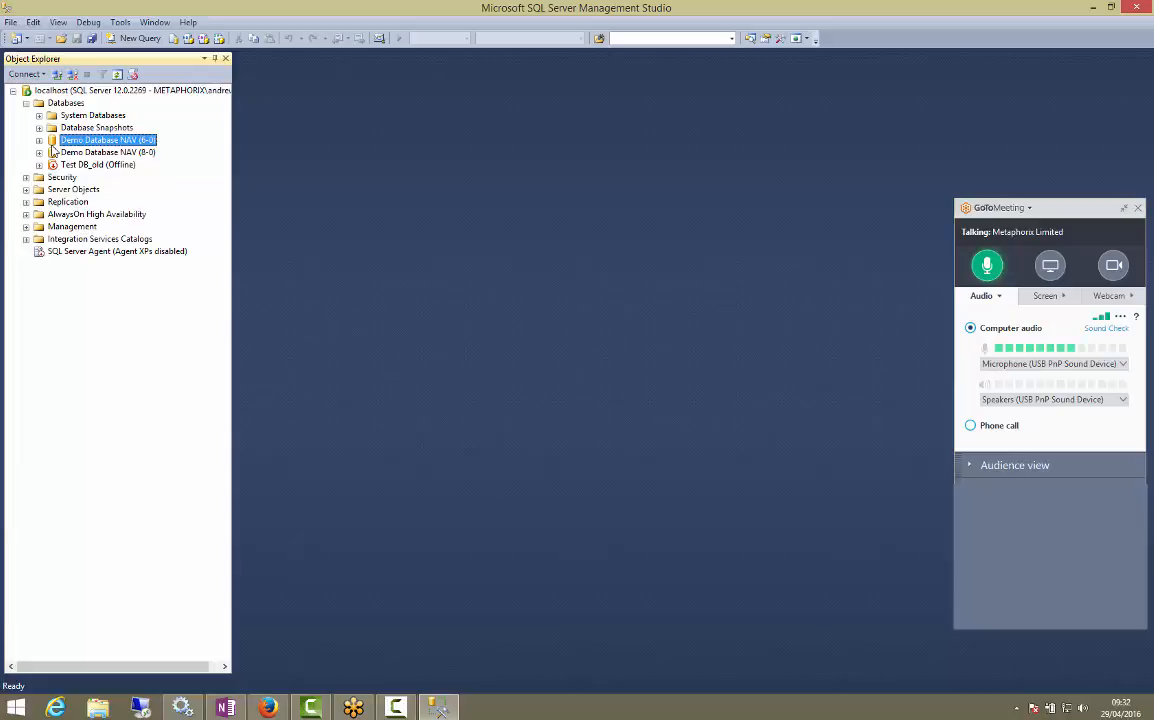
right_click(104, 140)
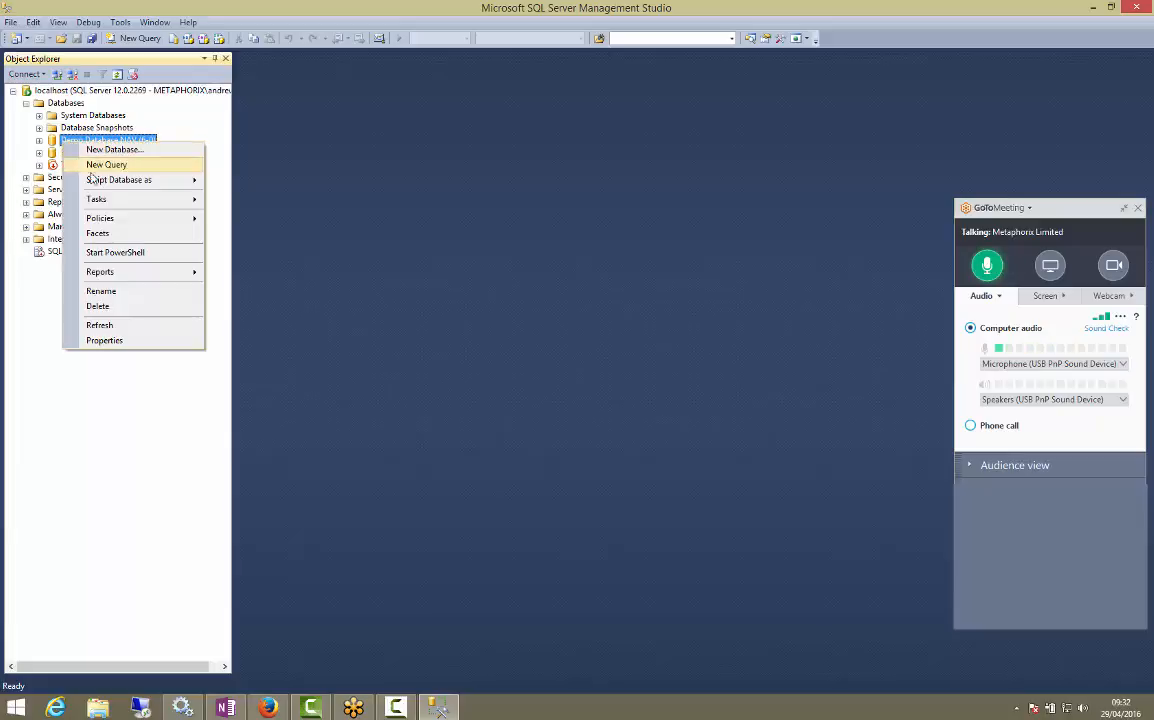
click(96, 200)
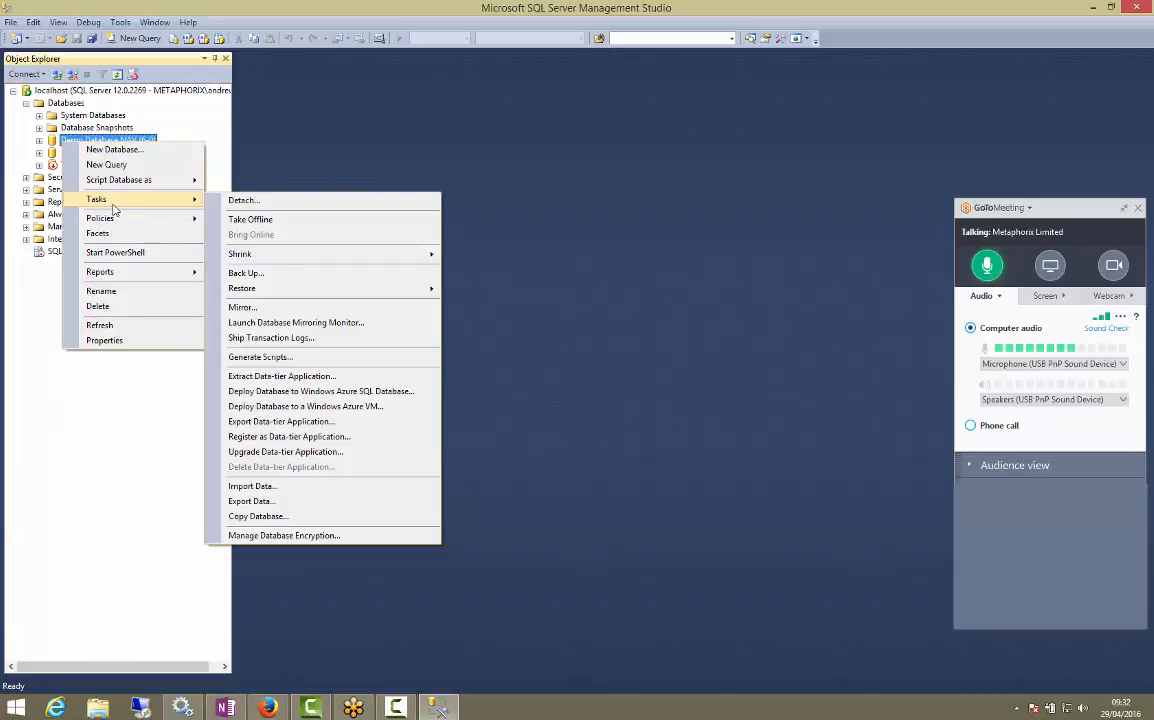
mouse_move(178, 204)
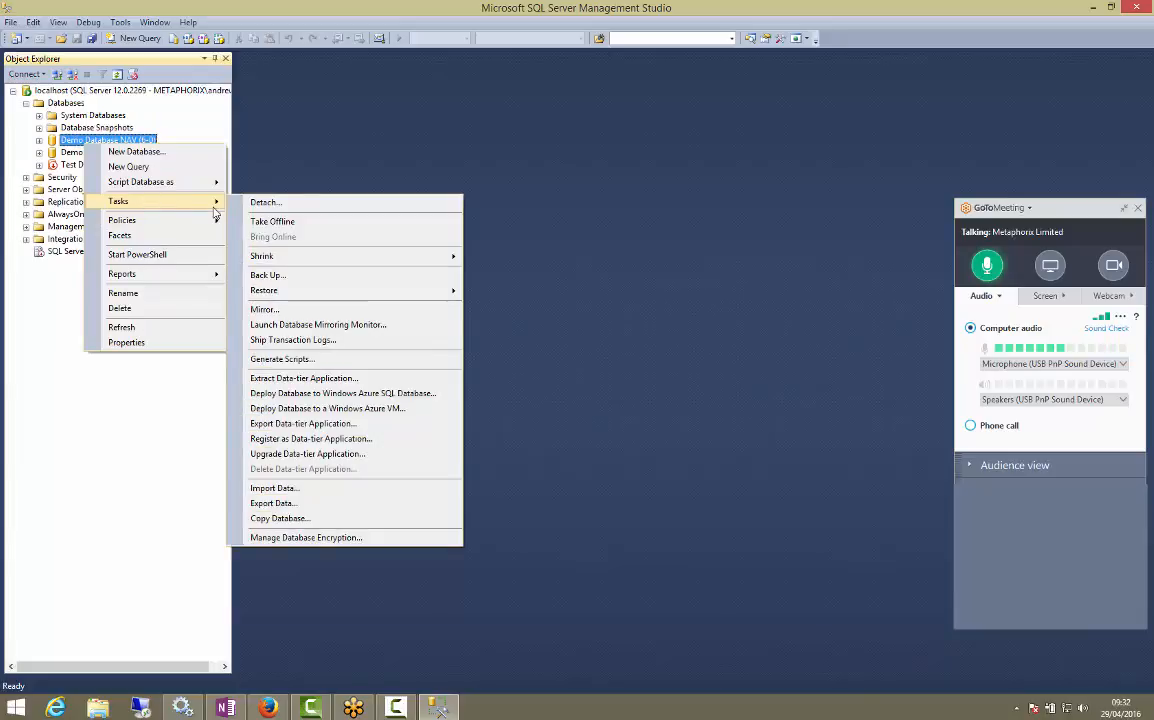
mouse_move(290, 276)
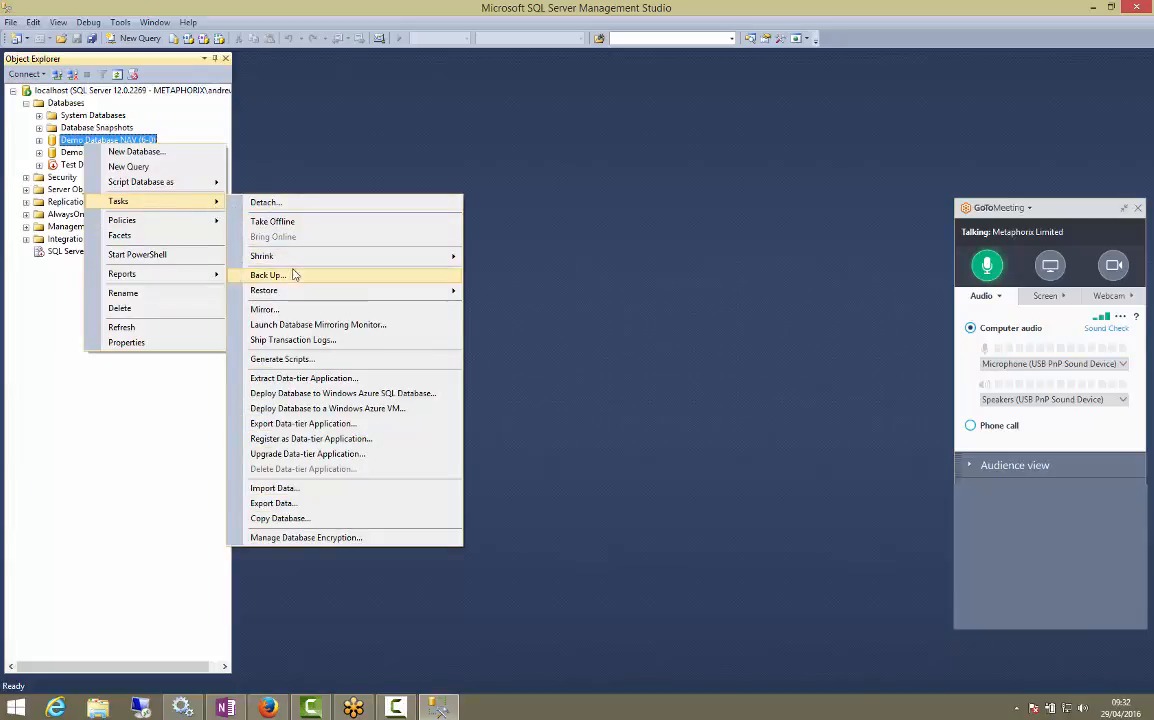
click(268, 276)
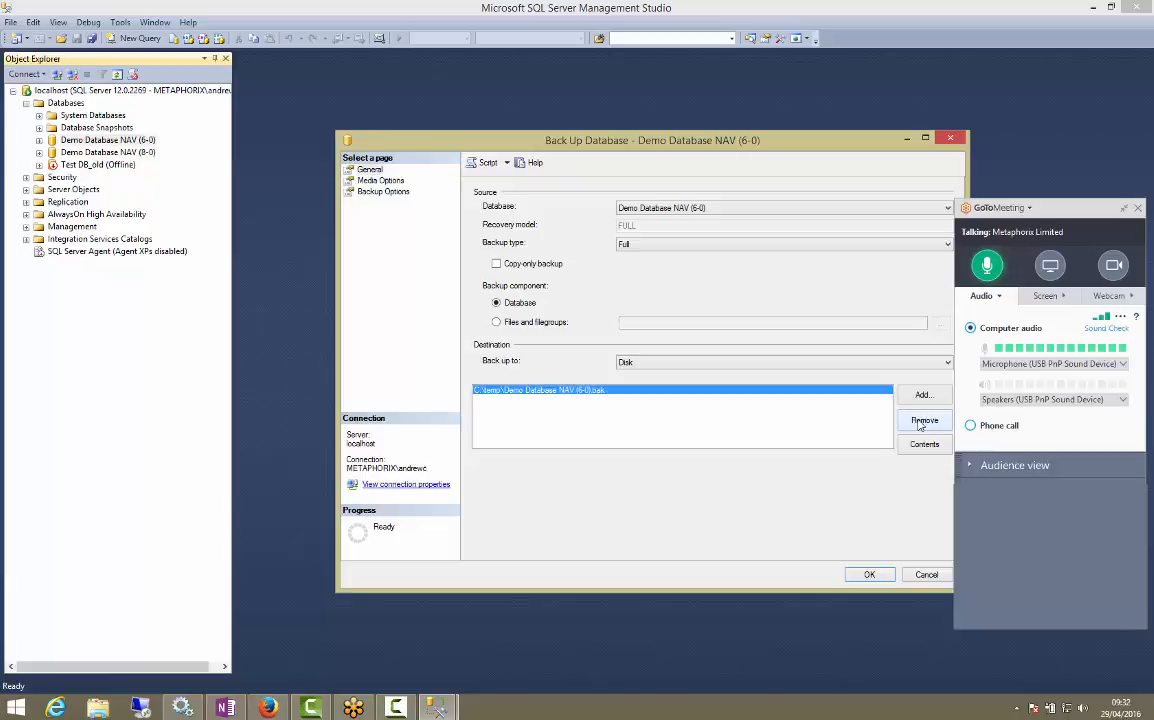
Replace the backup destination with a Test DB file in C:\temp
click(924, 420)
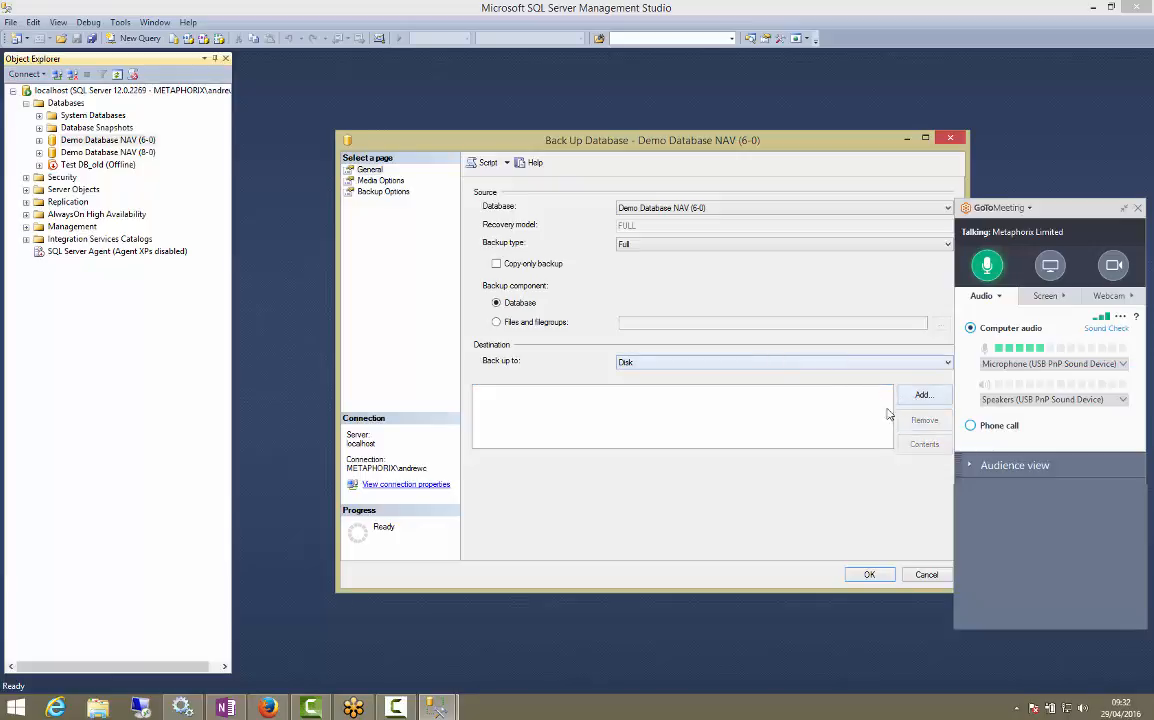
click(924, 394)
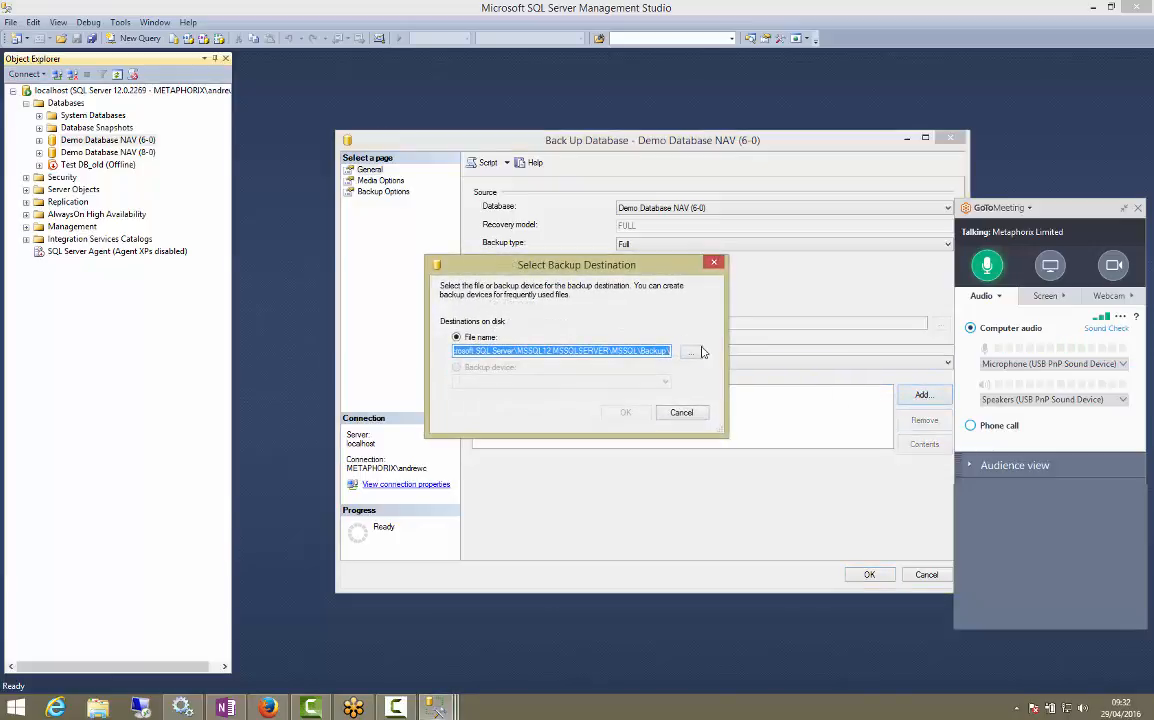
click(692, 352)
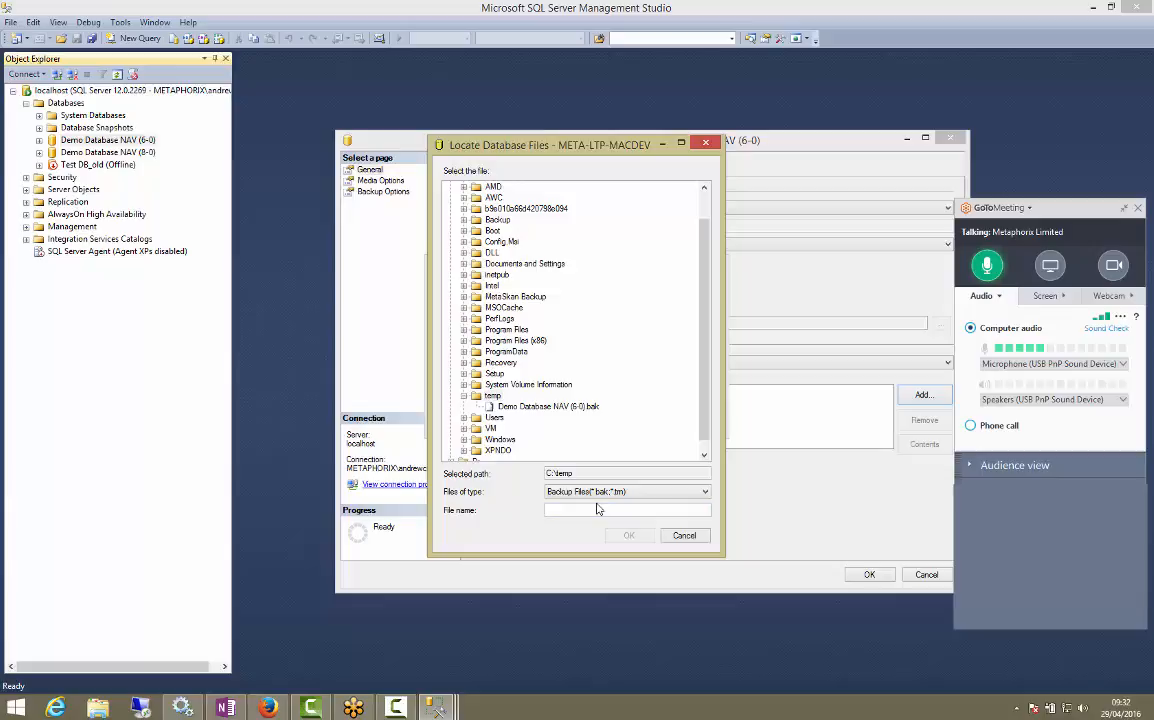
text(Test DB)
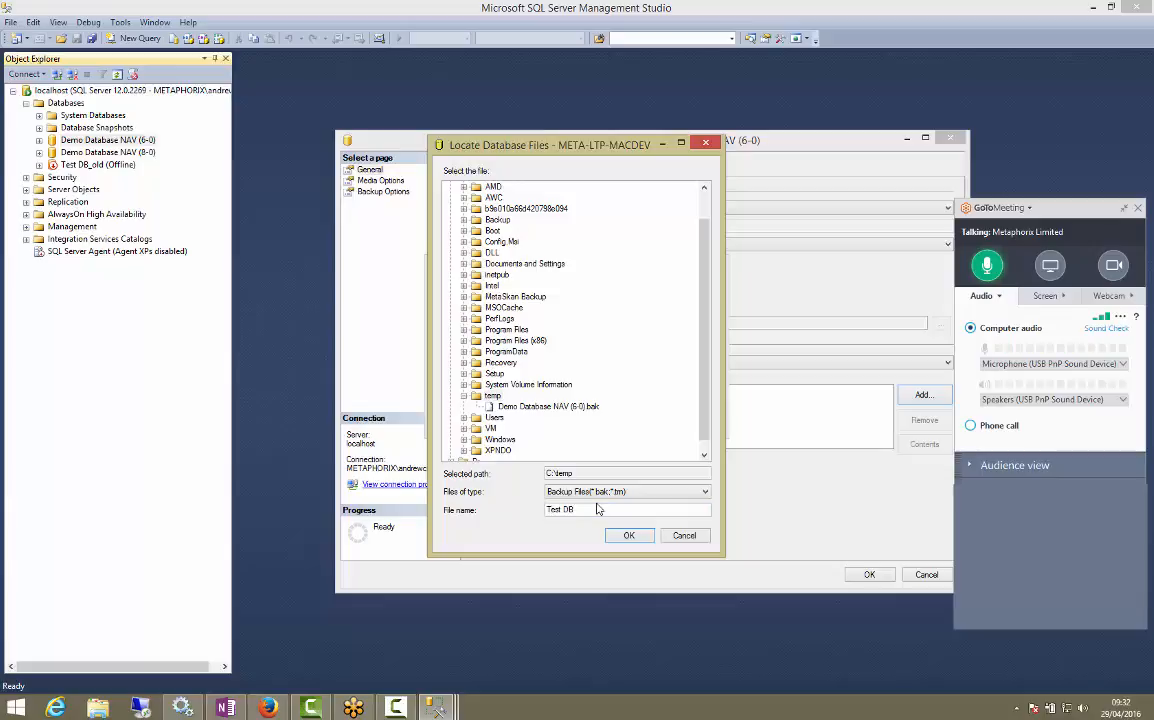
click(628, 536)
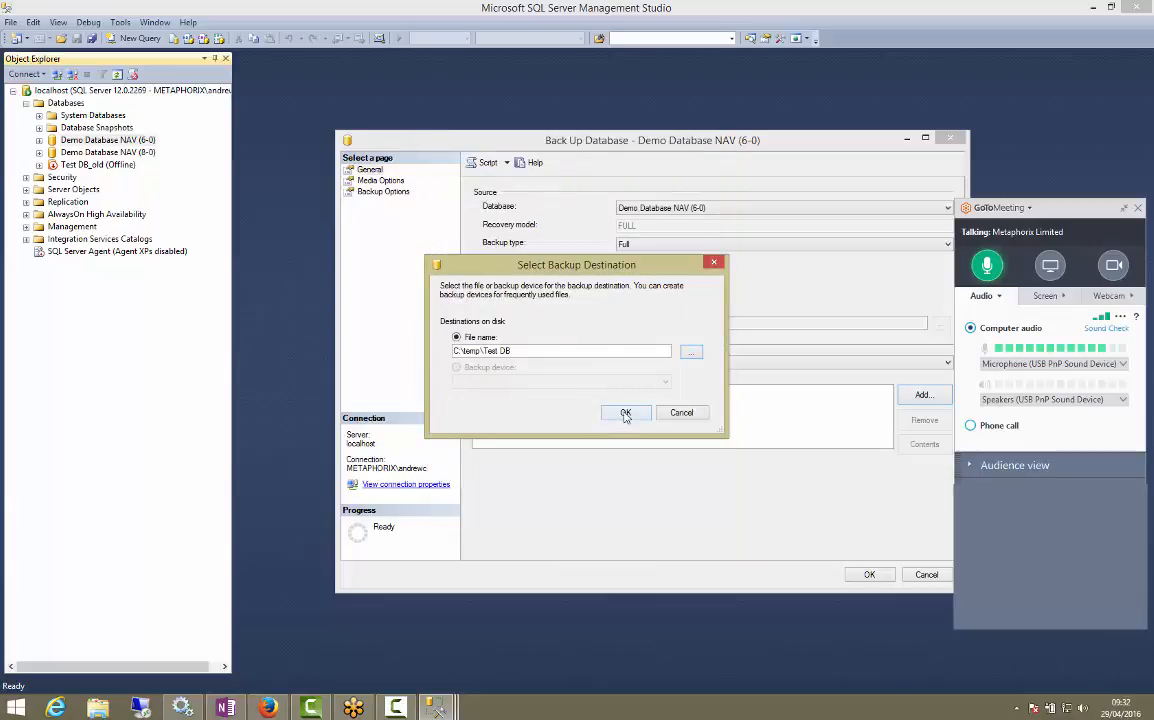
click(624, 412)
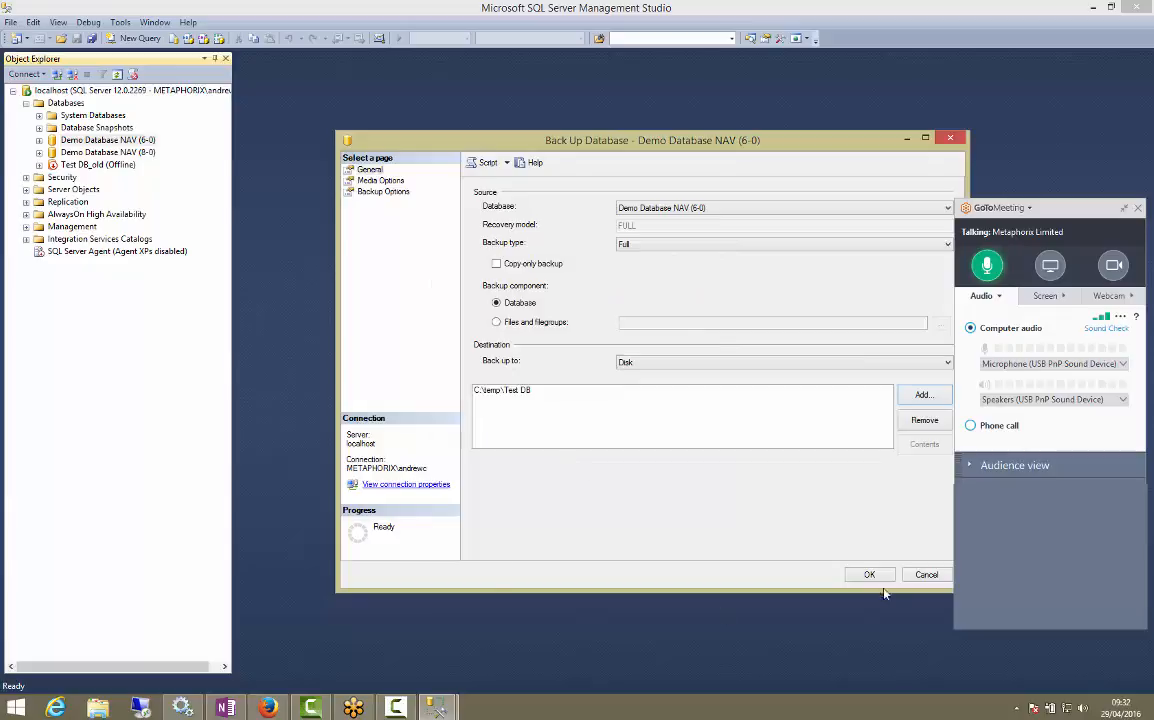
Run the full backup and acknowledge the completion message
click(868, 574)
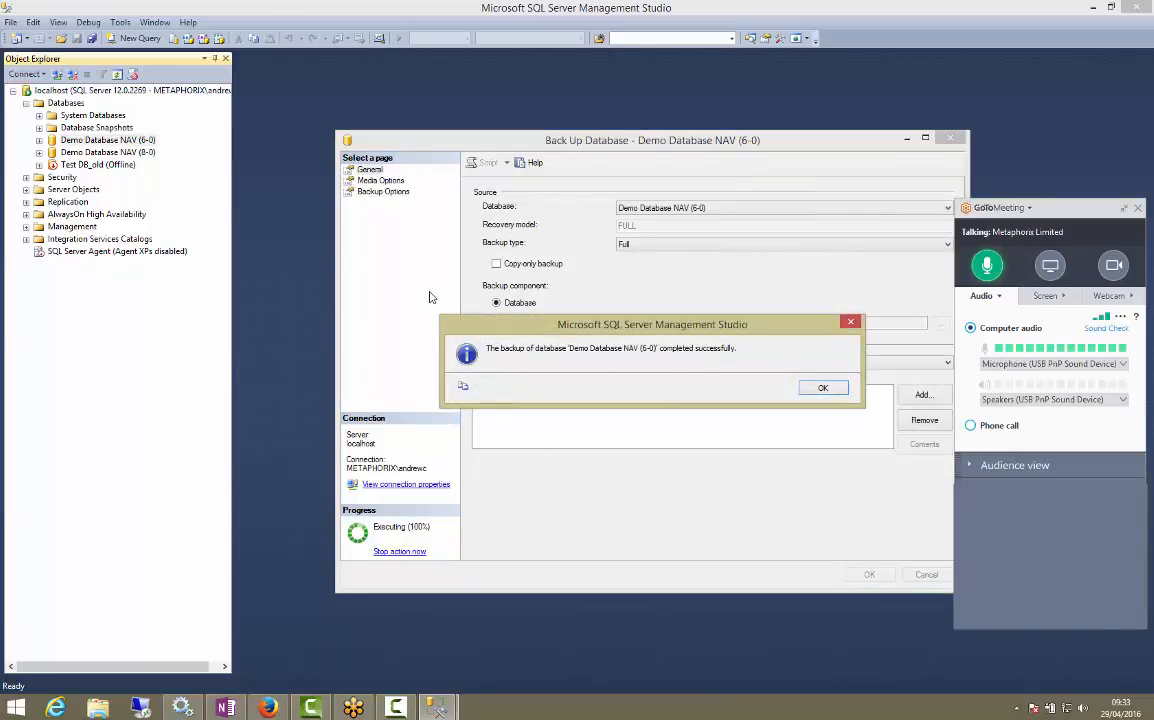
mouse_move(518, 362)
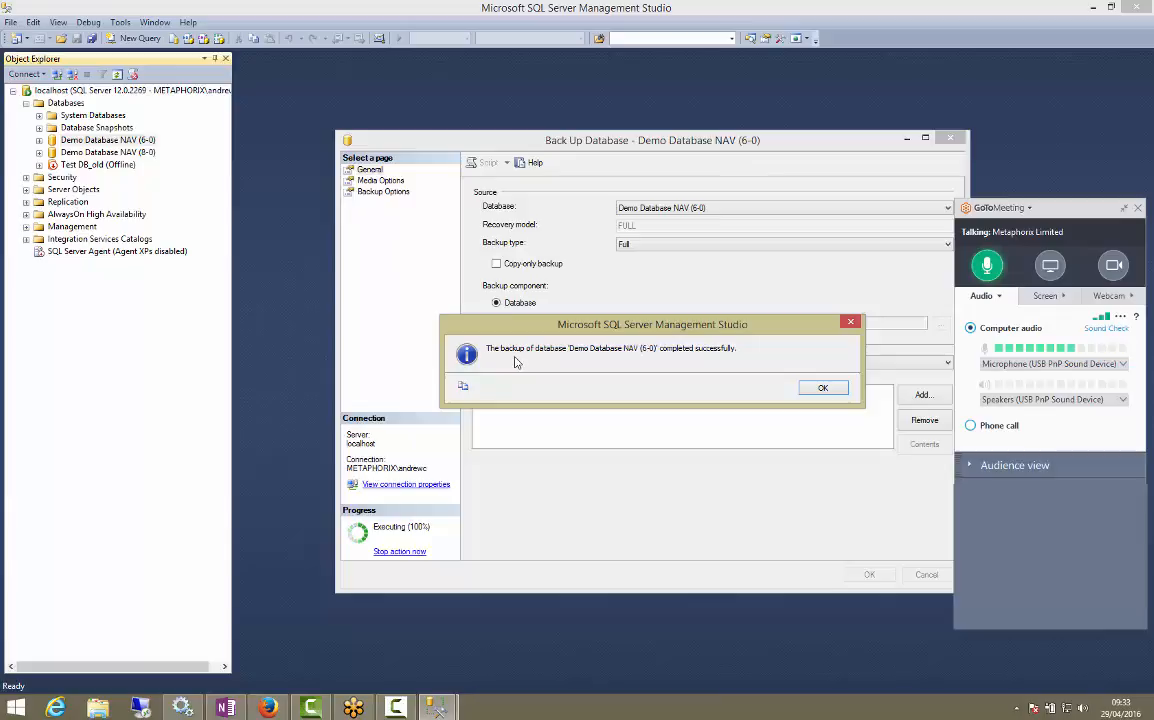
mouse_move(644, 356)
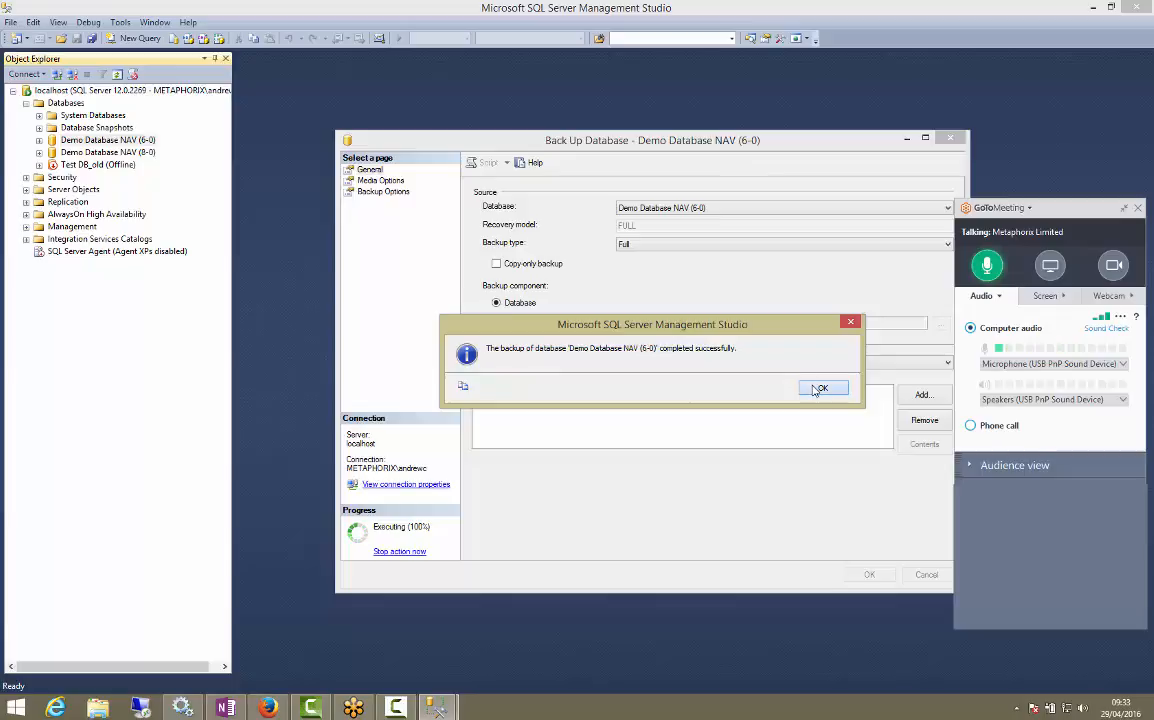
click(820, 388)
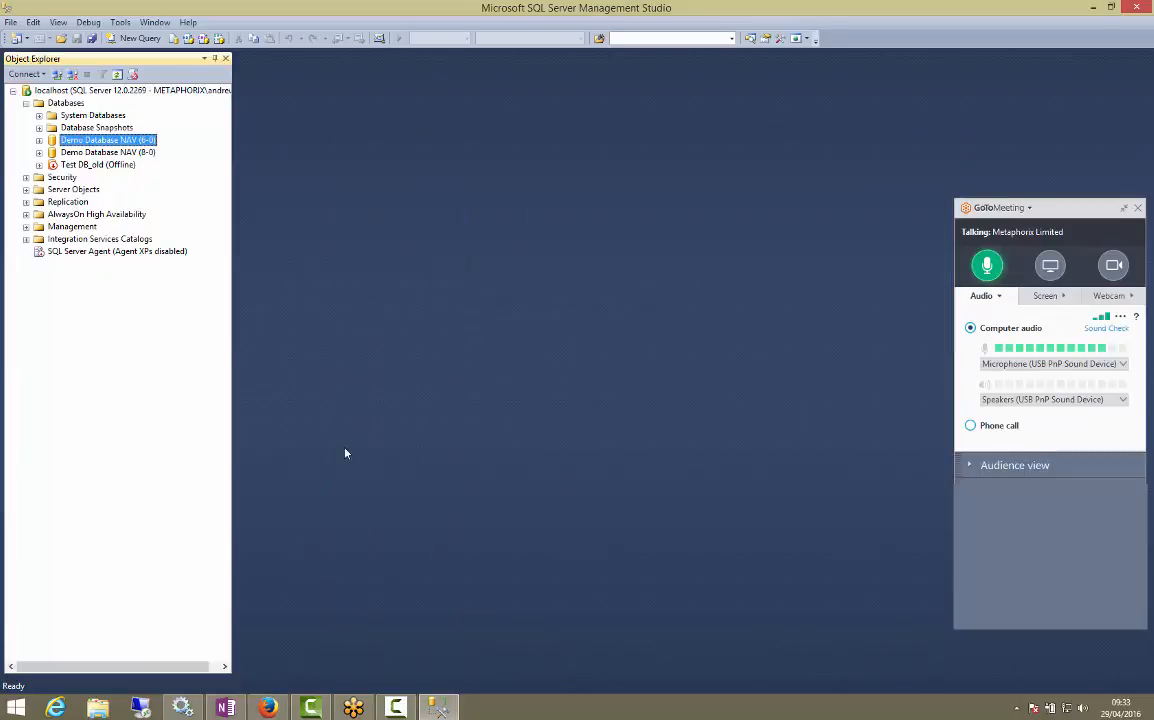
click(96, 708)
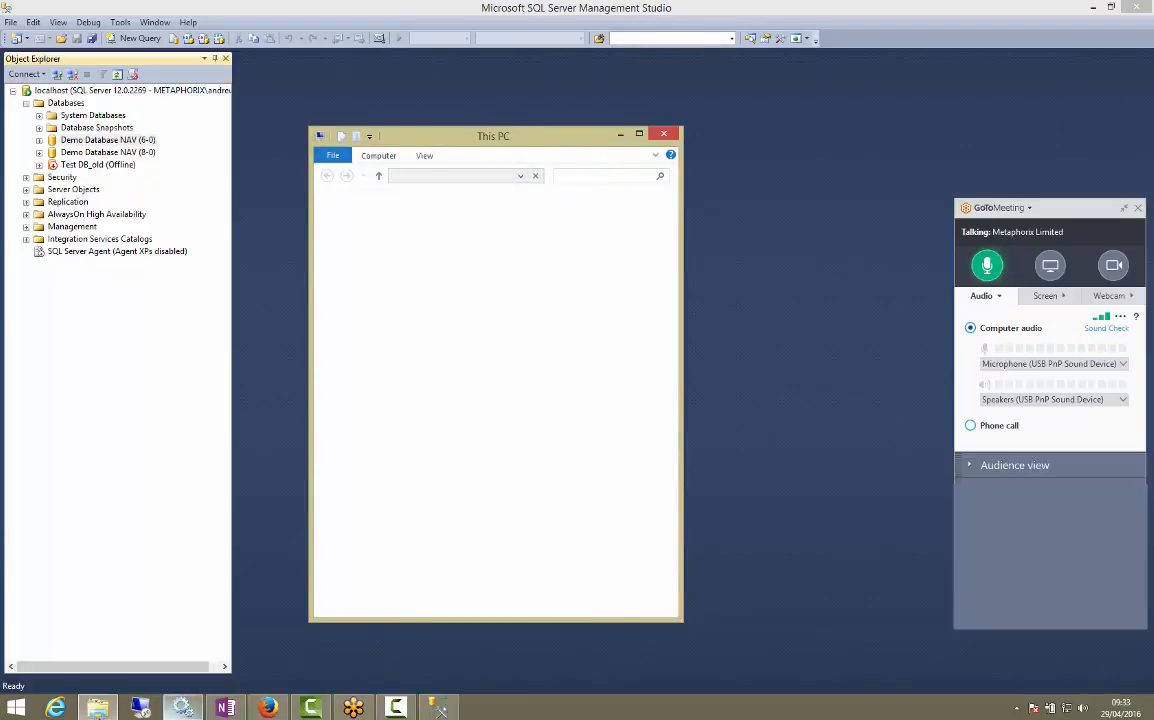
click(378, 440)
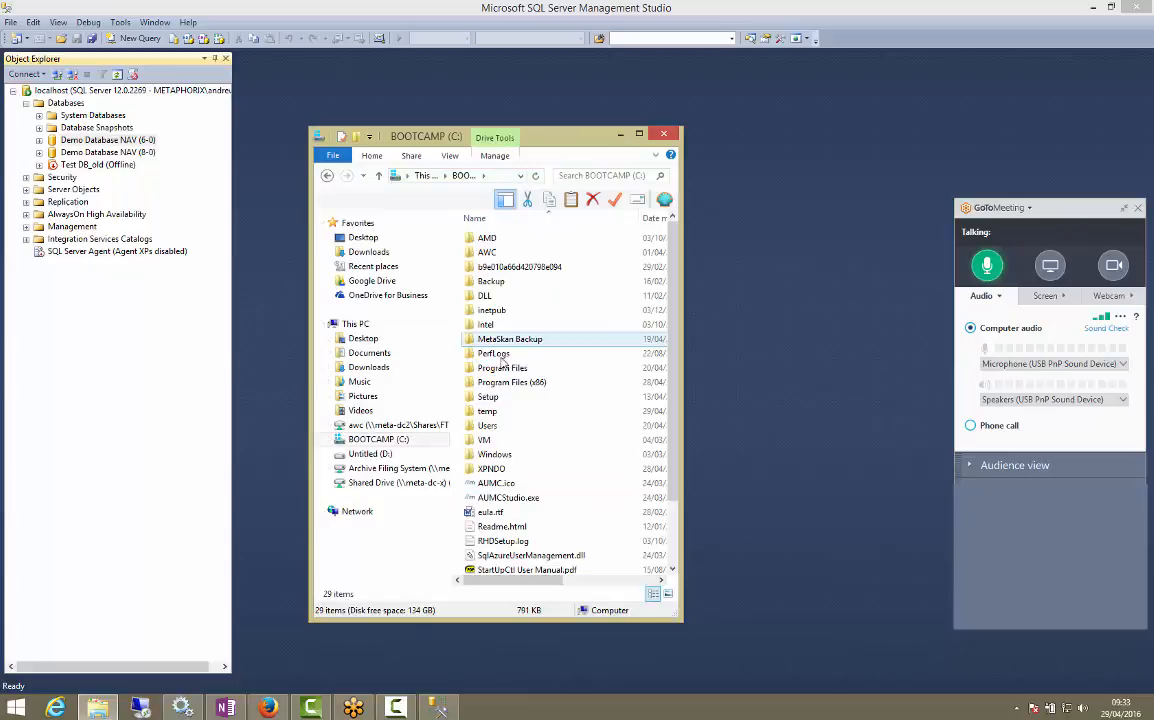
double_click(488, 410)
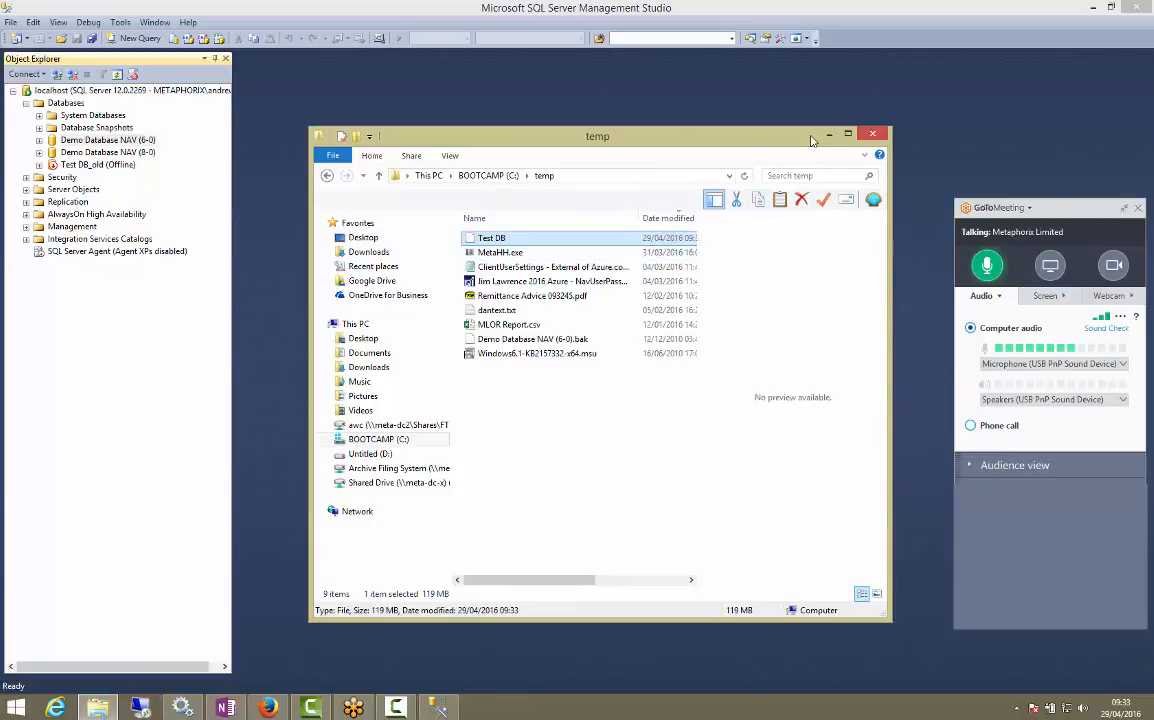
click(872, 132)
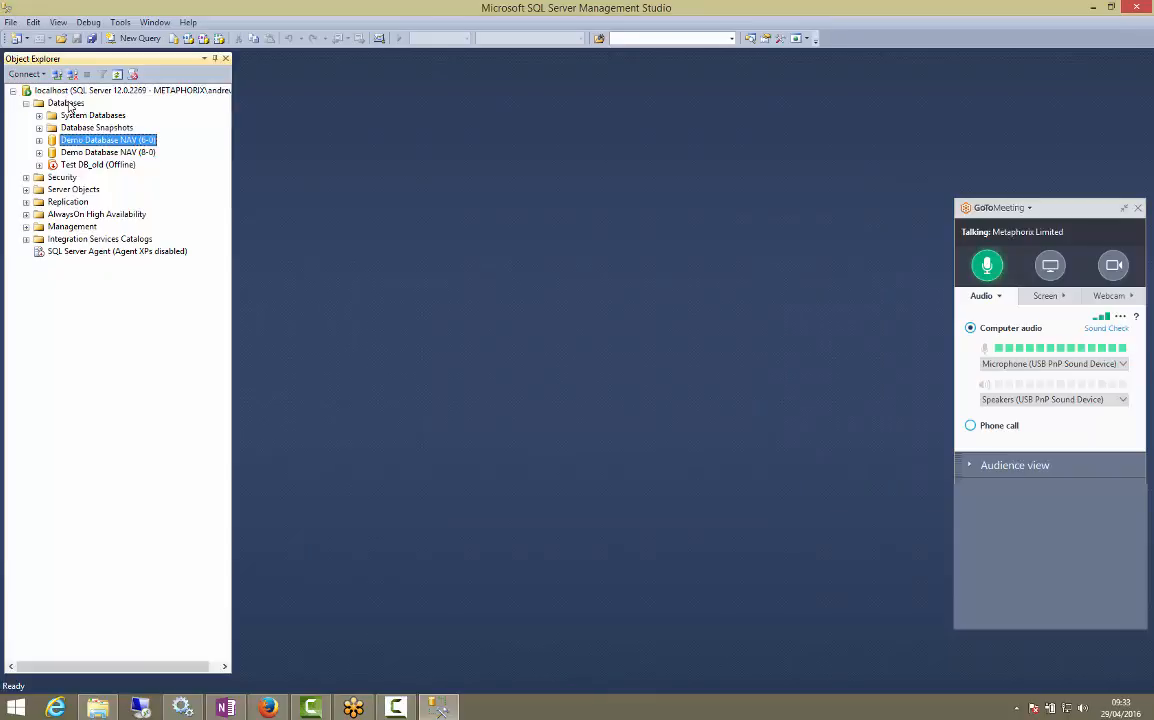
Start a database restore from a backup device and add backup media
right_click(66, 102)
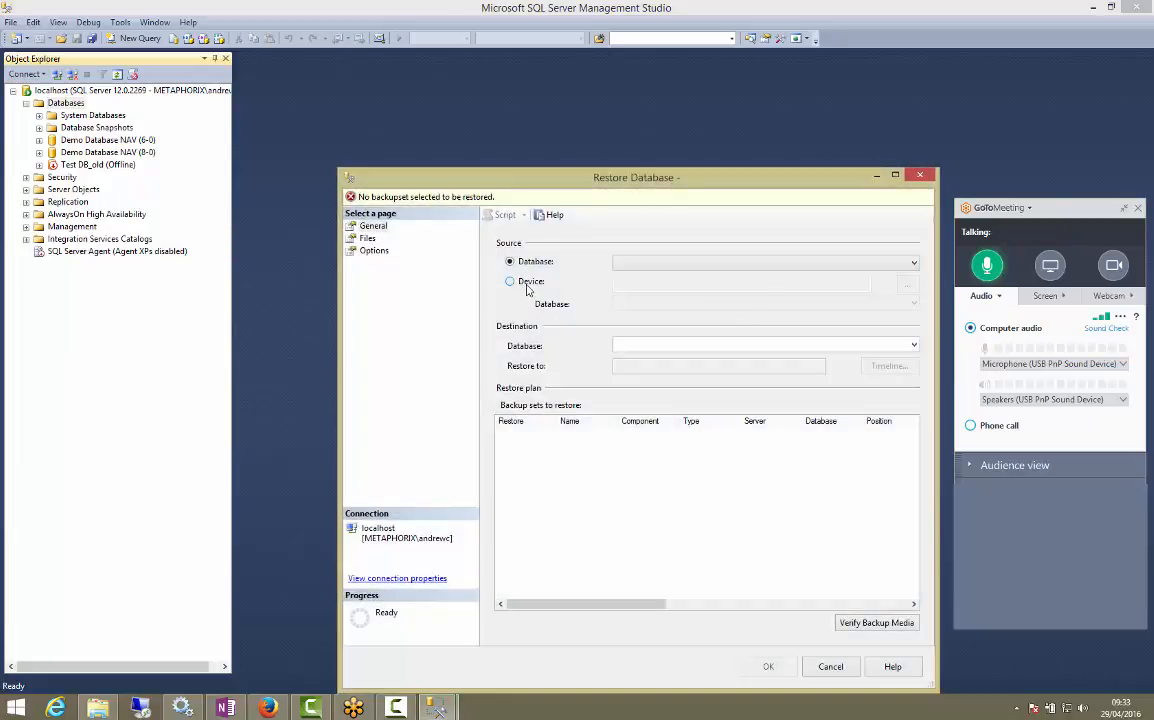
click(512, 280)
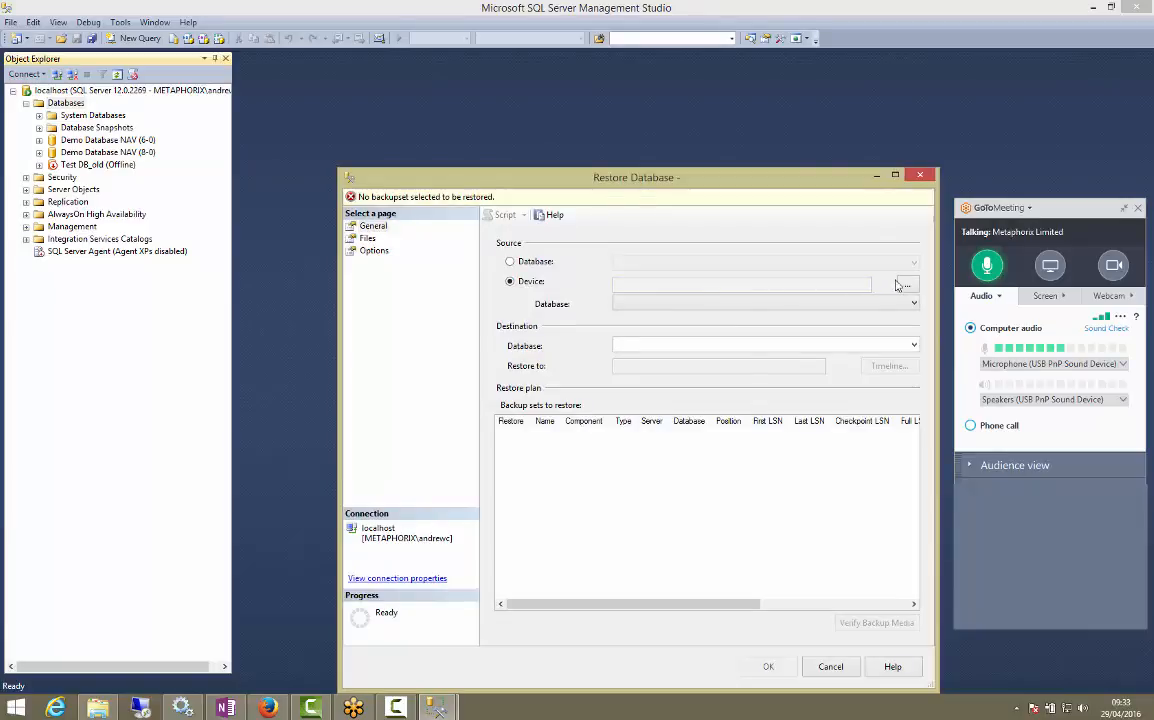
click(906, 284)
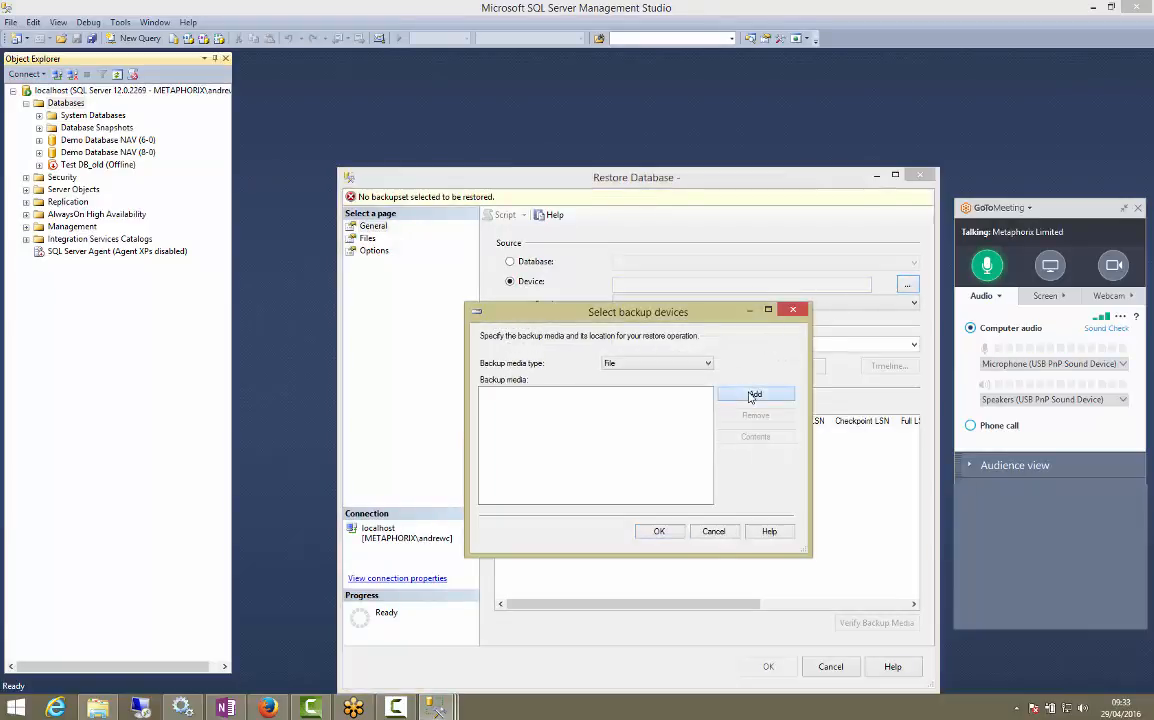
click(756, 394)
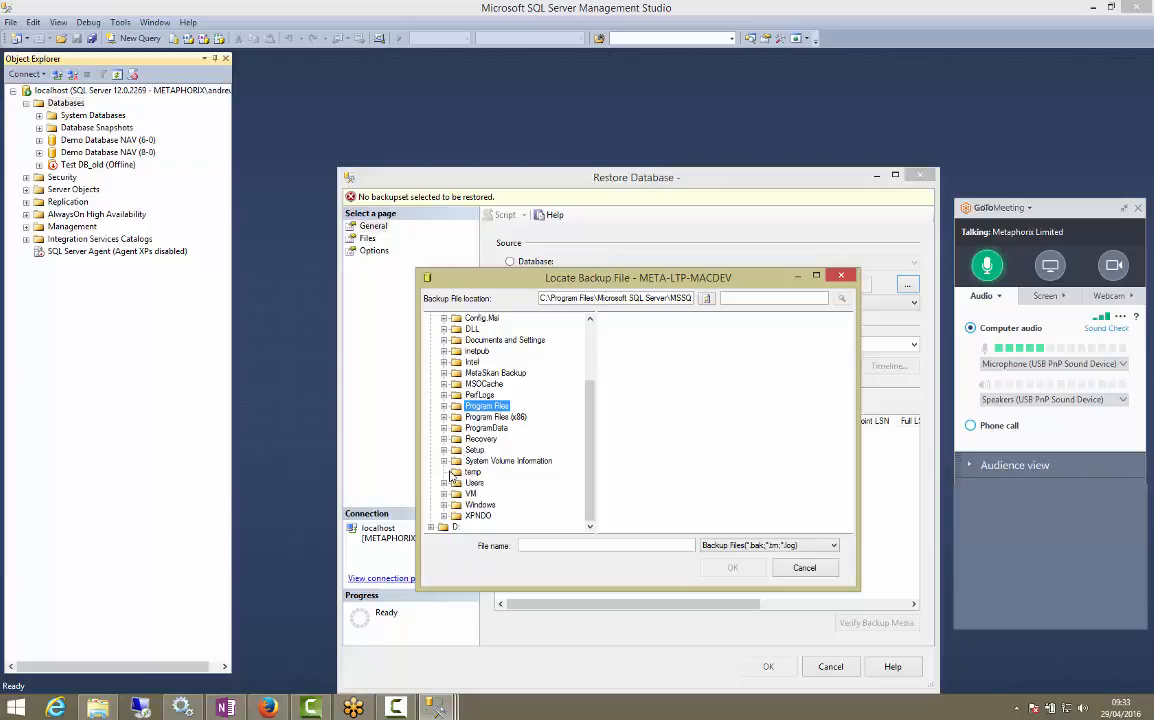
Select the Test DB file in C:\temp, showing All Files, as the restore source
click(472, 472)
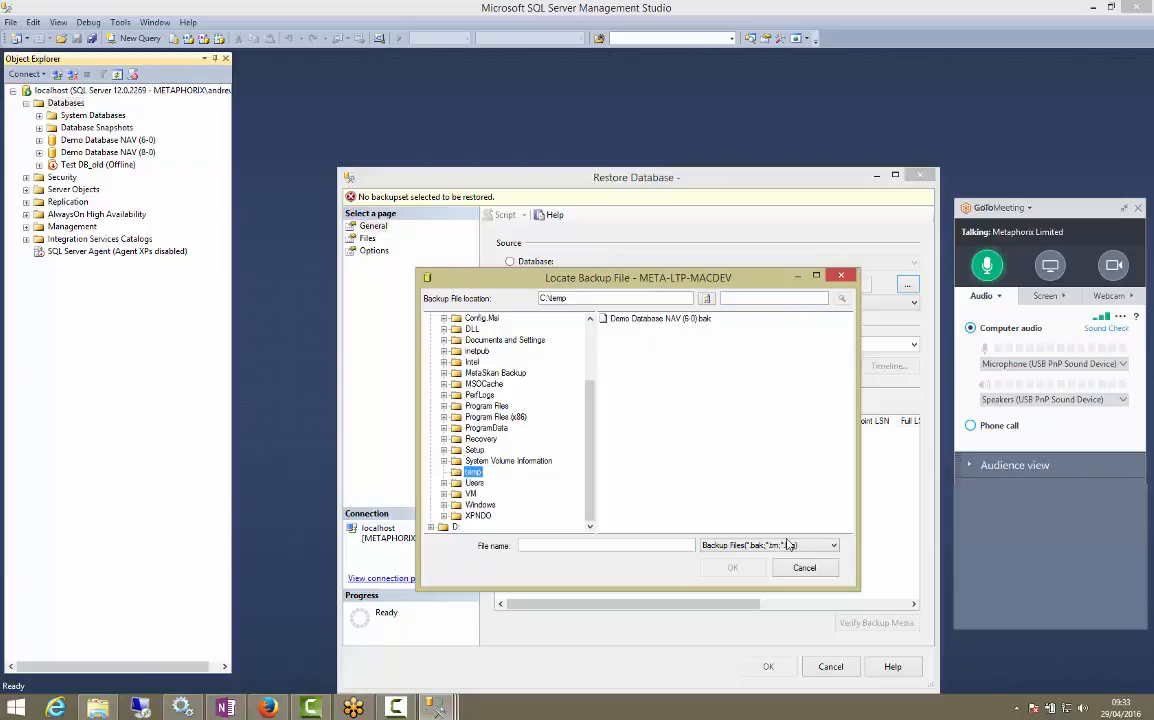
click(834, 544)
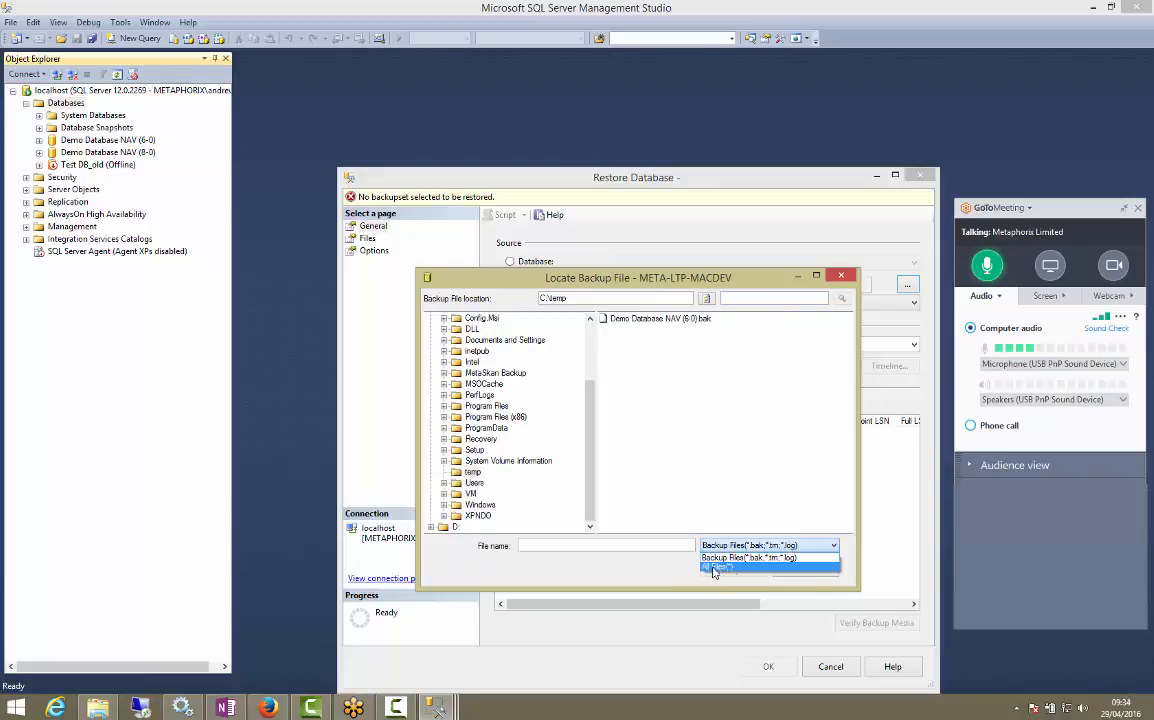
click(716, 568)
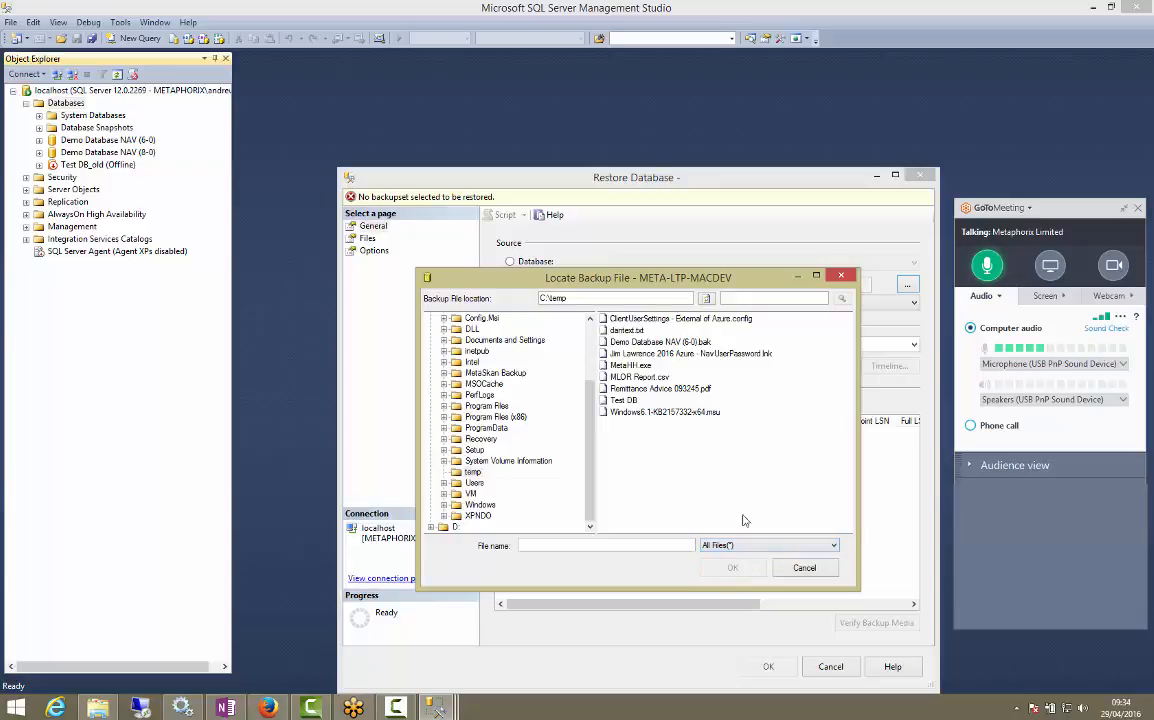
click(624, 400)
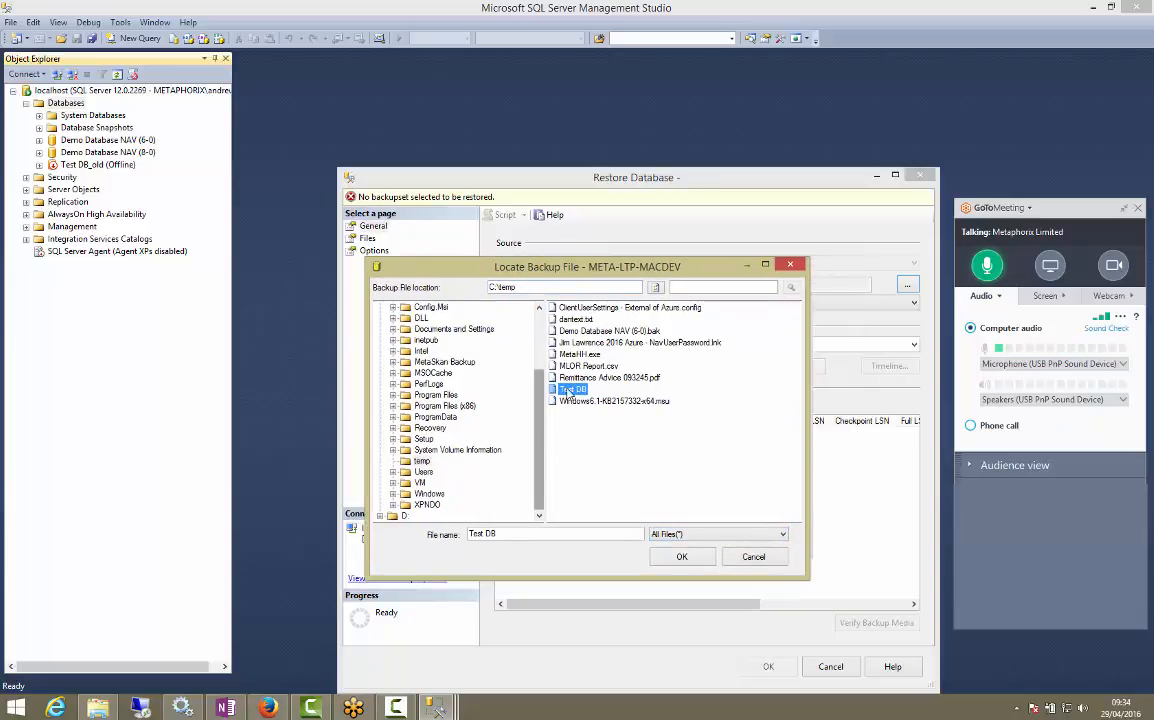
click(680, 556)
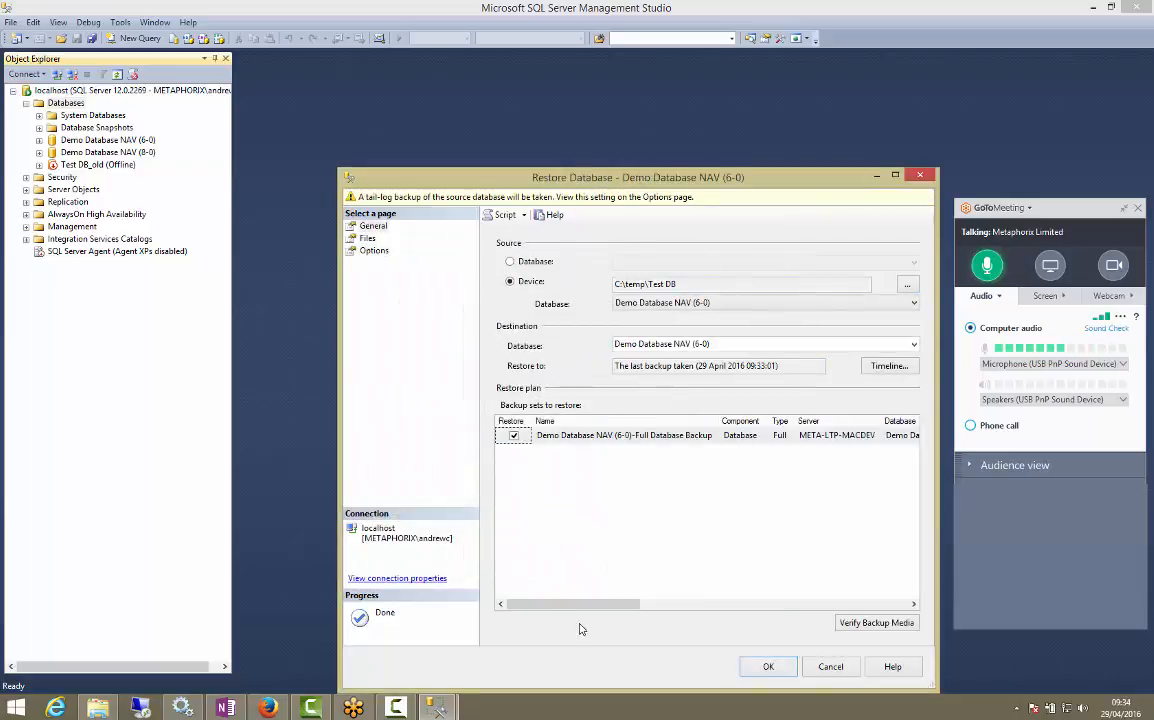
Untick the tail-log backup and rename the restored data and log file paths to Test DB
drag(570, 604, 784, 604)
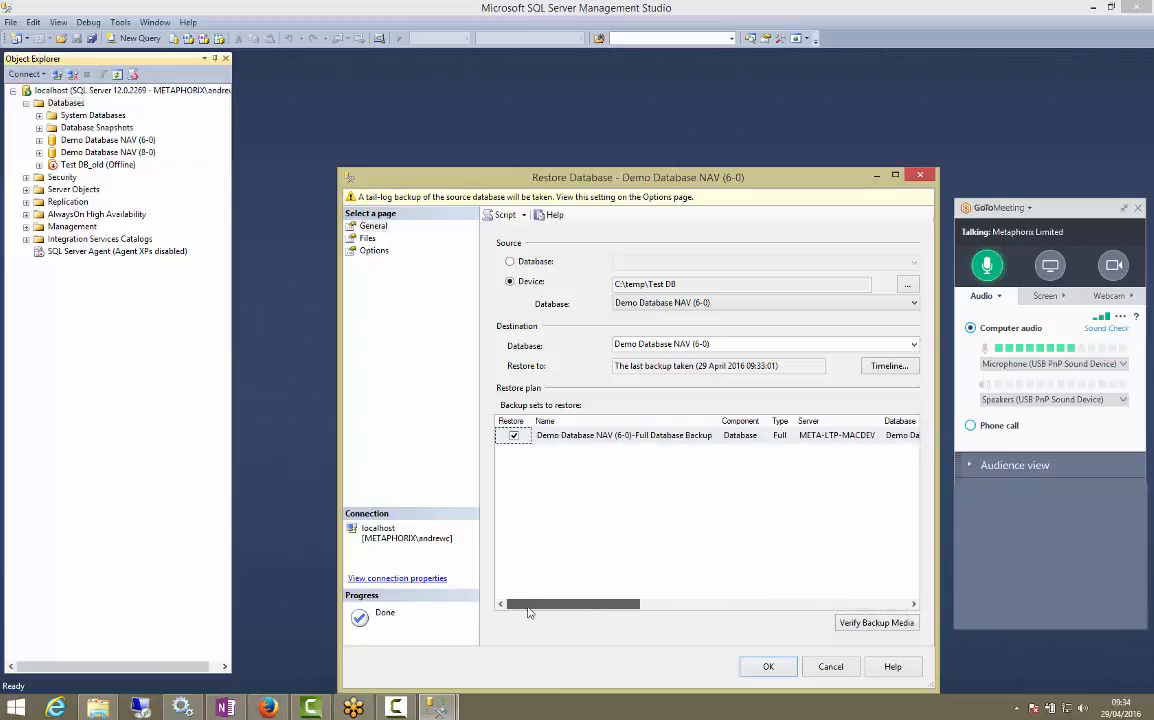
click(368, 238)
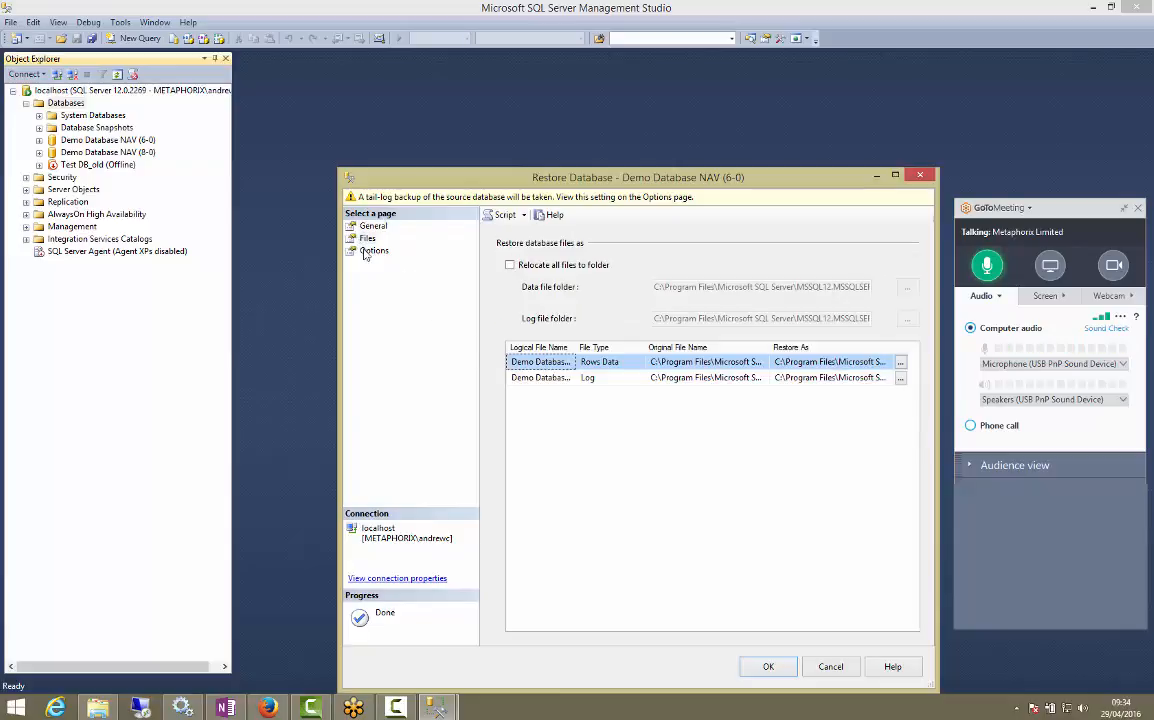
click(374, 250)
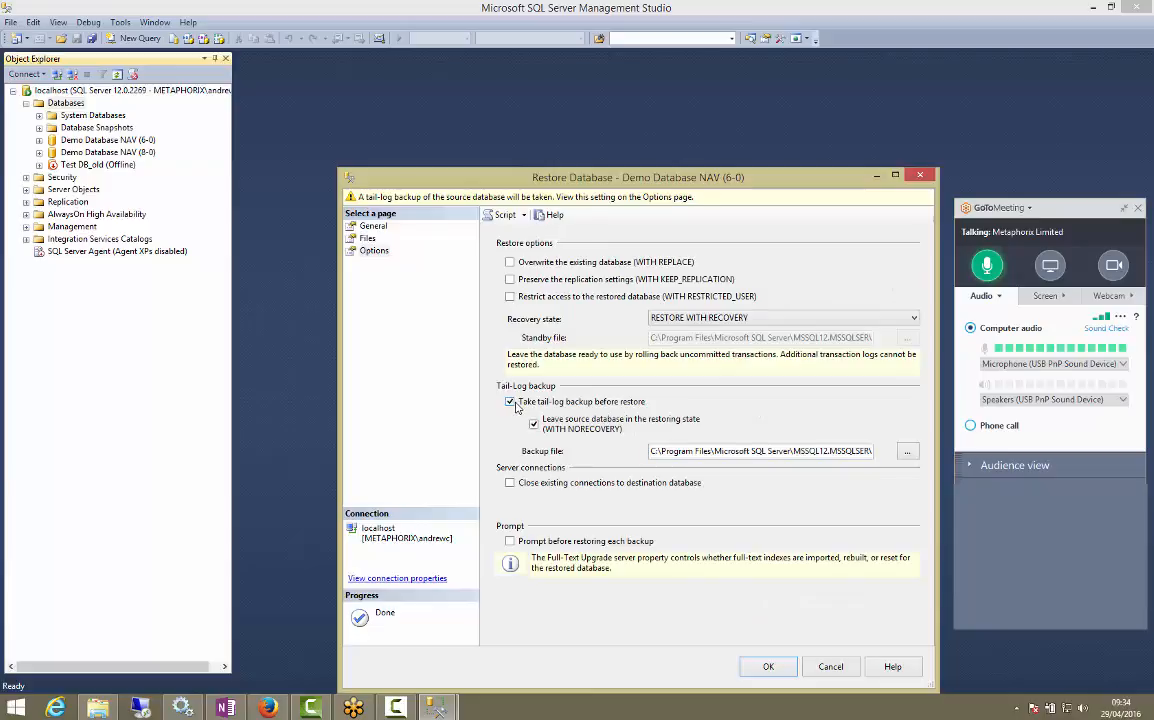
click(368, 238)
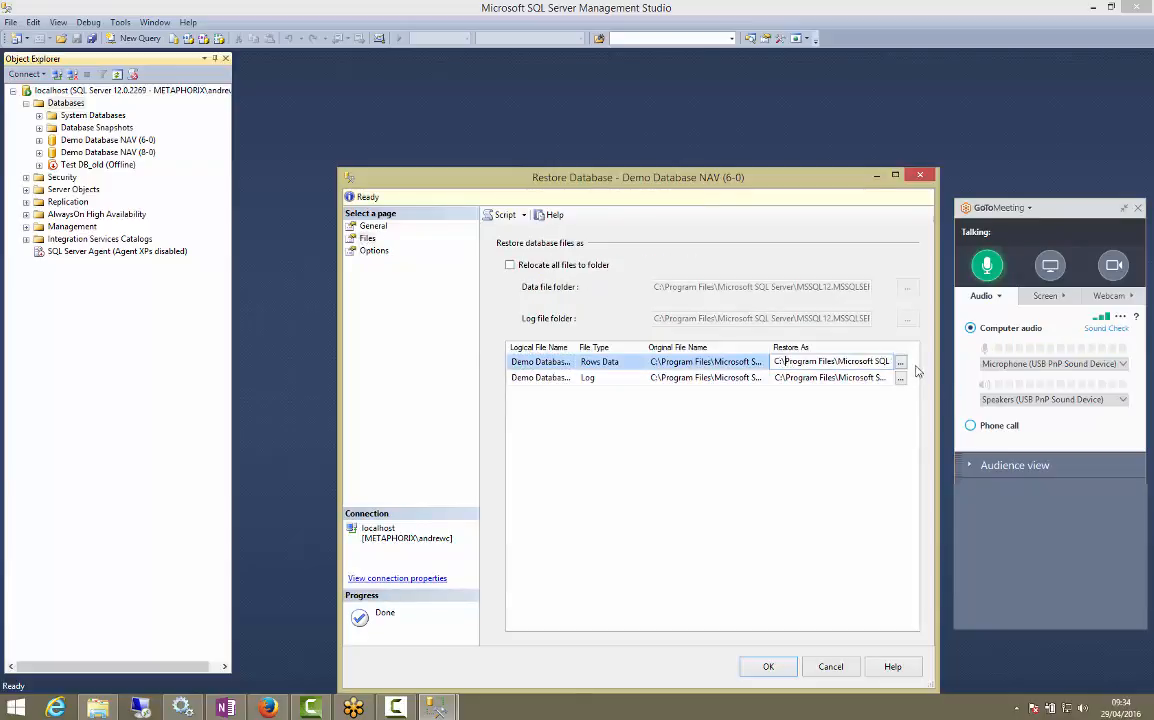
double_click(830, 360)
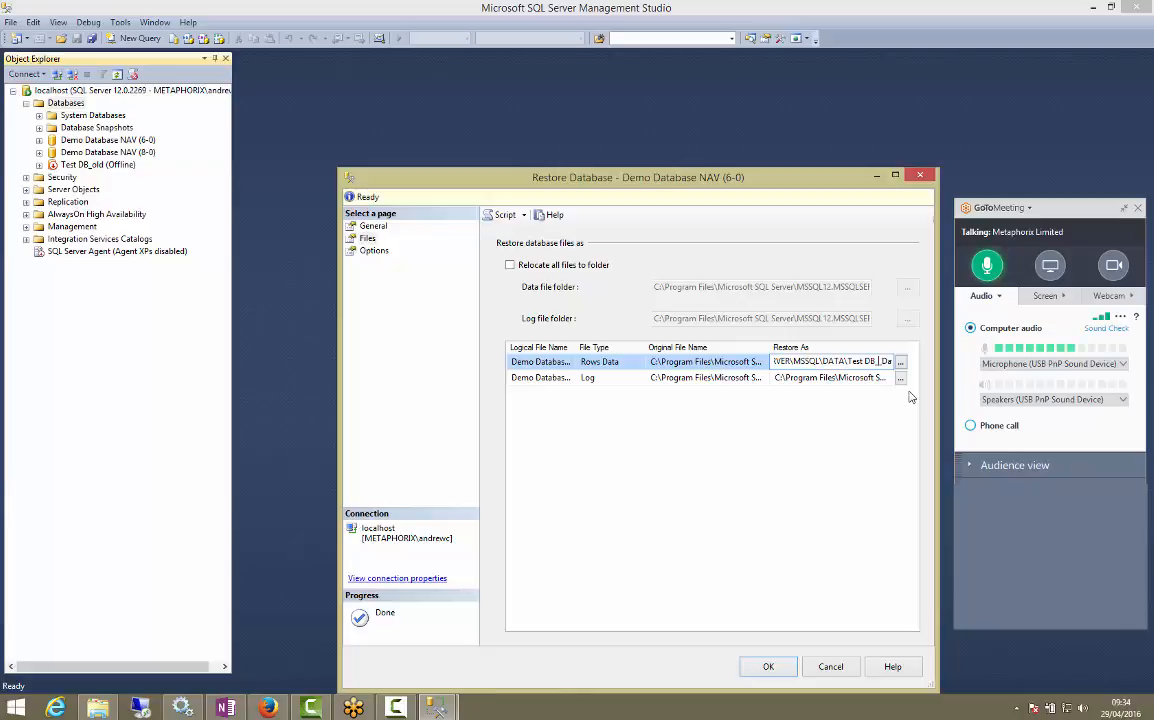
mouse_move(884, 400)
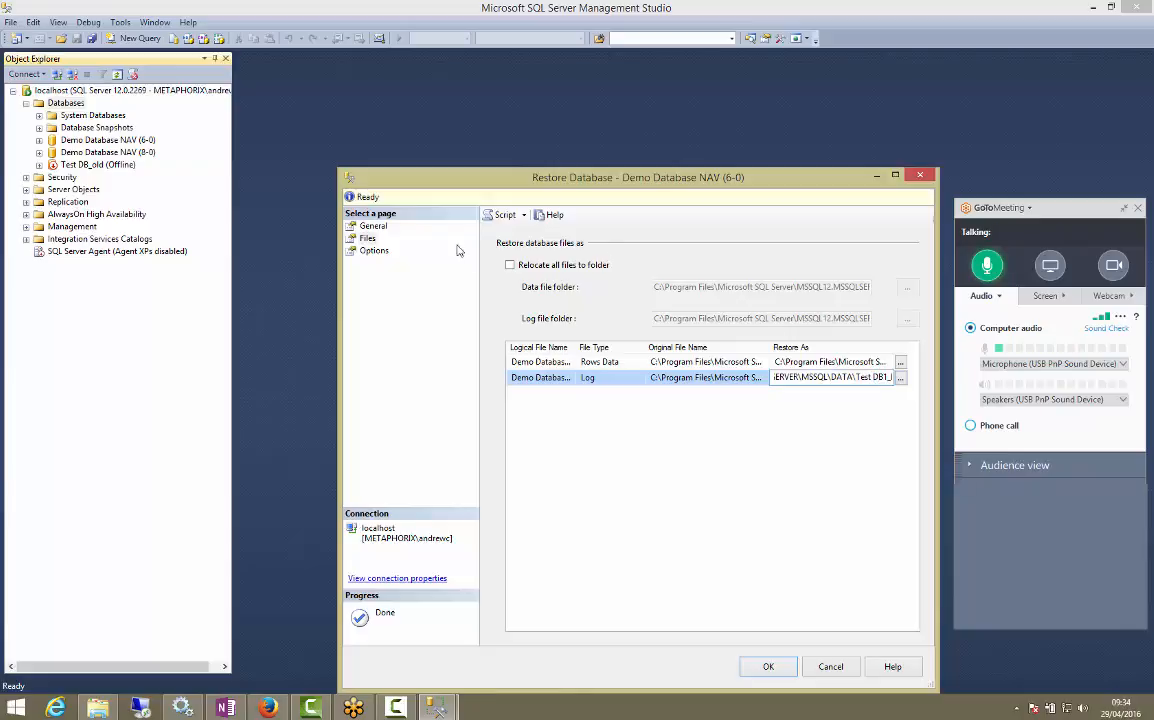
click(374, 250)
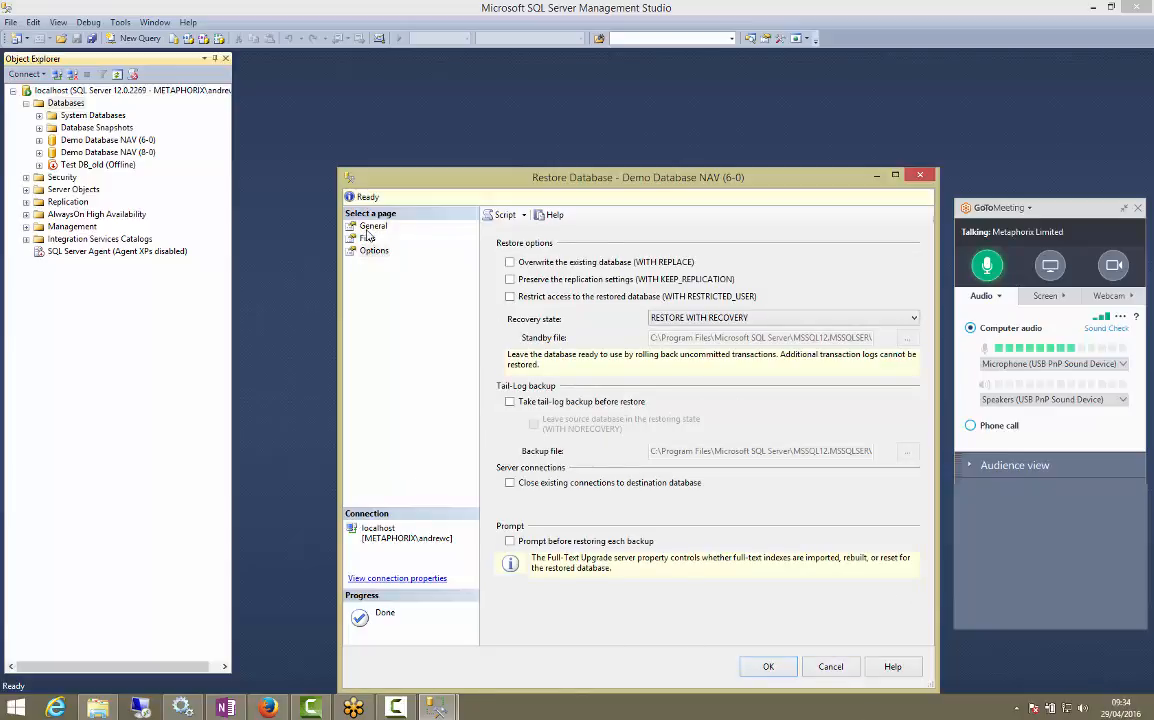
Name the destination Test DB 1 and run the restore, adding it to the database list
click(372, 224)
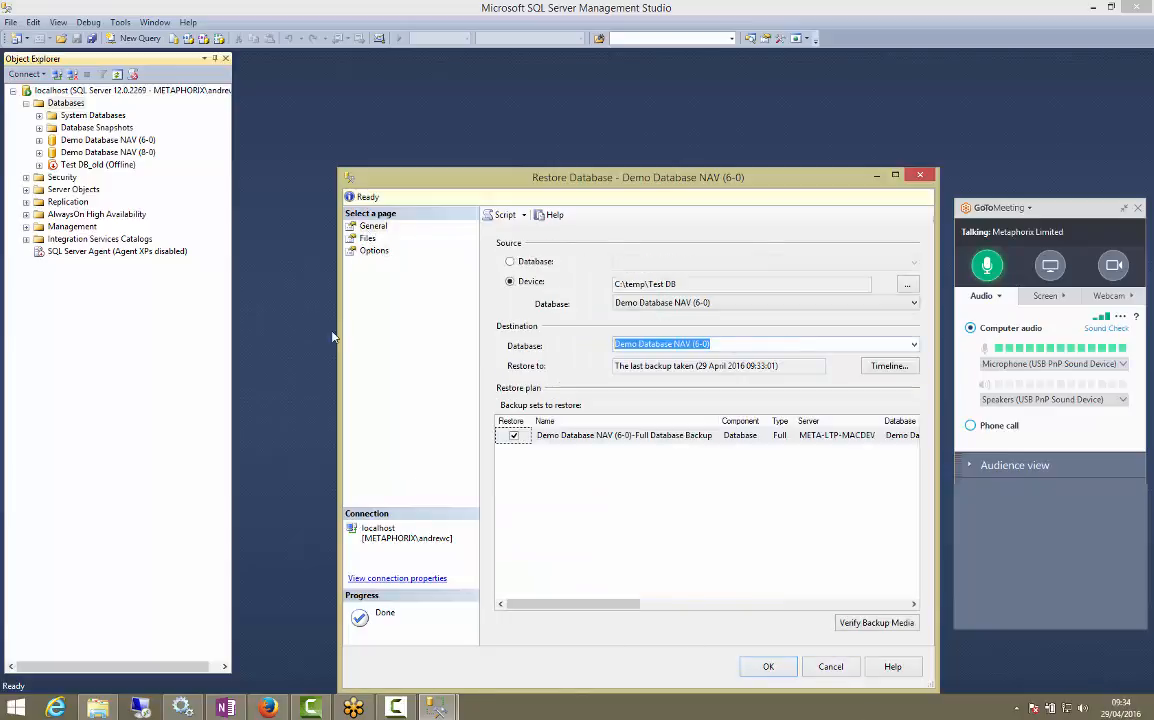
text(Ye)
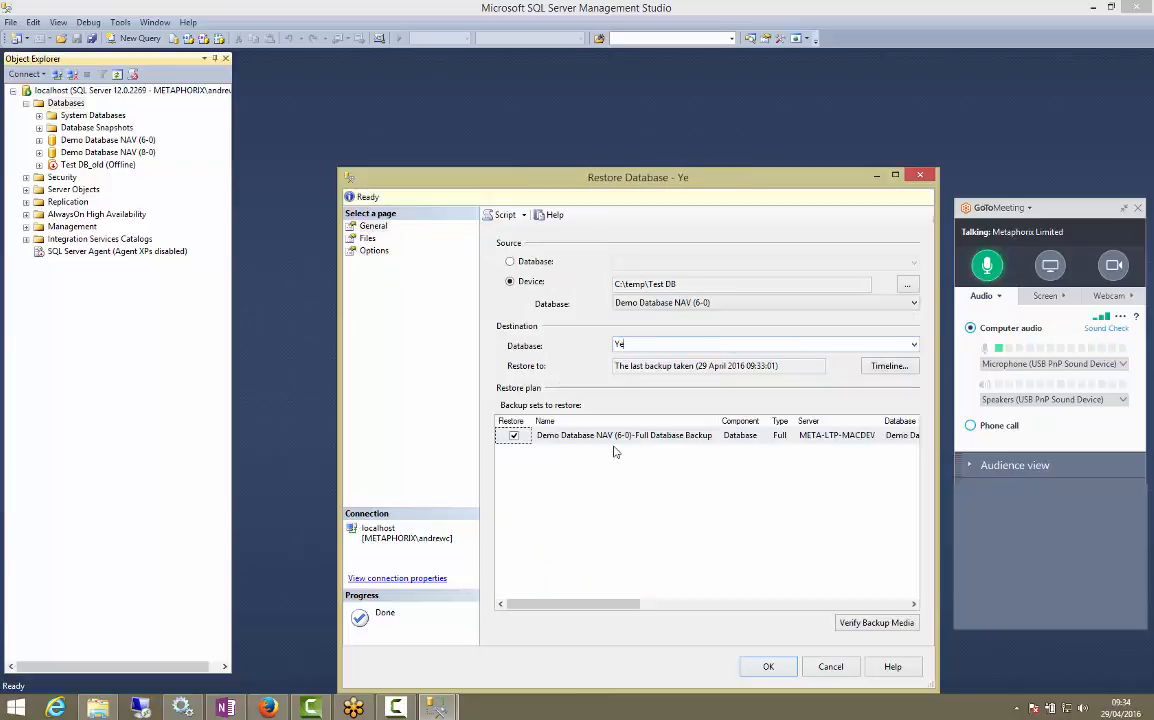
text(Test DB 1)
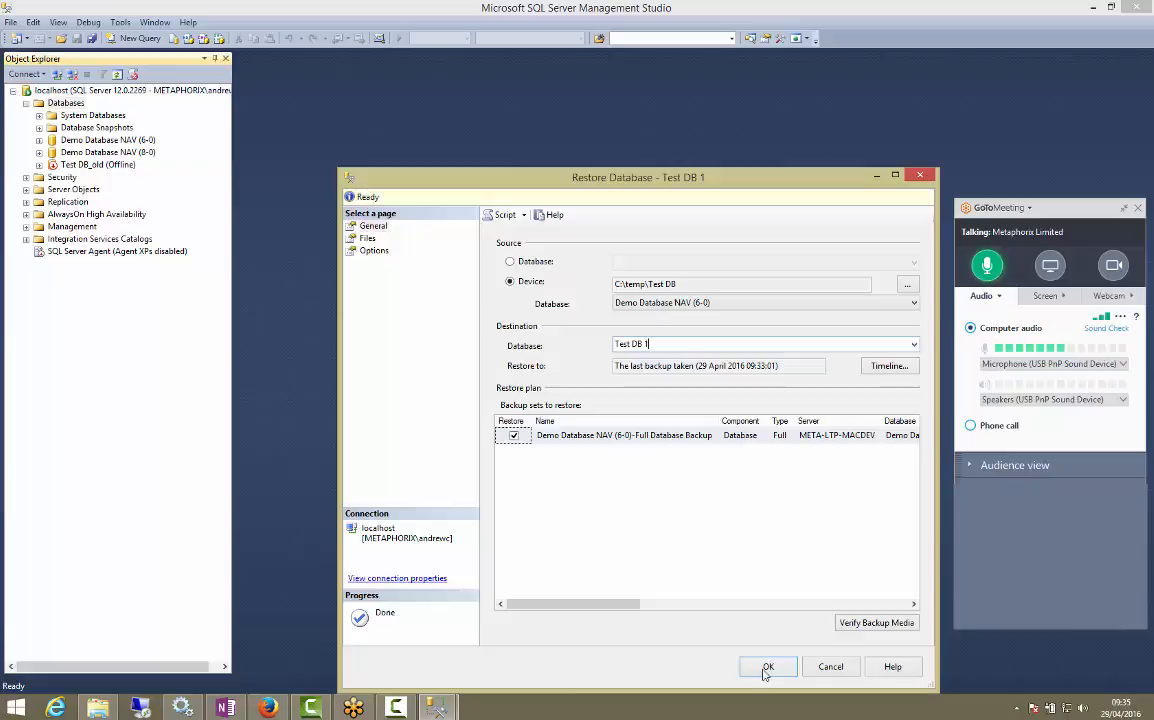
click(768, 666)
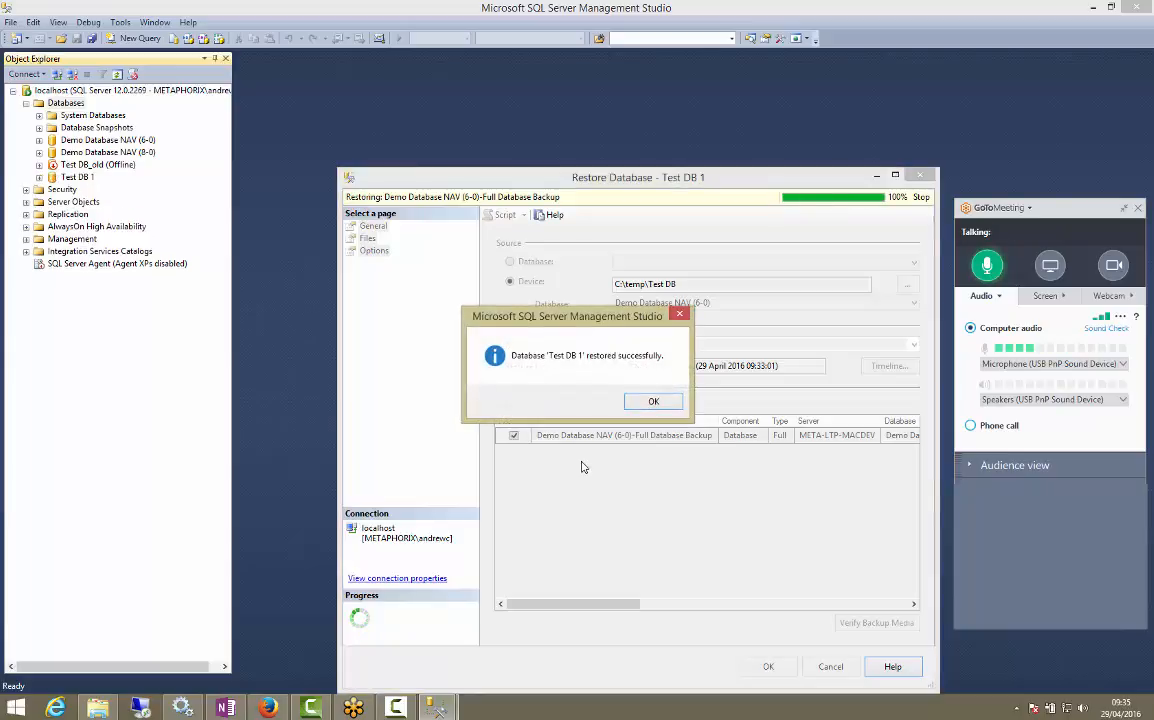
click(652, 400)
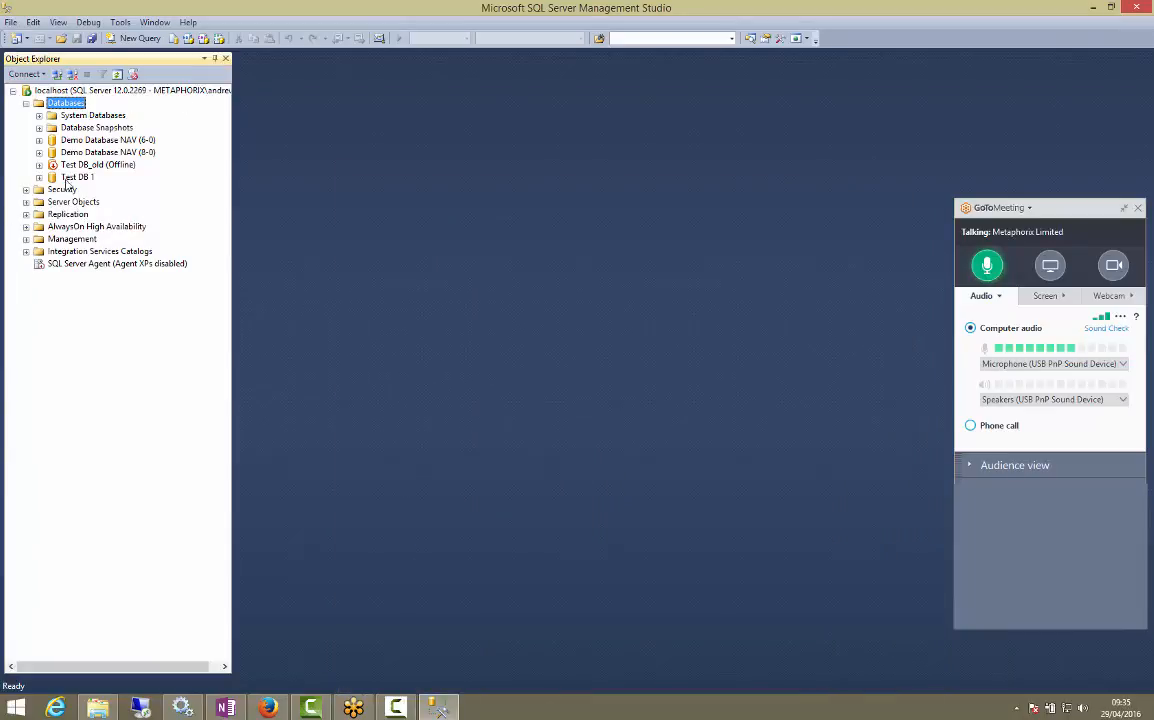
Delete Test DB 1, leaving only Test DB_old (Offline) among the databases
click(78, 176)
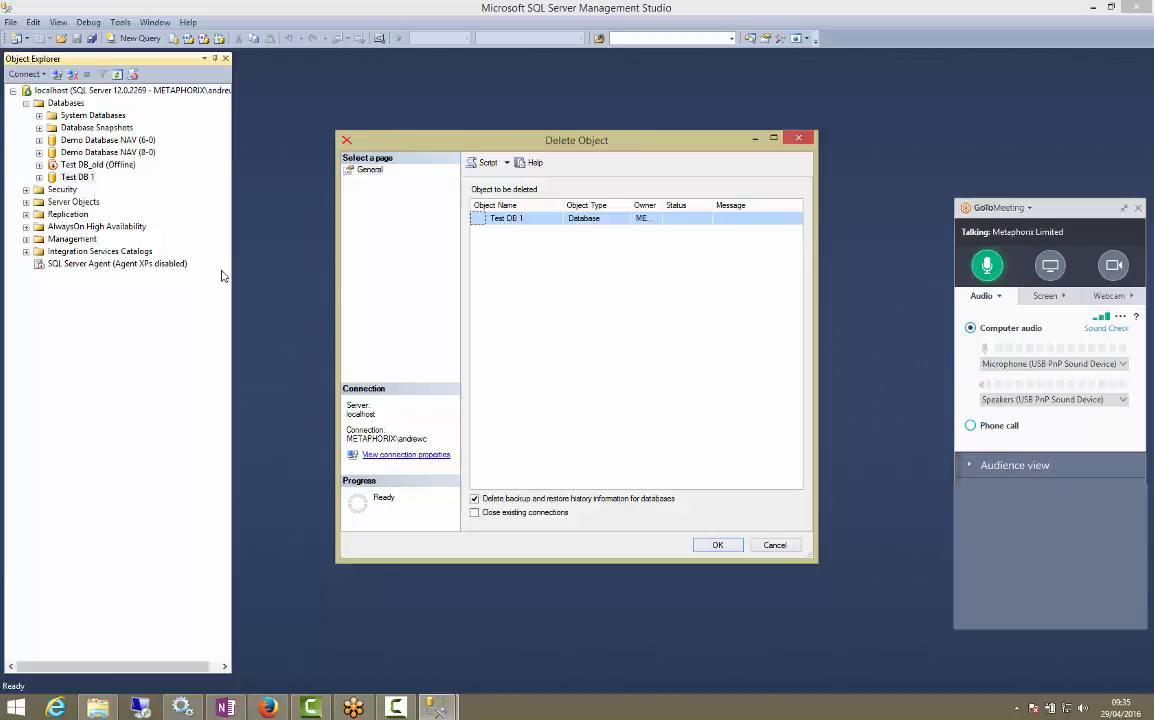
click(716, 544)
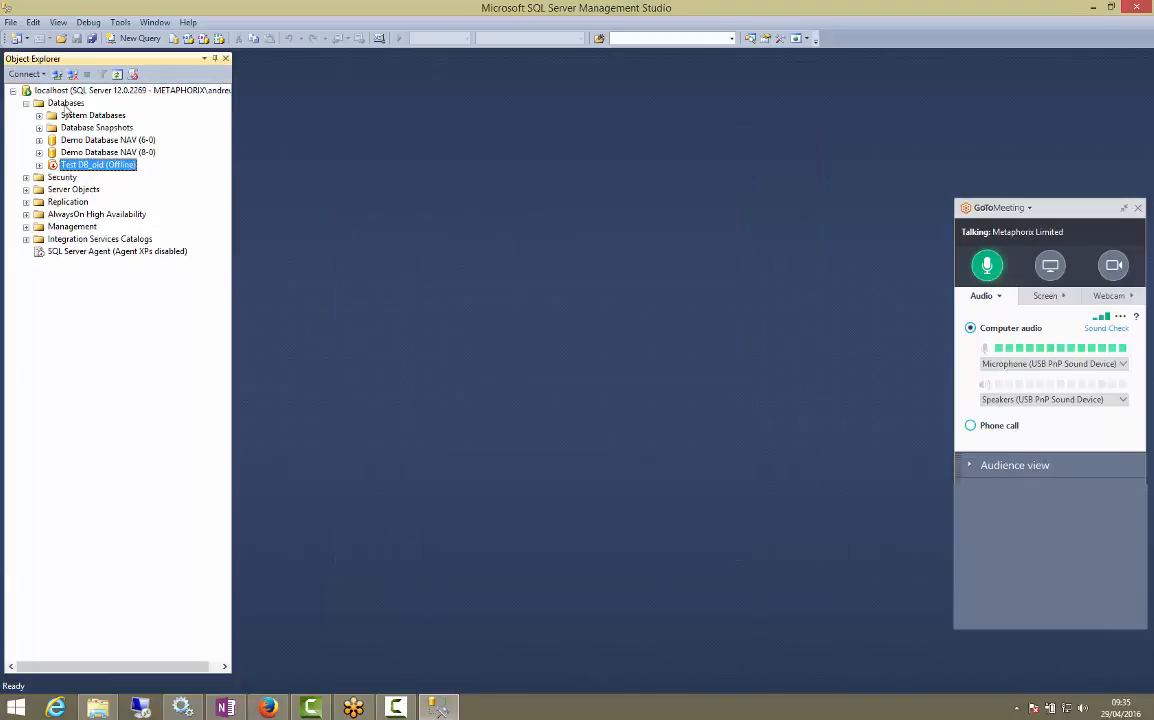
right_click(66, 104)
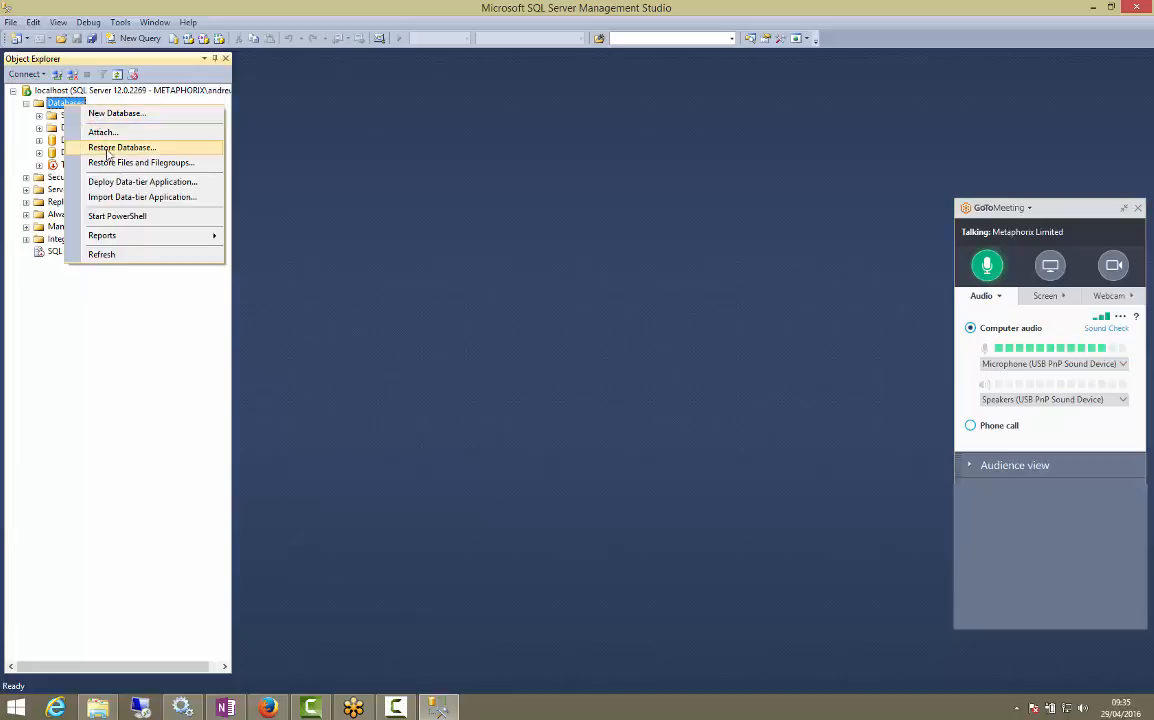
Set up a restore from Demo Database NAV (6-0) into a new Test DB 1
click(120, 148)
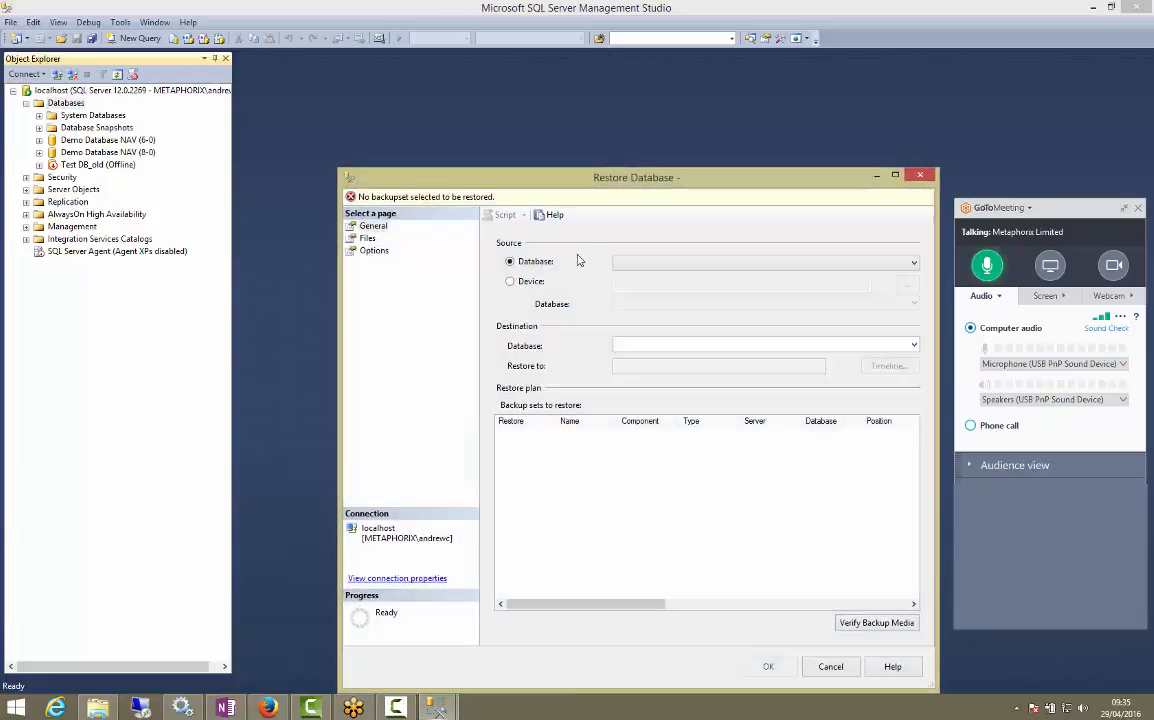
click(910, 260)
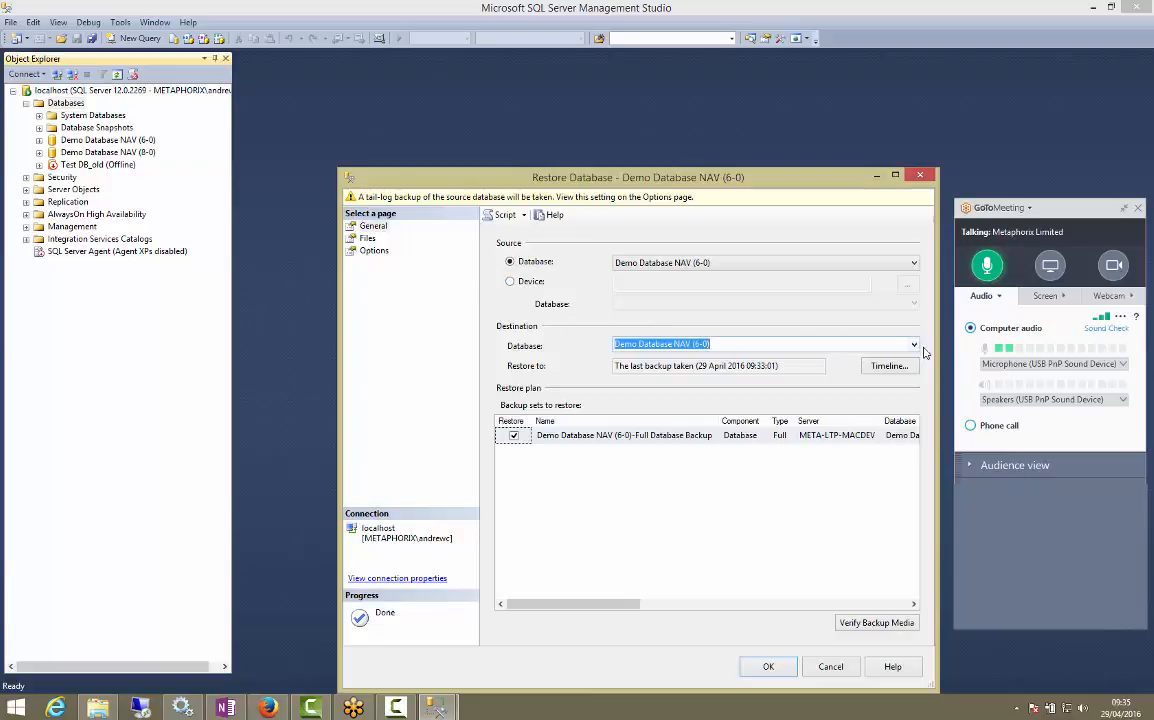
mouse_move(820, 352)
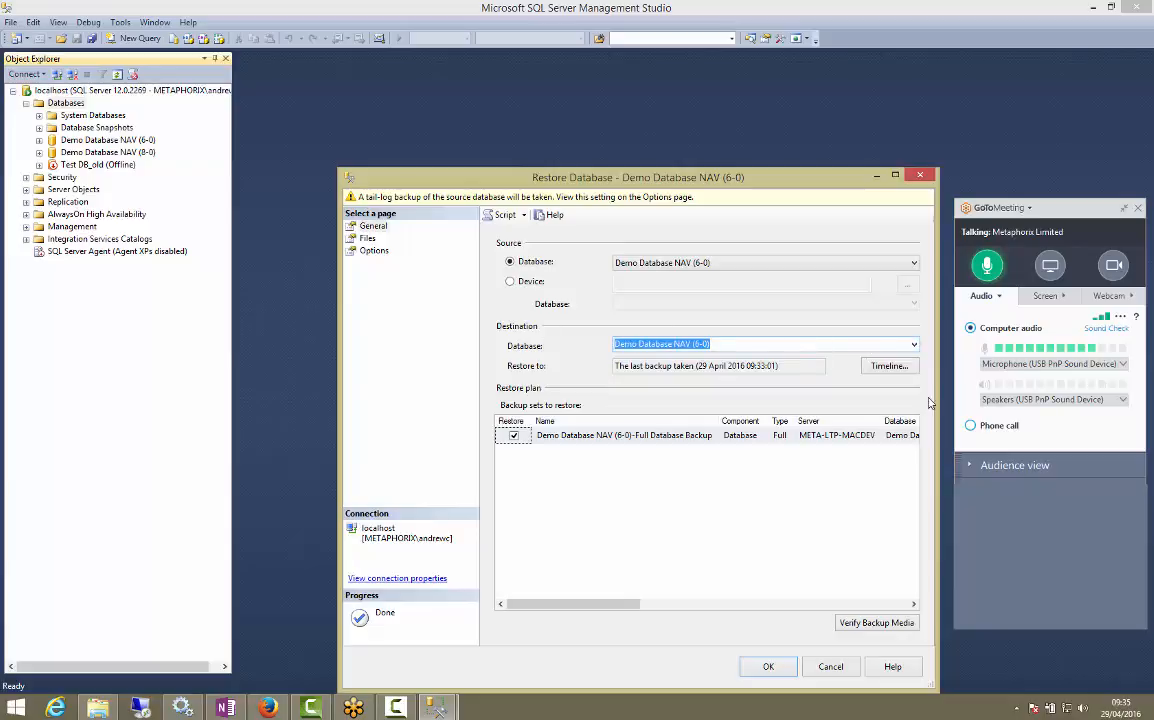
text(Test DB 1)
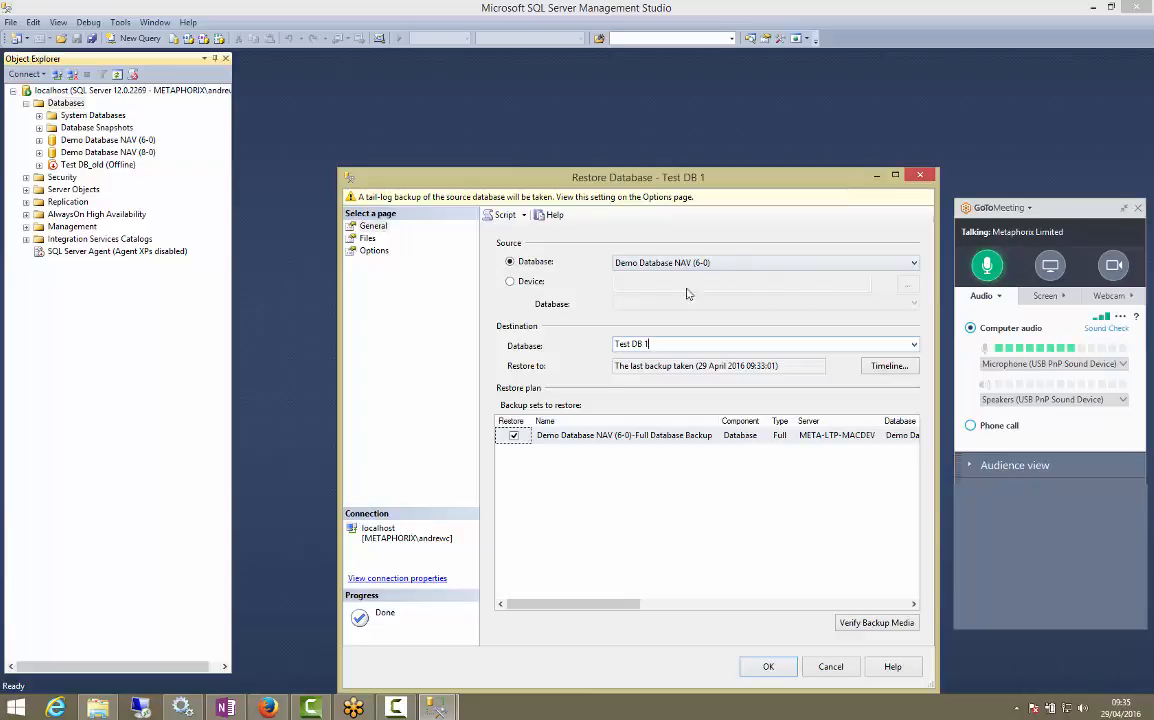
mouse_move(330, 272)
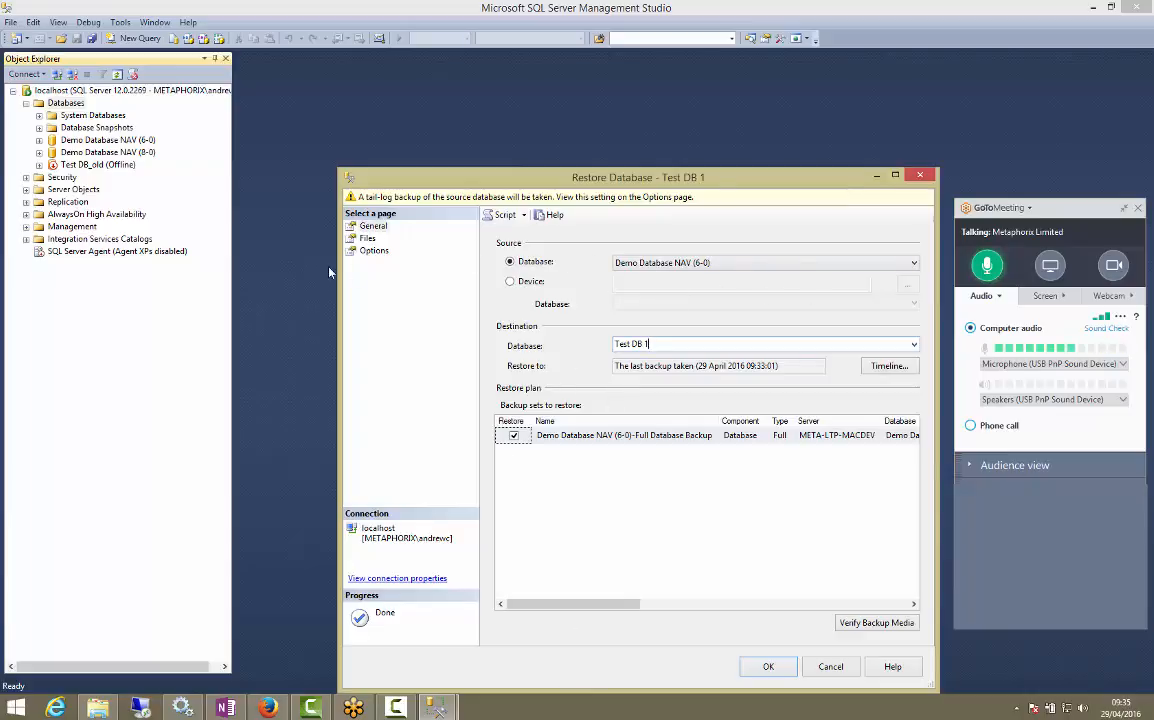
Review the restore file locations and turn off the tail-log backup
click(368, 238)
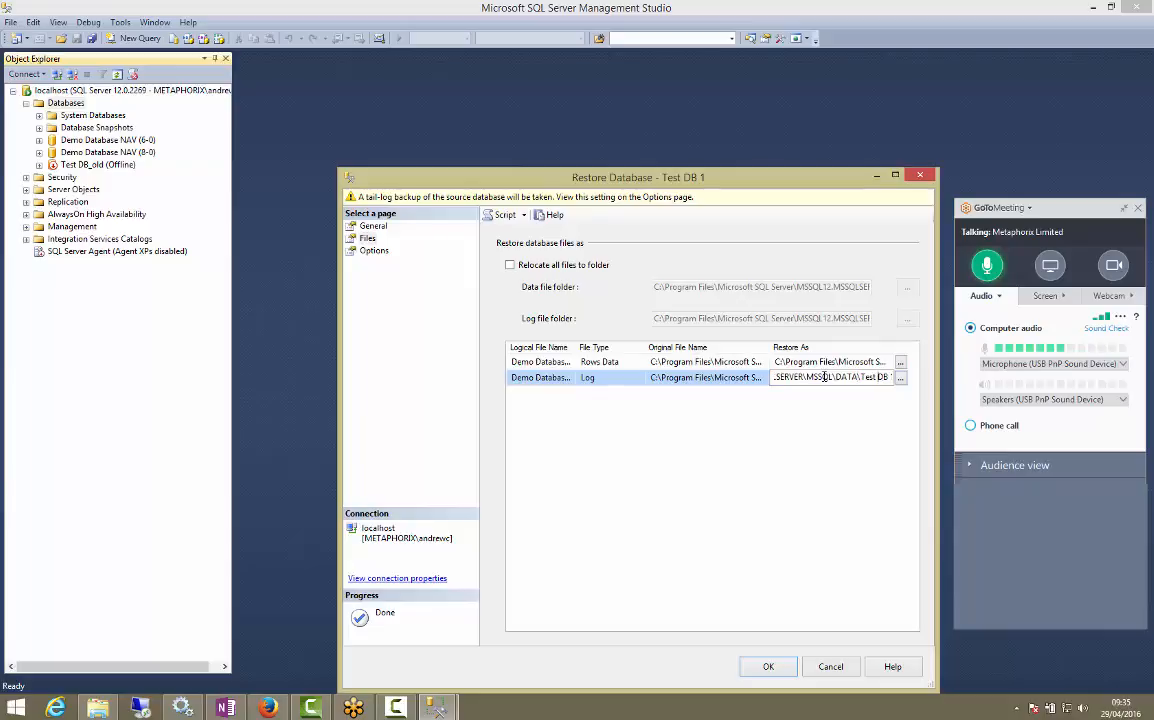
click(374, 250)
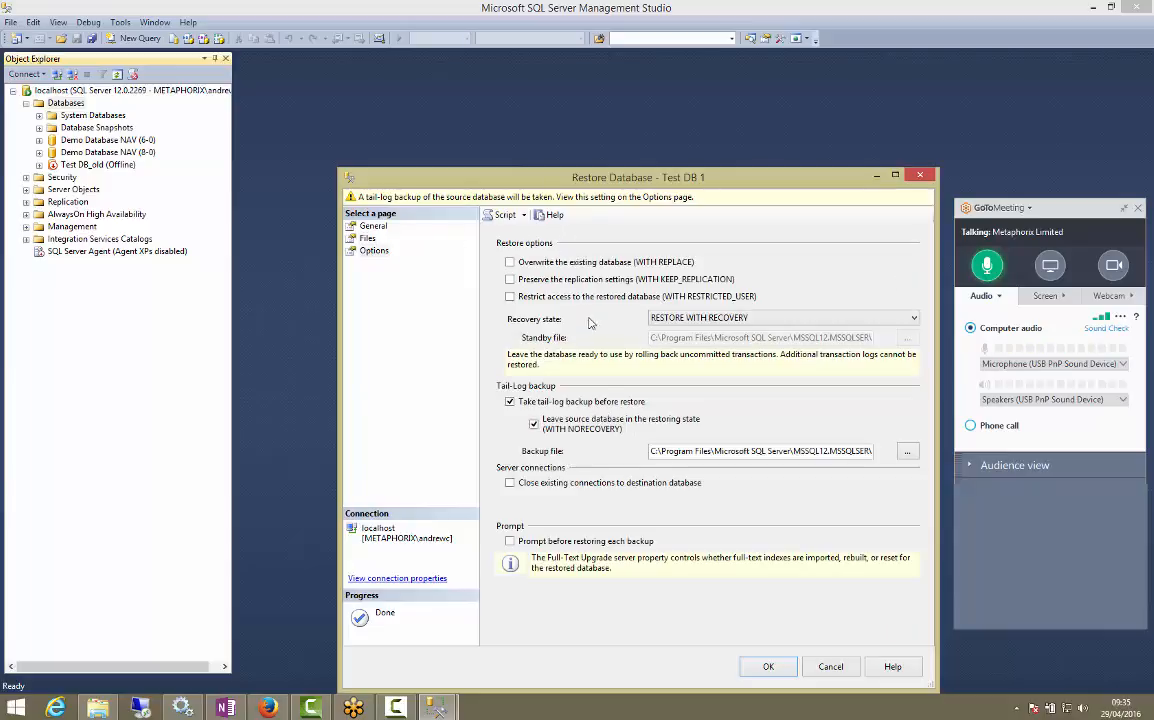
click(510, 400)
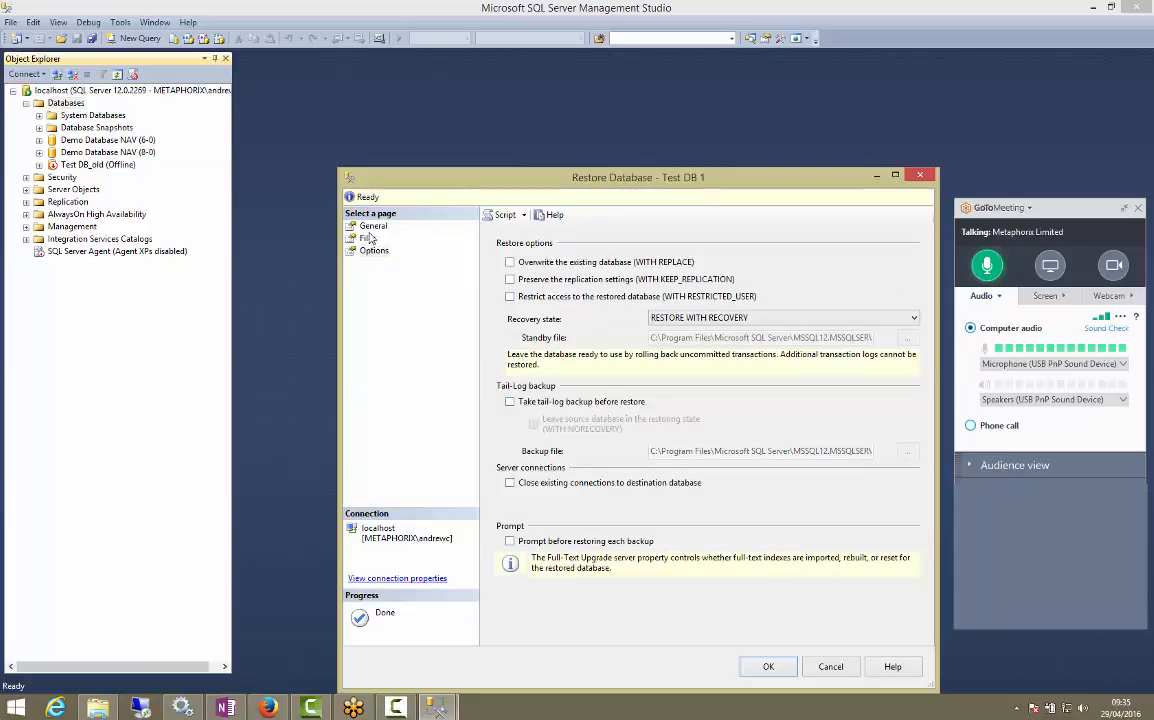
Run the restore of Test DB 1, acknowledge the success message, and return to NAV Classic
click(768, 666)
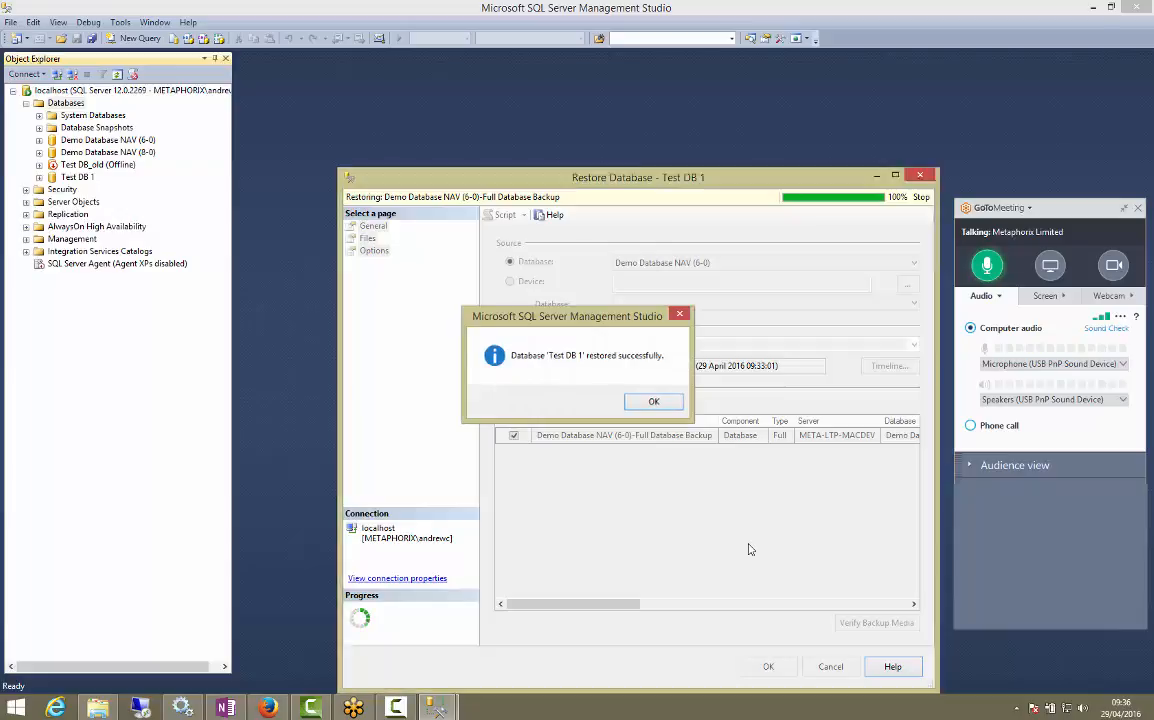
click(652, 400)
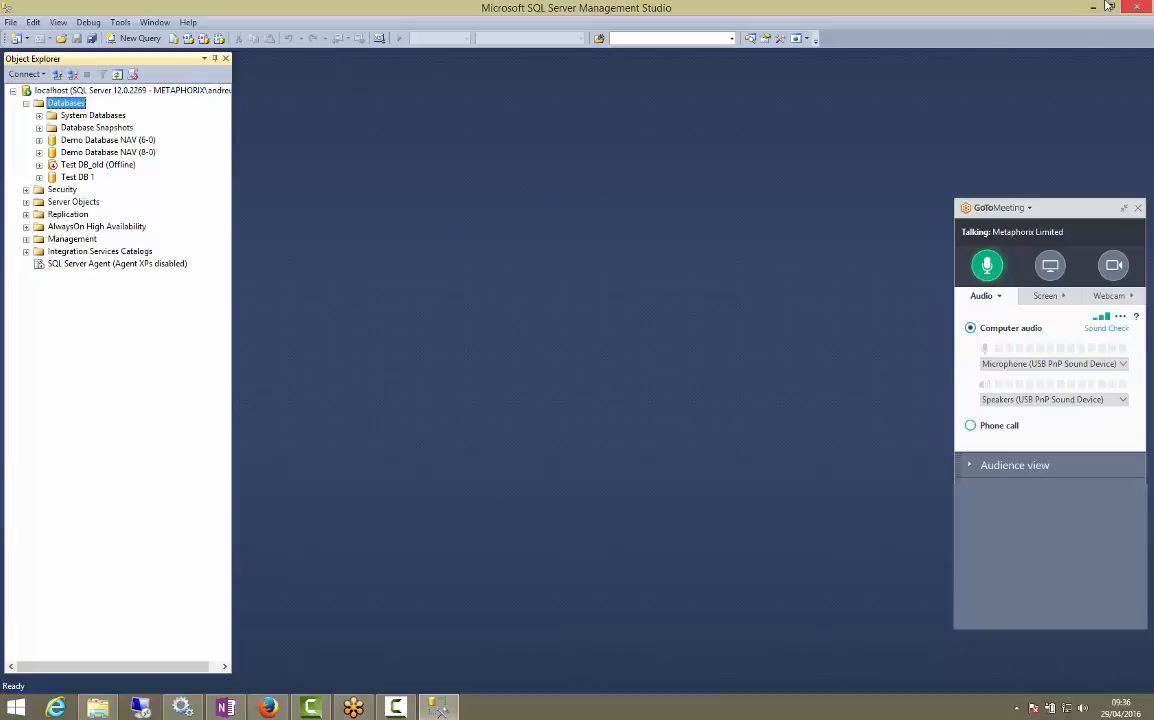
click(1092, 8)
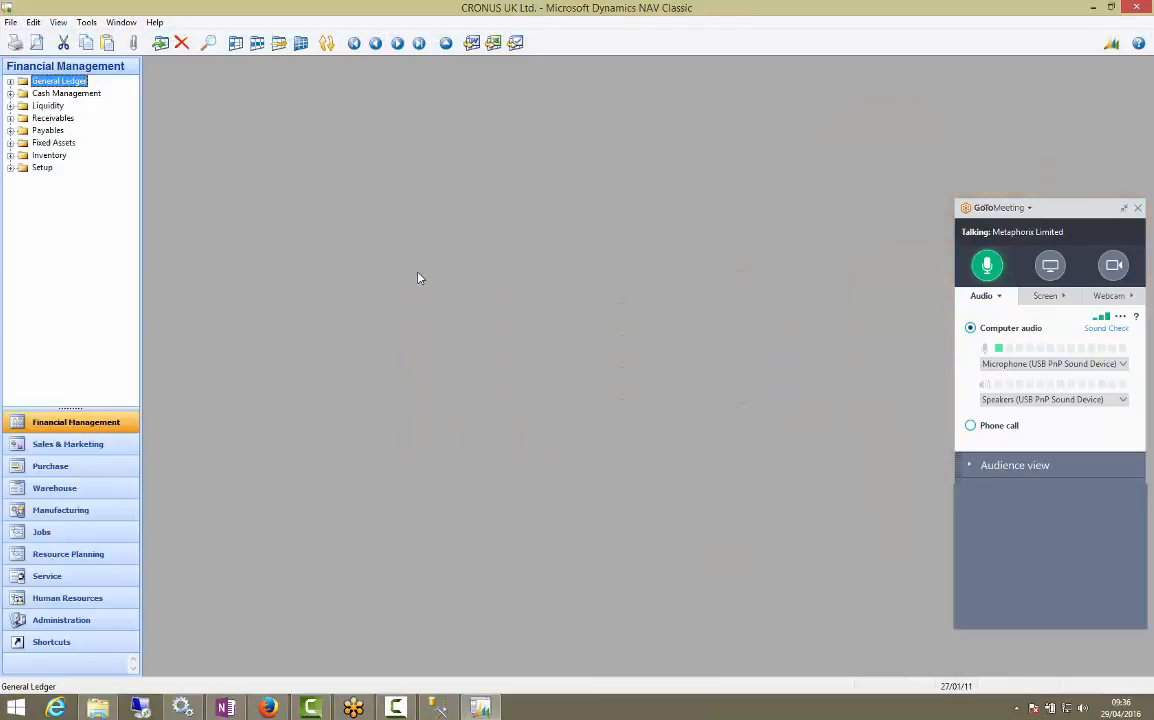
Open the Test DB 1 database via File > Database > Open, reaching the company list
click(10, 22)
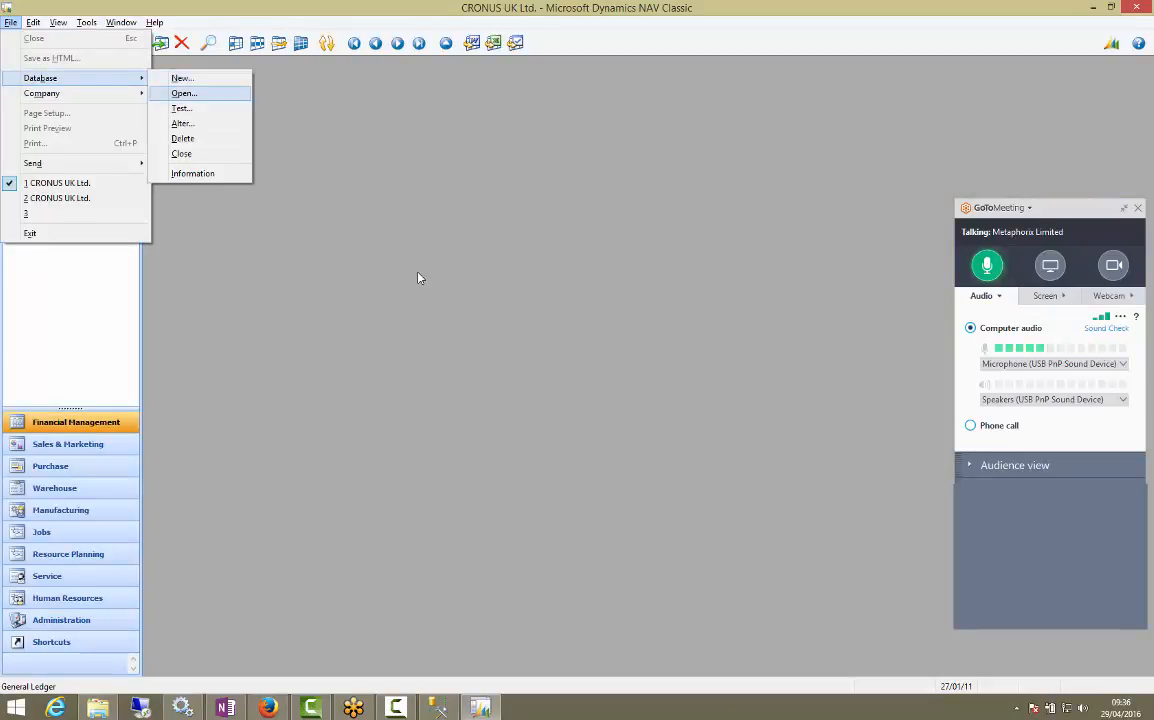
click(184, 94)
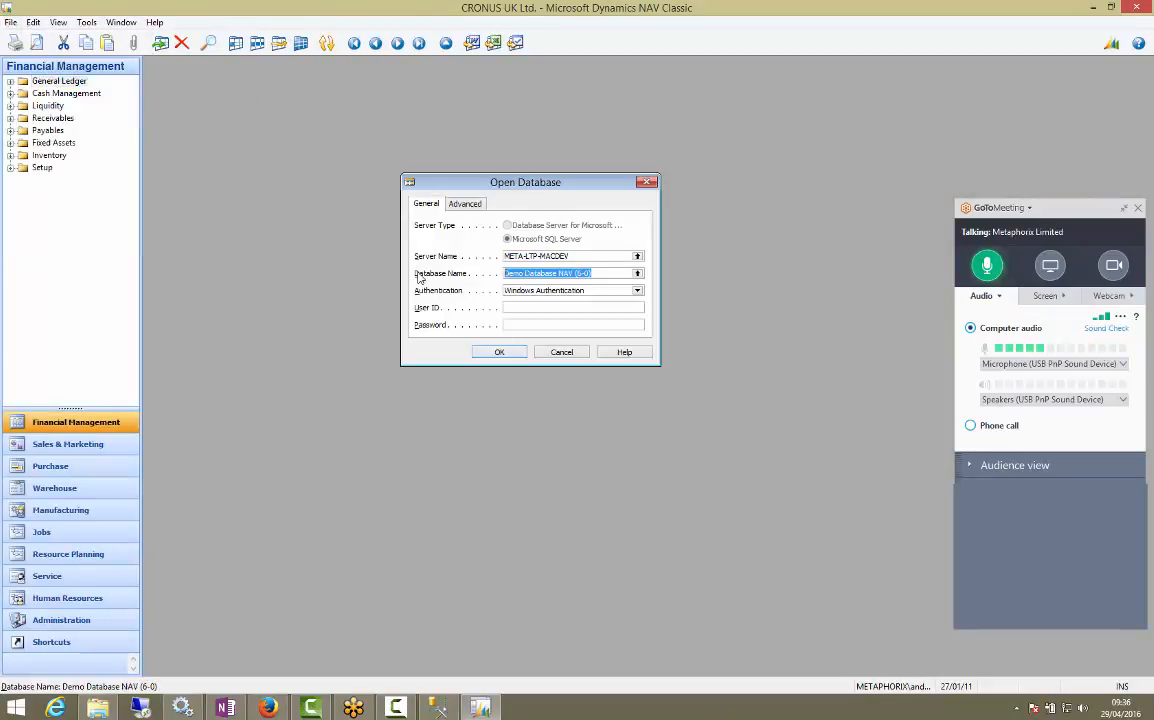
click(636, 272)
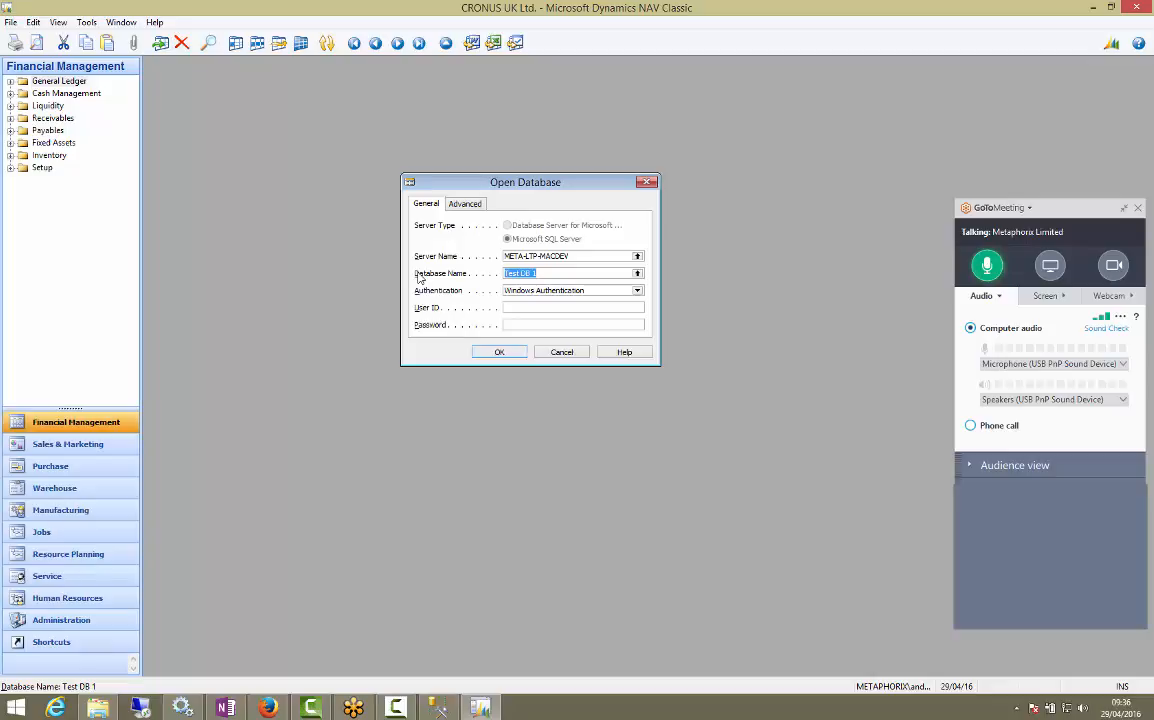
click(500, 352)
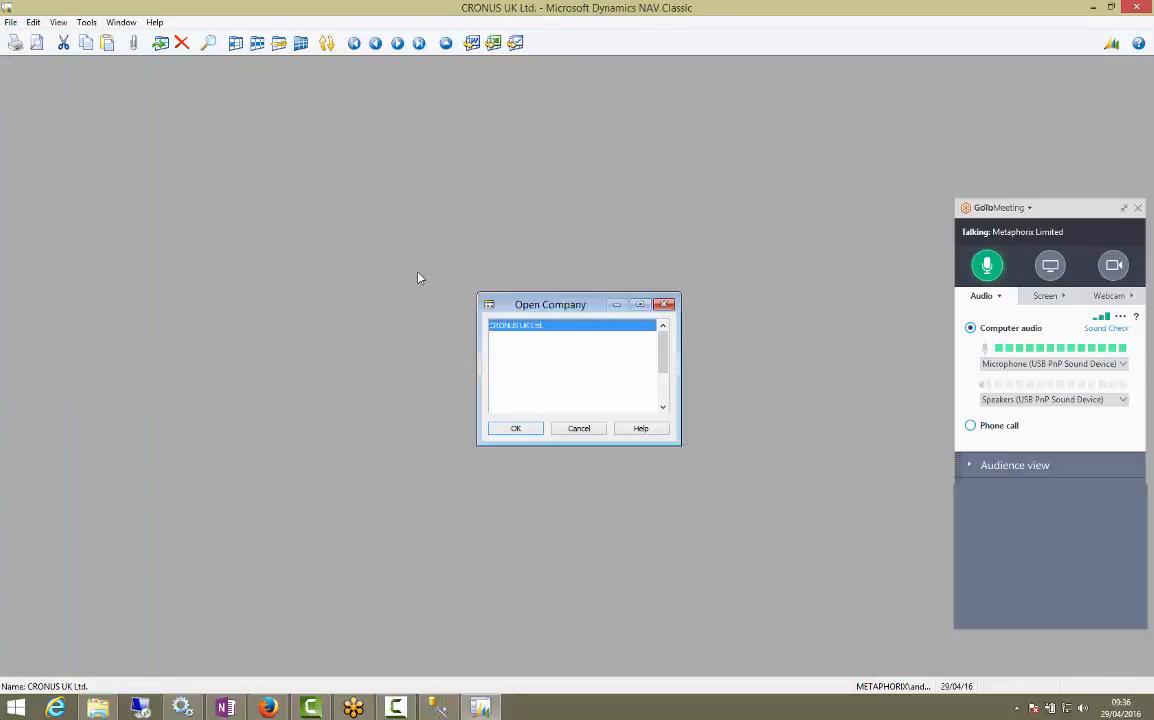
Open the CRONUS UK Ltd. company and start an object import from Object Designer
click(516, 428)
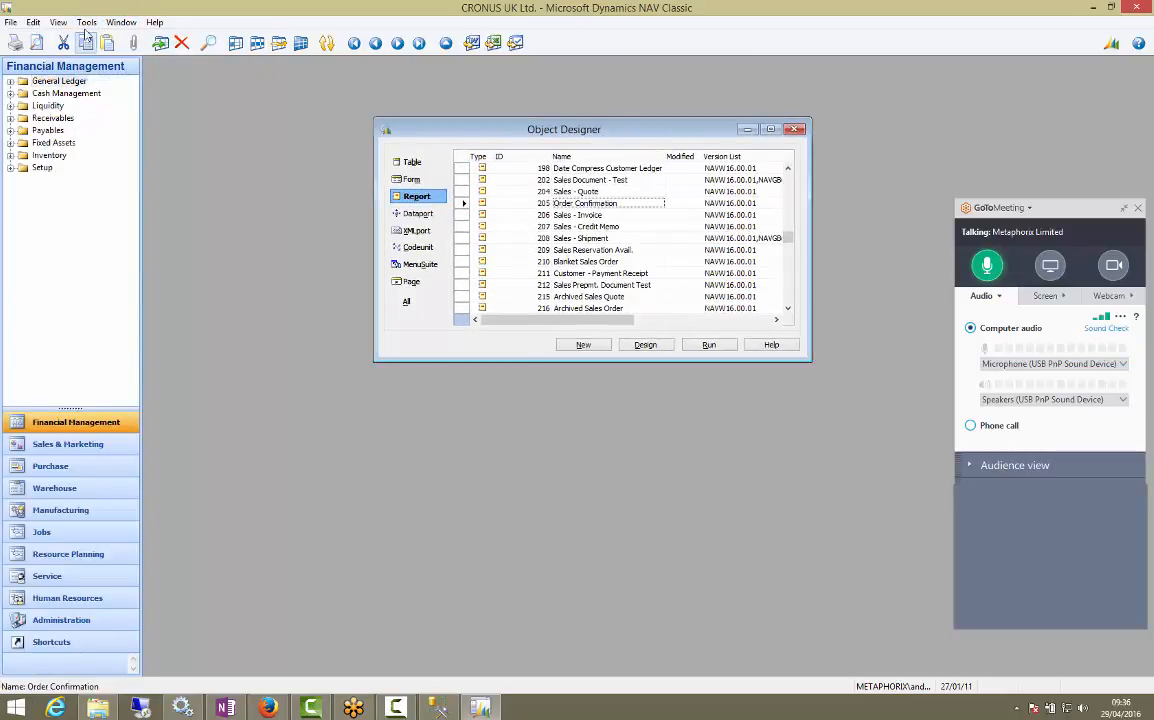
click(86, 20)
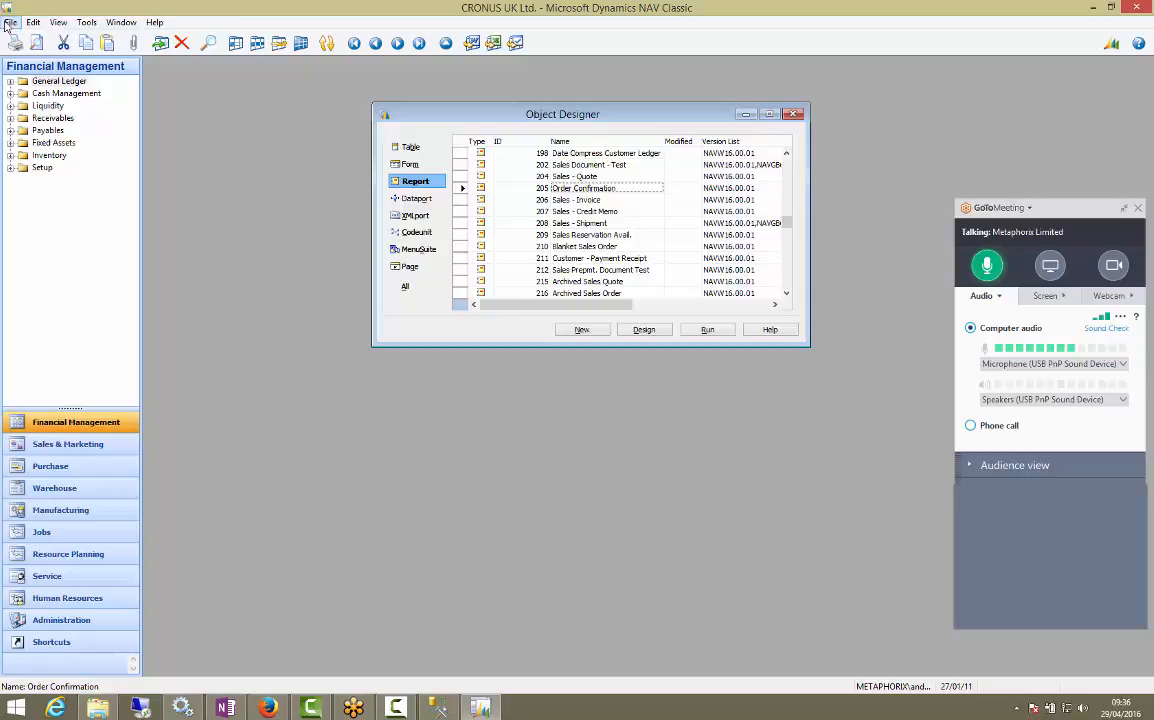
click(12, 20)
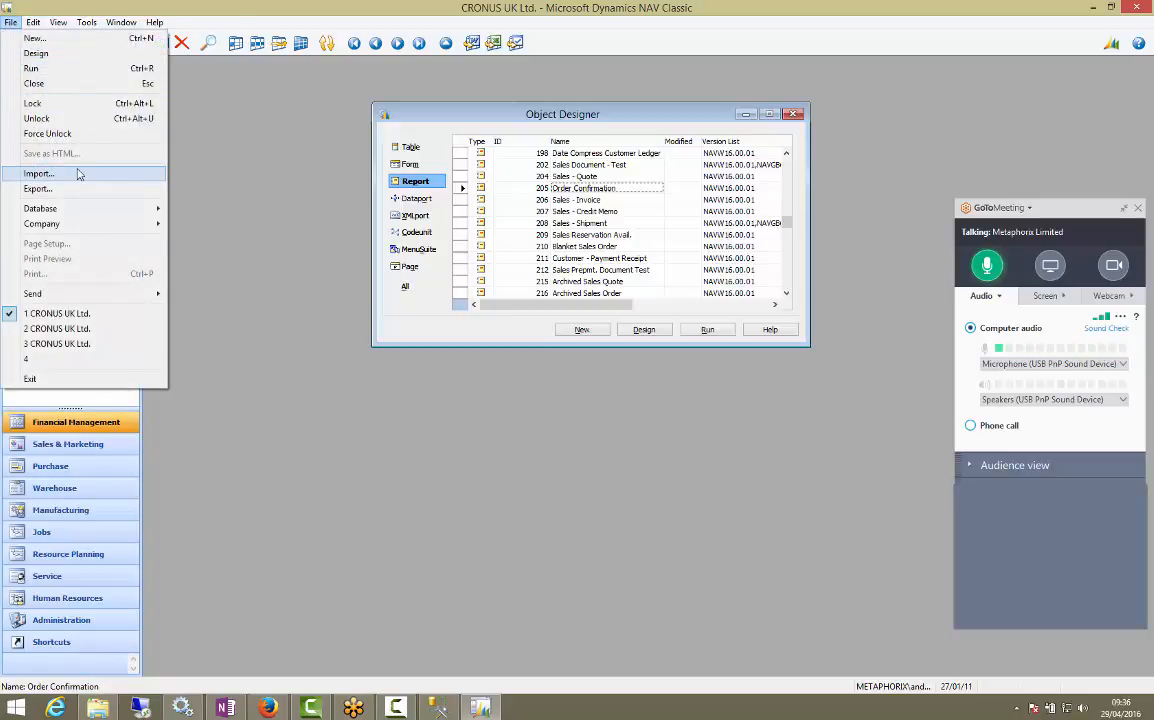
click(40, 172)
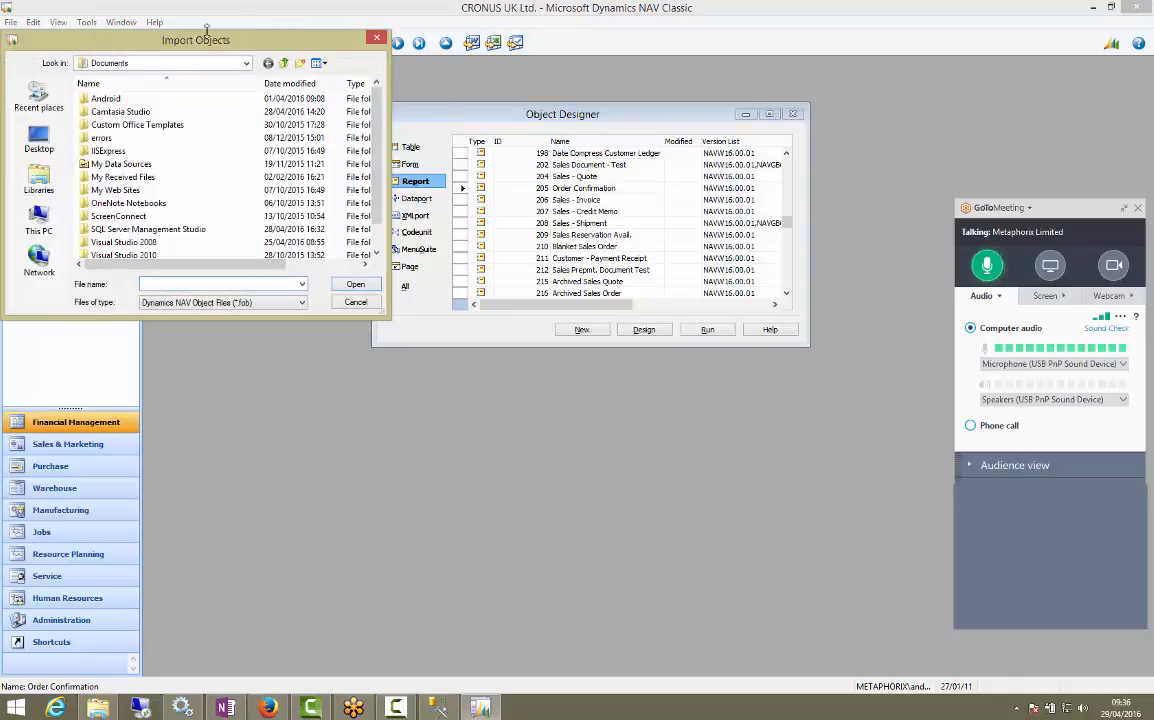
Reposition the import objects window, abandon it, and reach for the Tools menu
drag(196, 40, 582, 306)
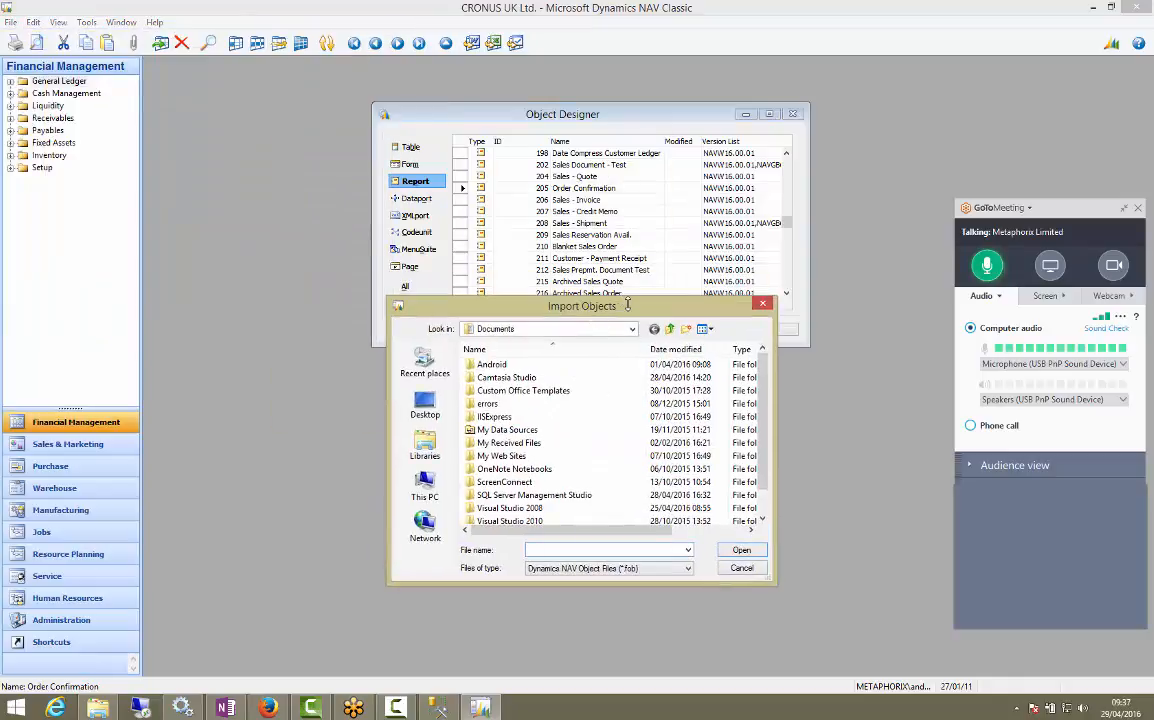
drag(582, 304, 672, 366)
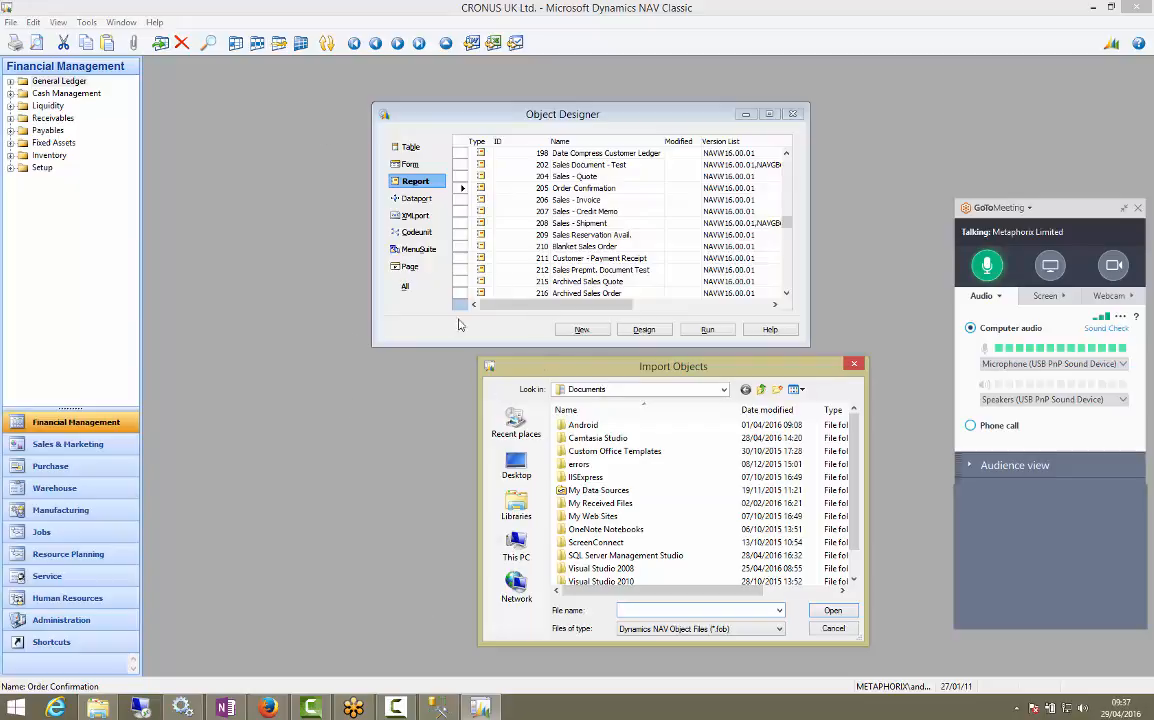
drag(672, 366, 600, 364)
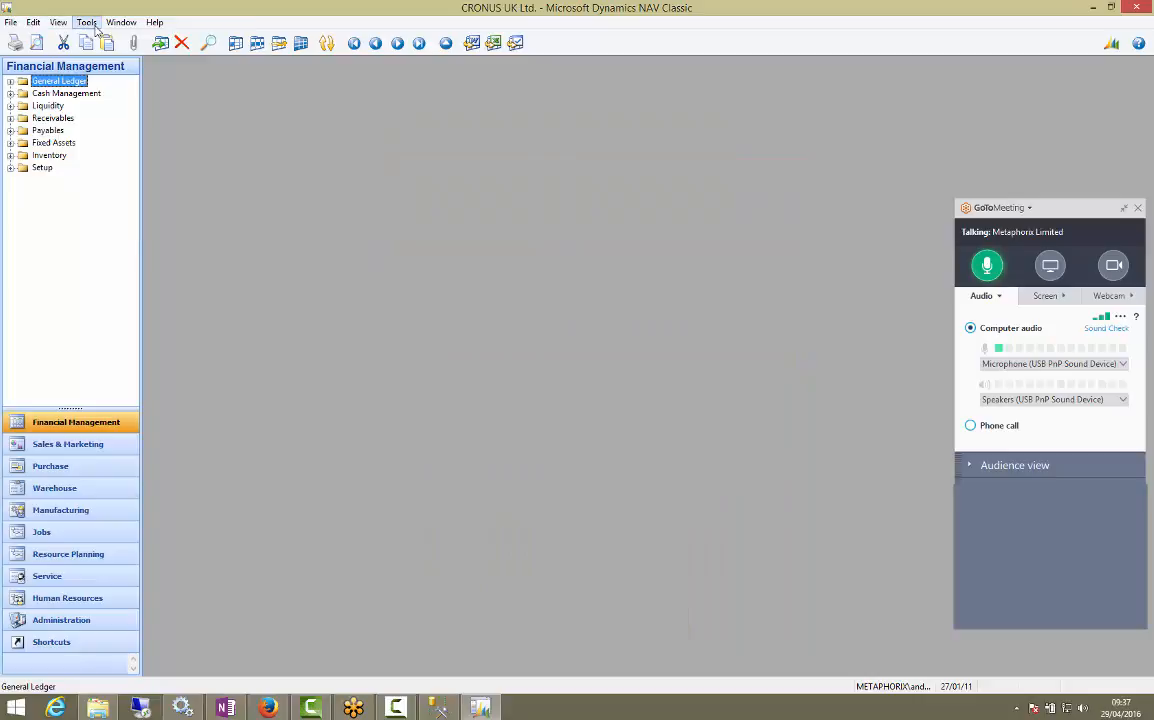
click(86, 20)
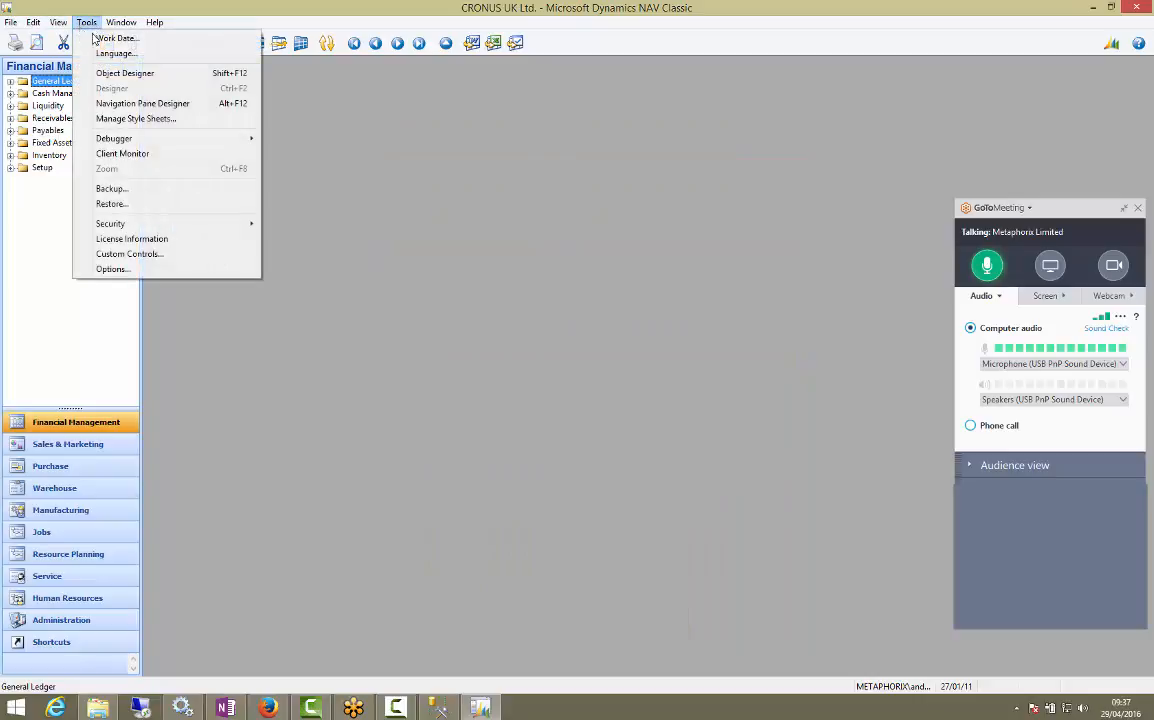
mouse_move(124, 72)
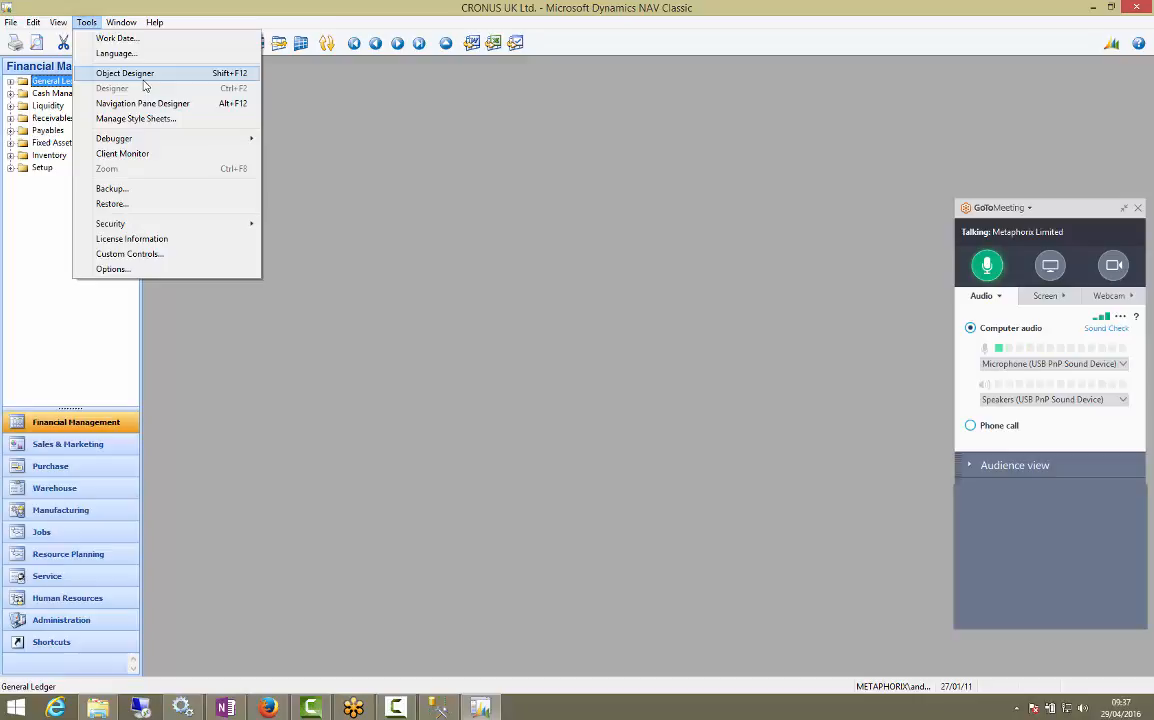
Import Test Object 2009 - Order Conf.fob from Object Designer, cancel the no-conflicts prompt, and restart the import
click(124, 72)
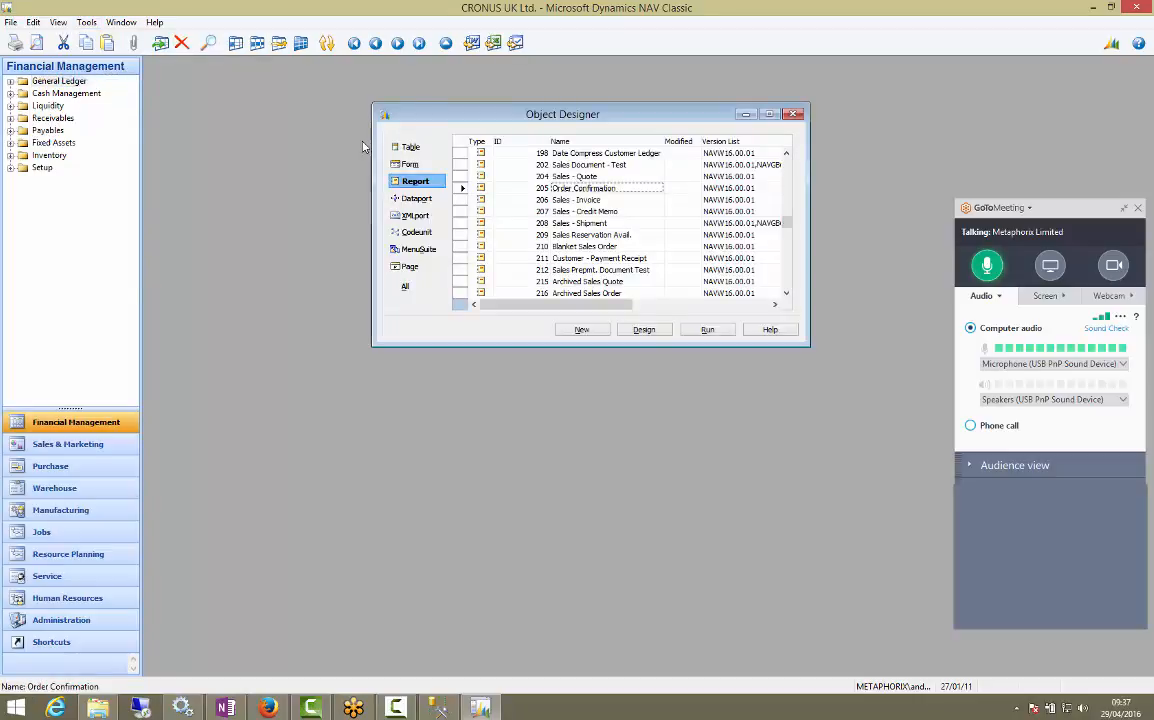
click(10, 22)
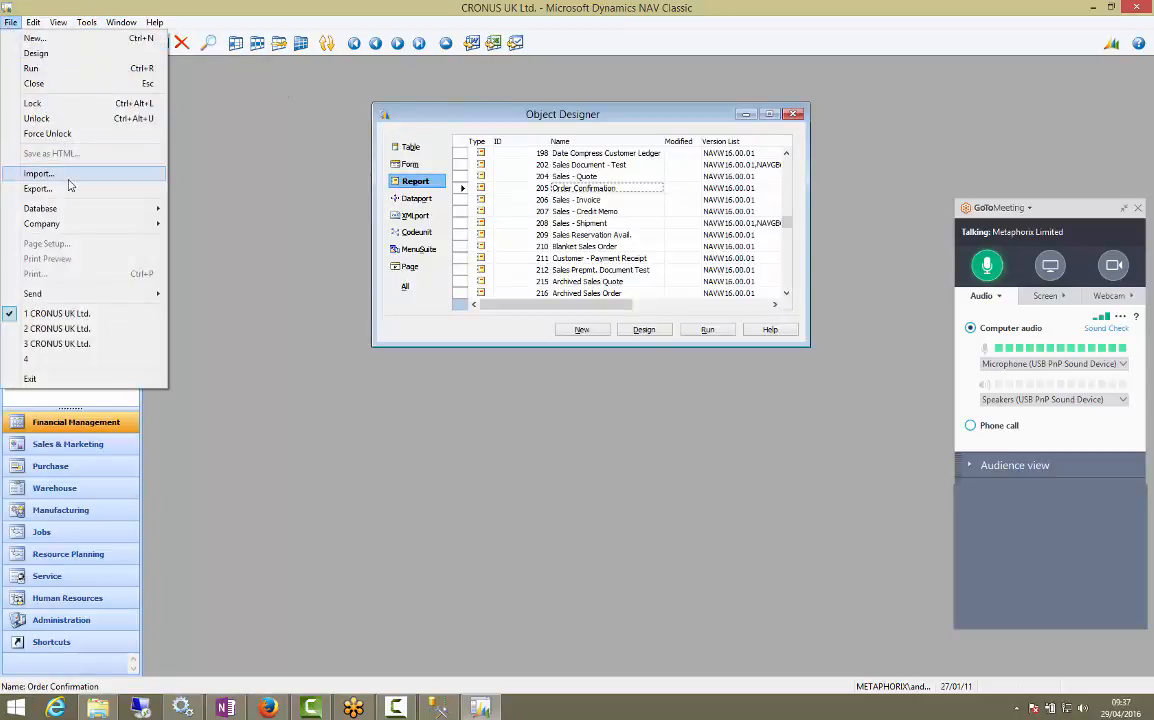
click(40, 172)
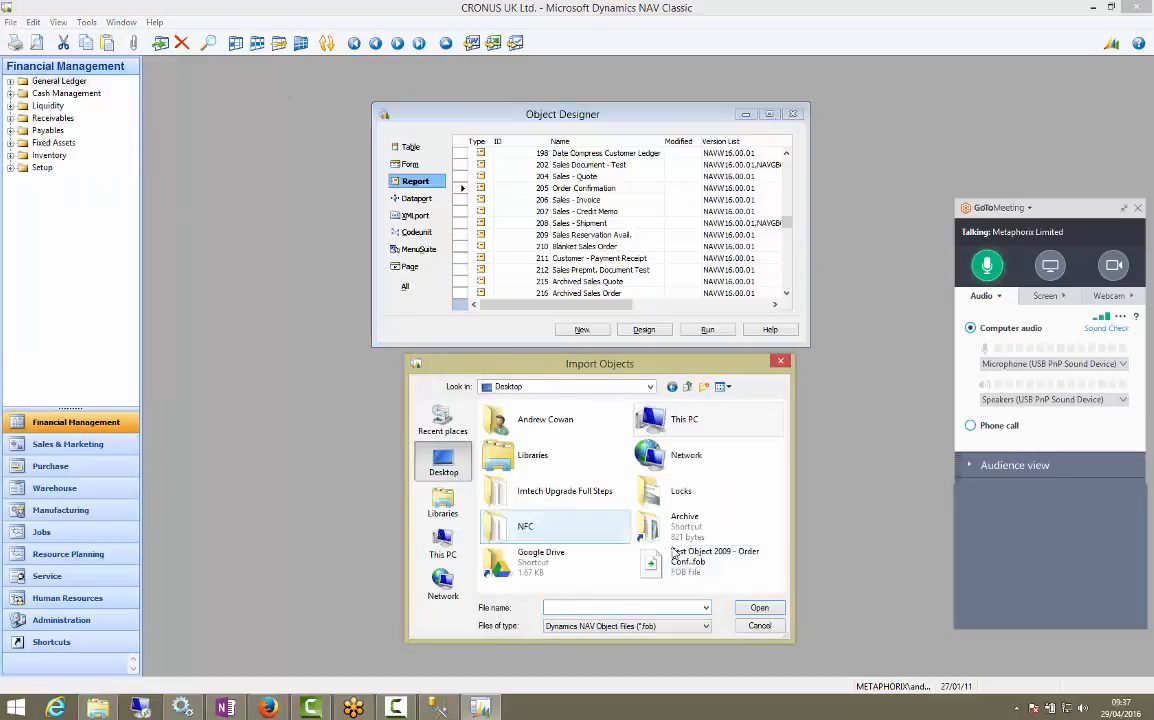
click(708, 560)
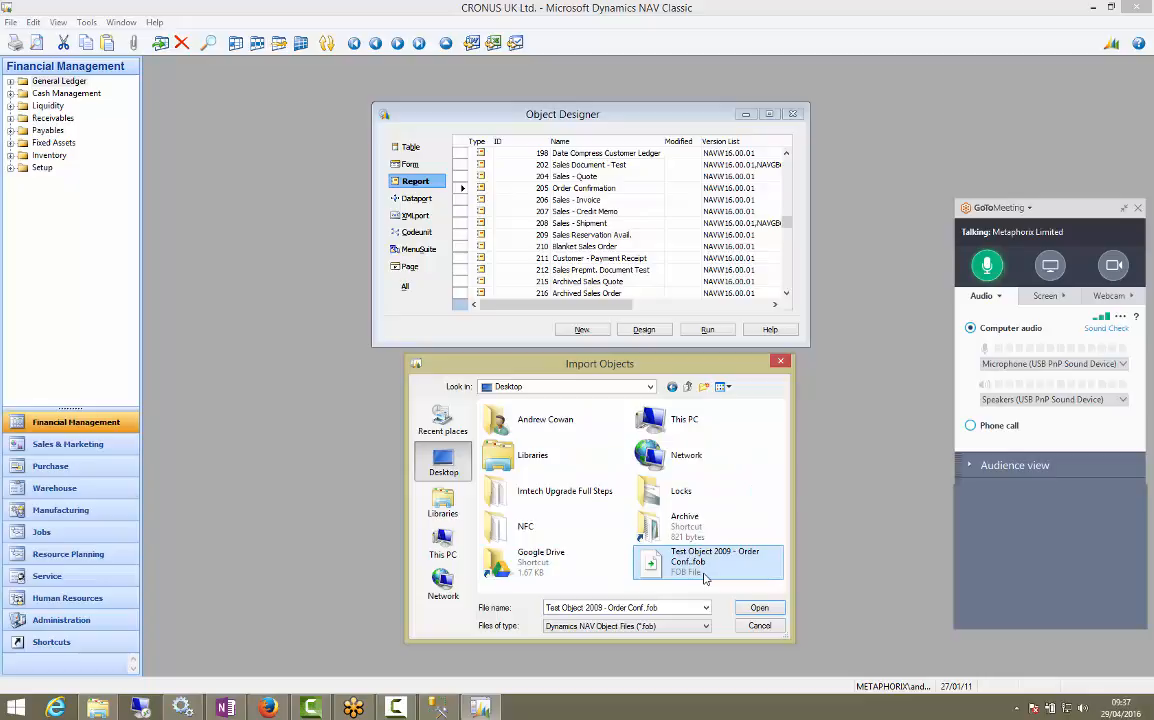
click(760, 608)
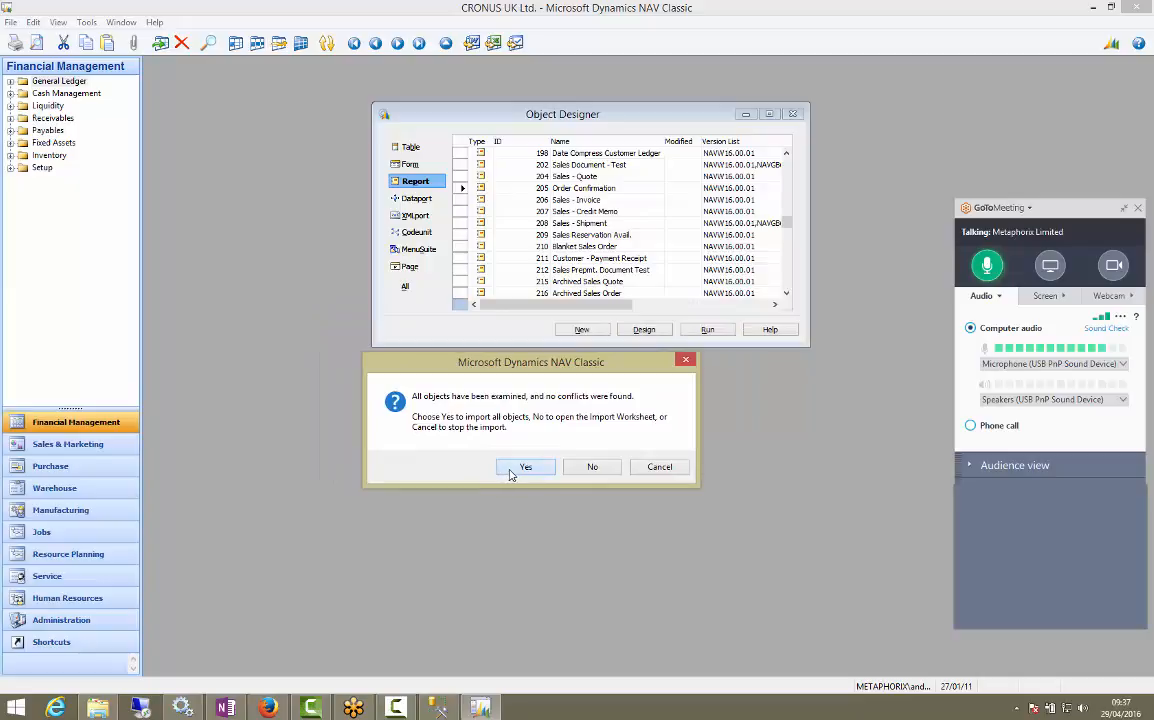
click(524, 466)
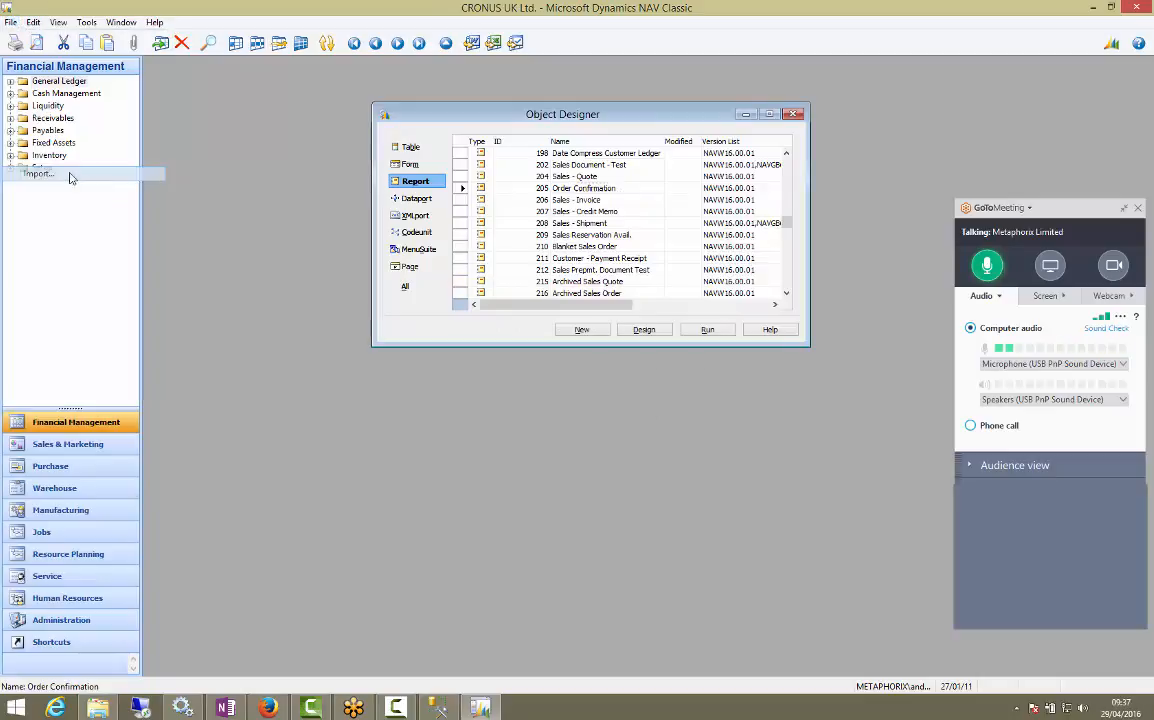
click(38, 172)
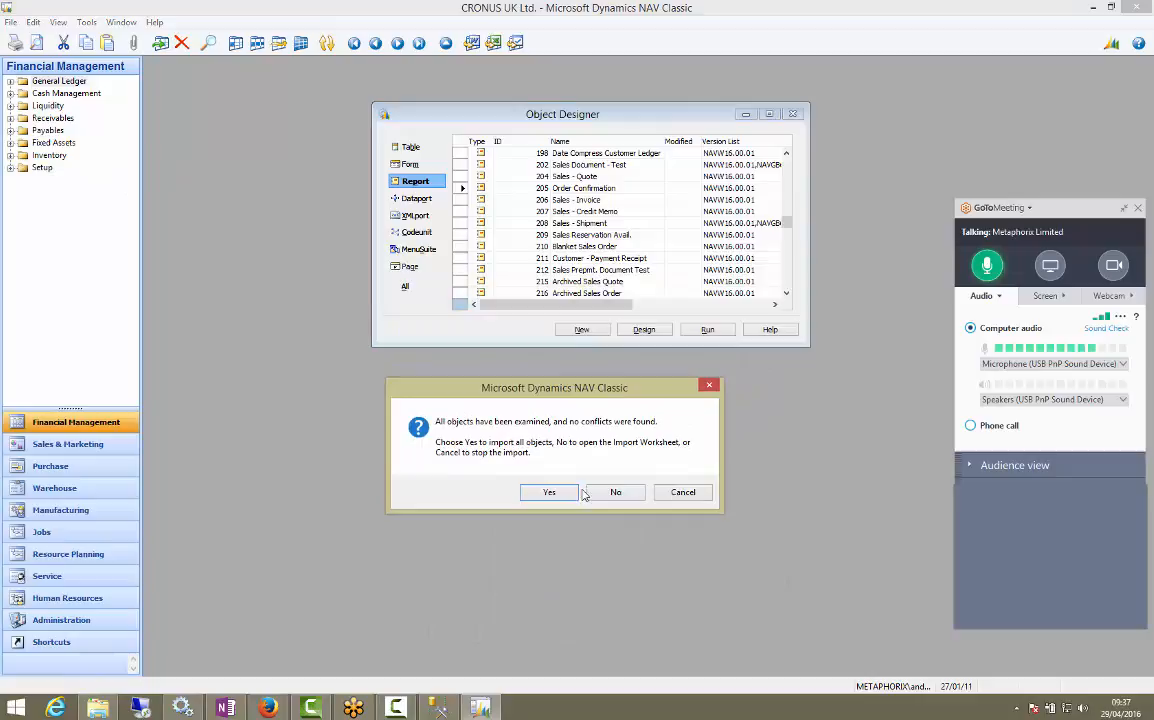
Review the import in the enlarged Import Worksheet, set Replace All, run it and acknowledge the summary
click(616, 492)
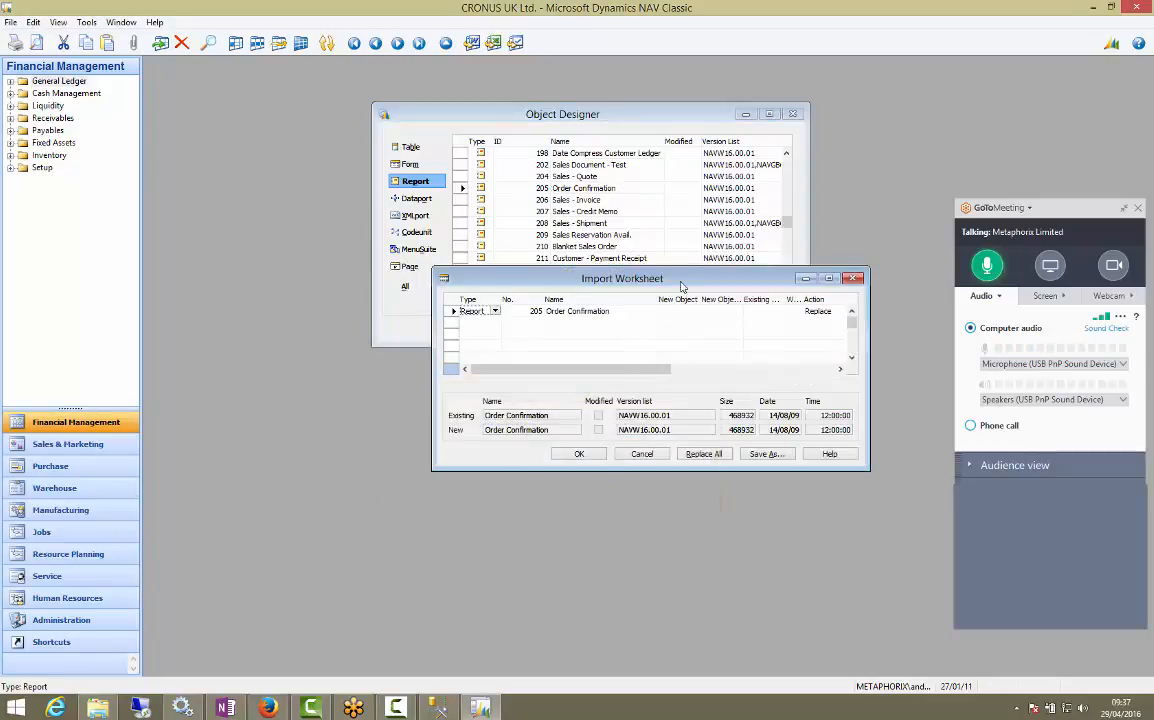
drag(622, 278, 396, 476)
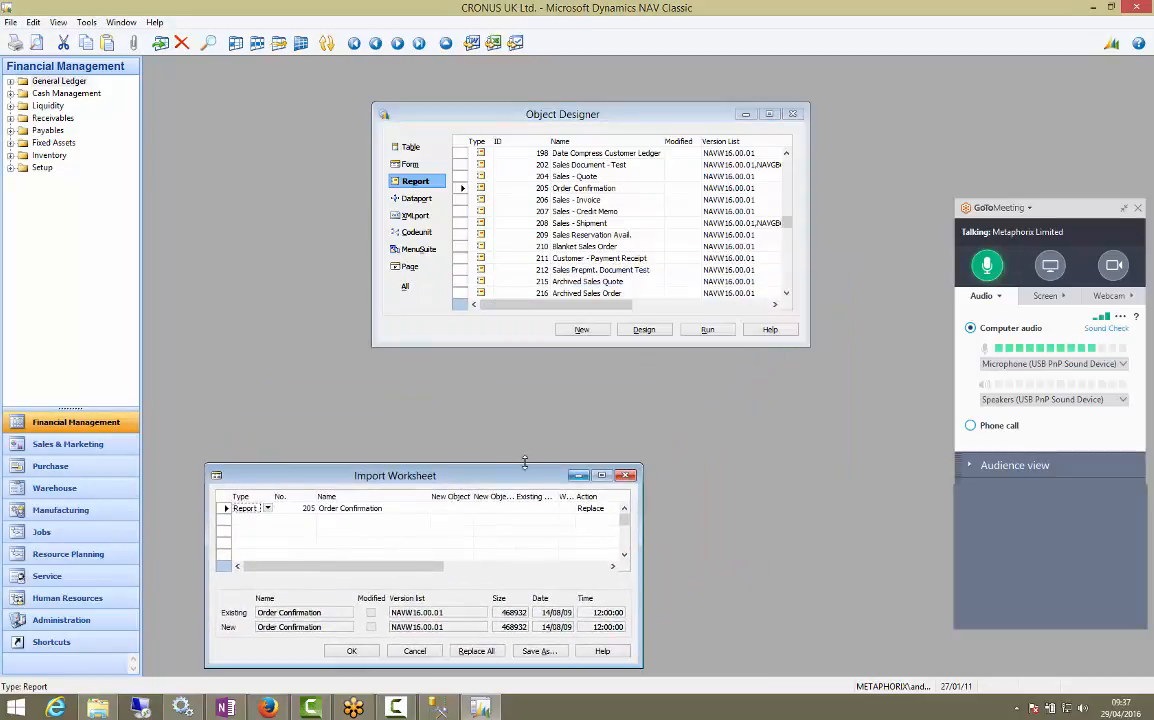
drag(396, 476, 396, 424)
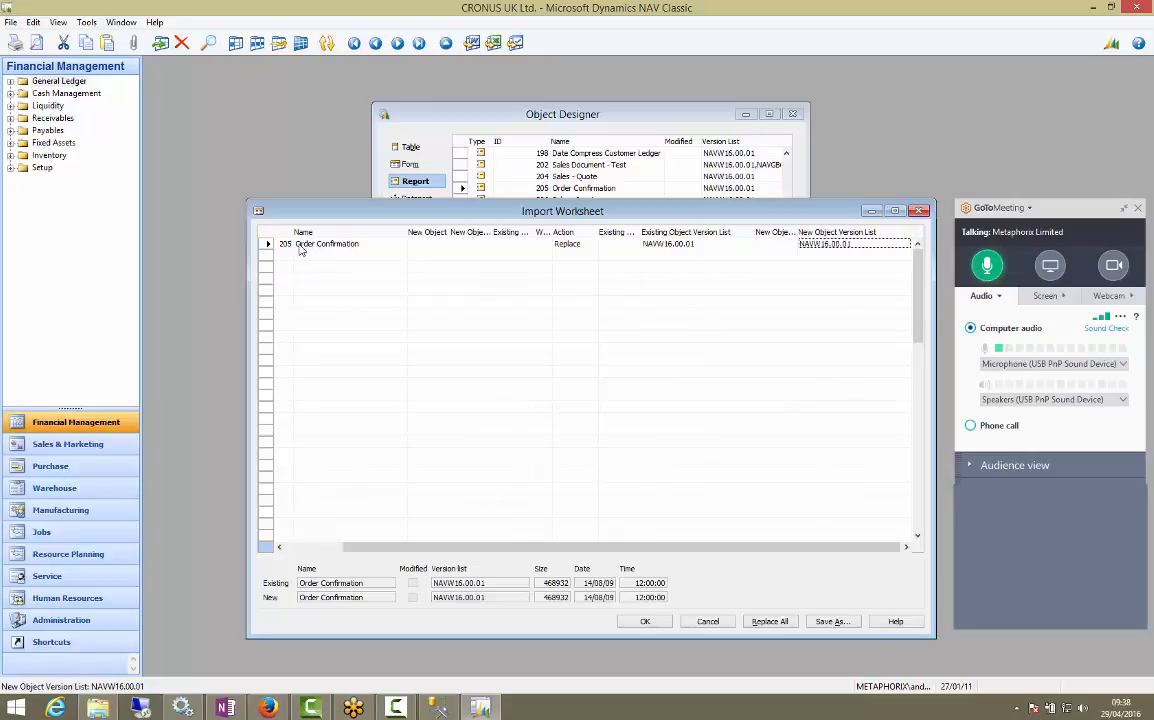
click(696, 244)
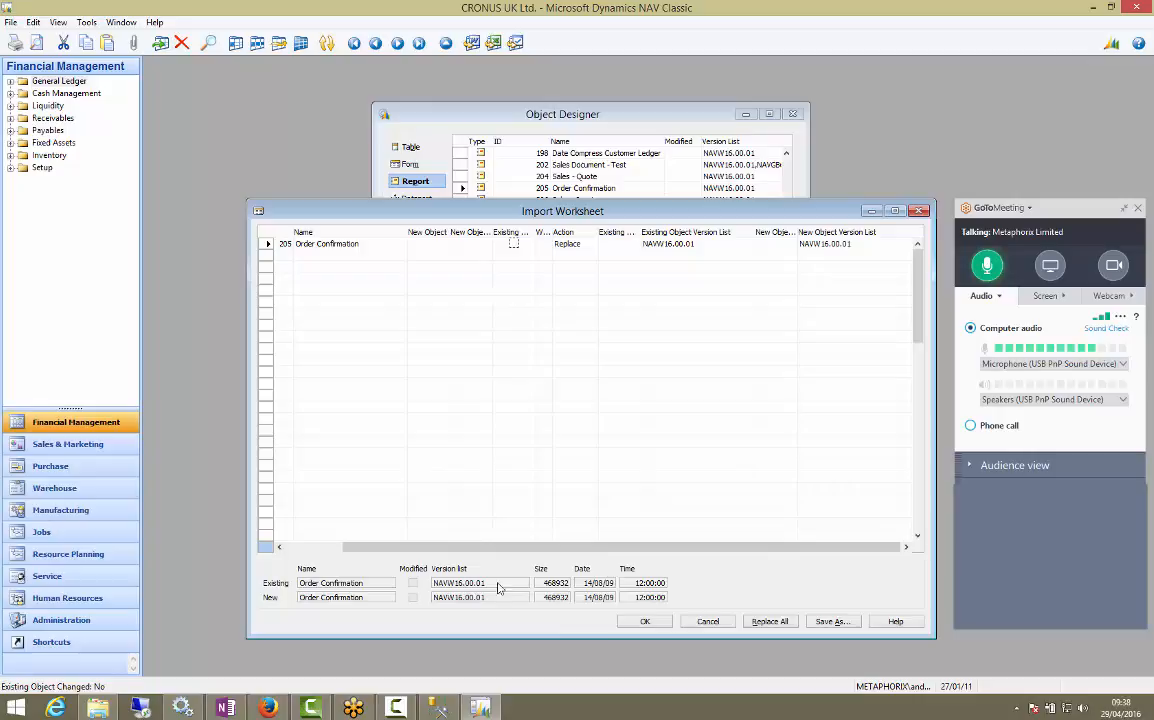
mouse_move(470, 292)
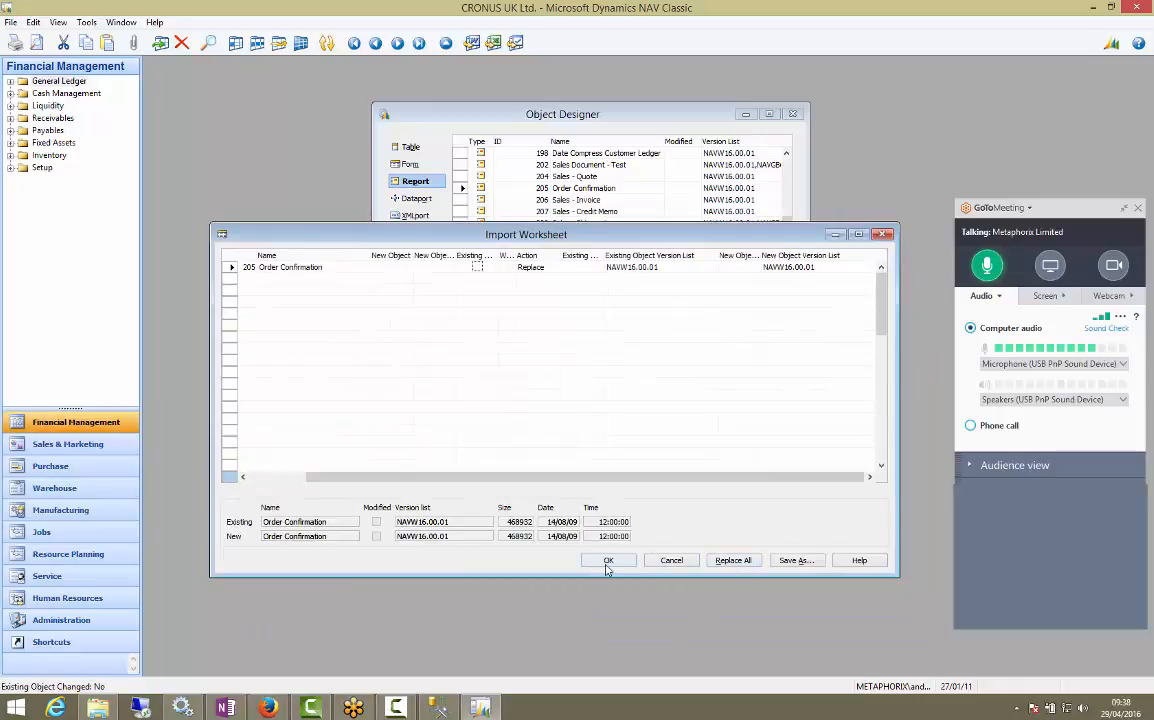
click(608, 560)
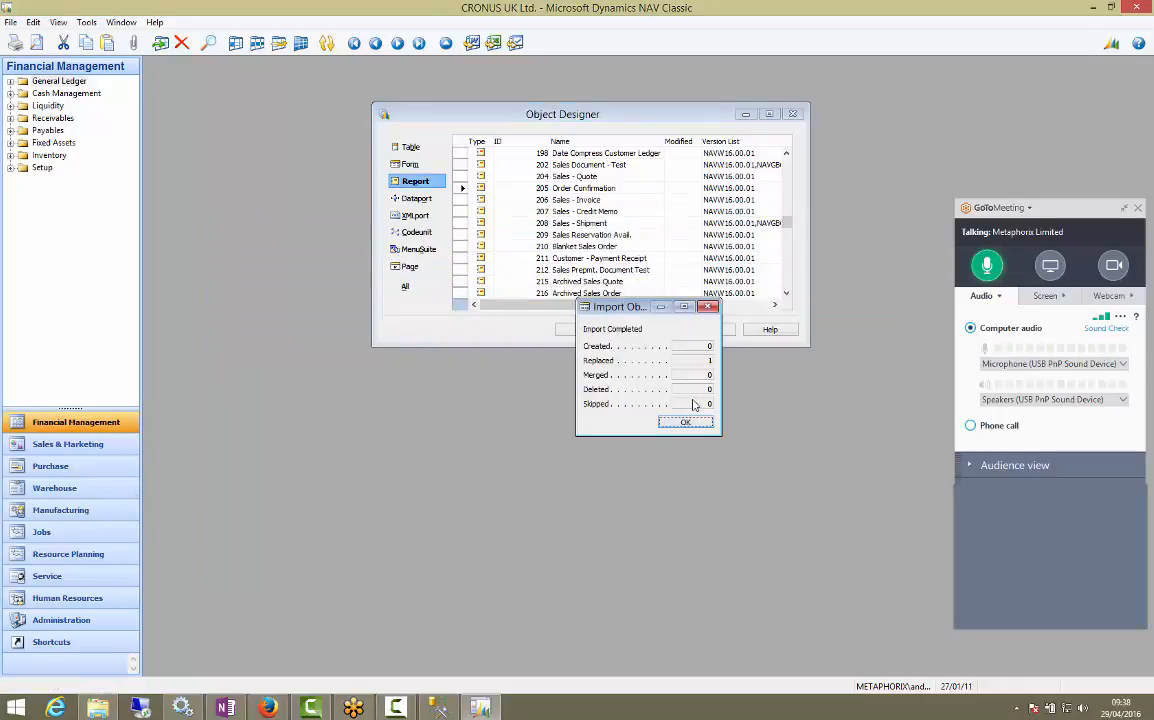
click(684, 420)
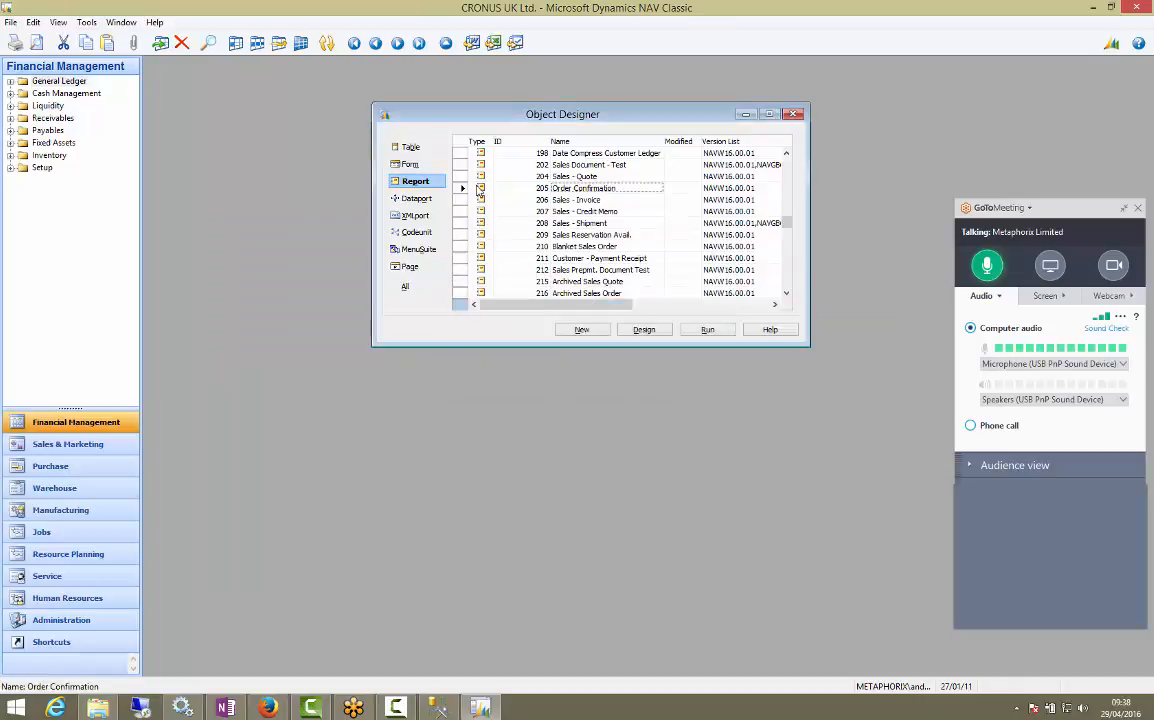
click(584, 188)
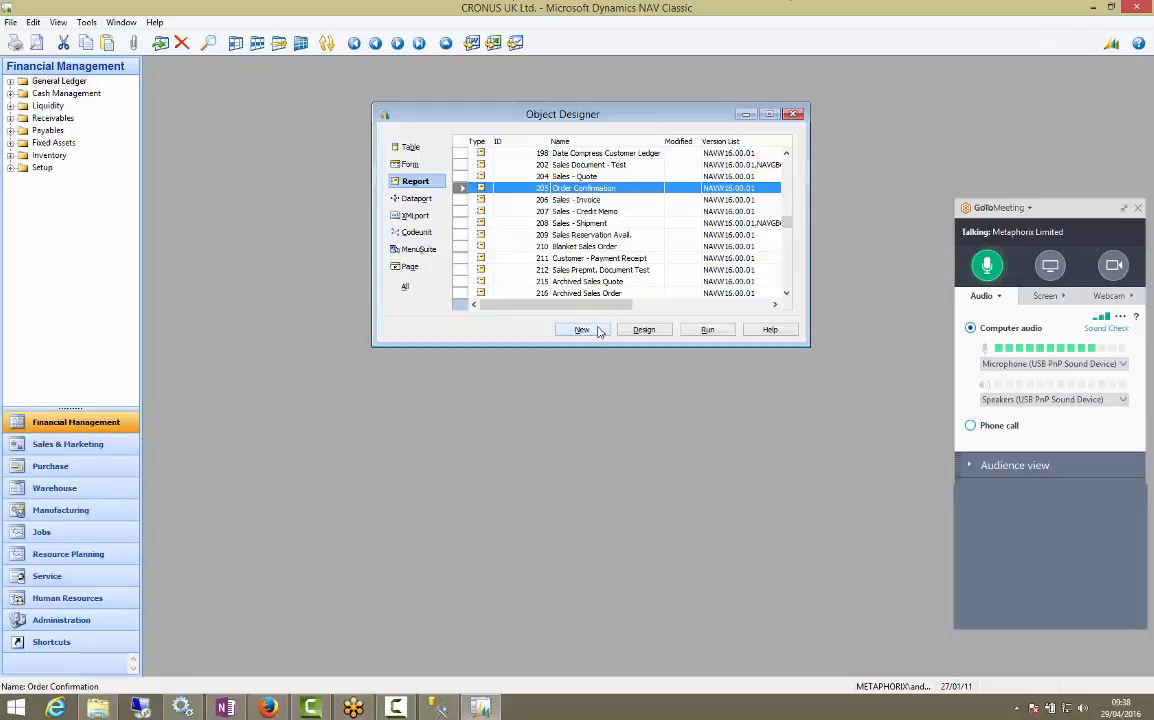
mouse_move(612, 338)
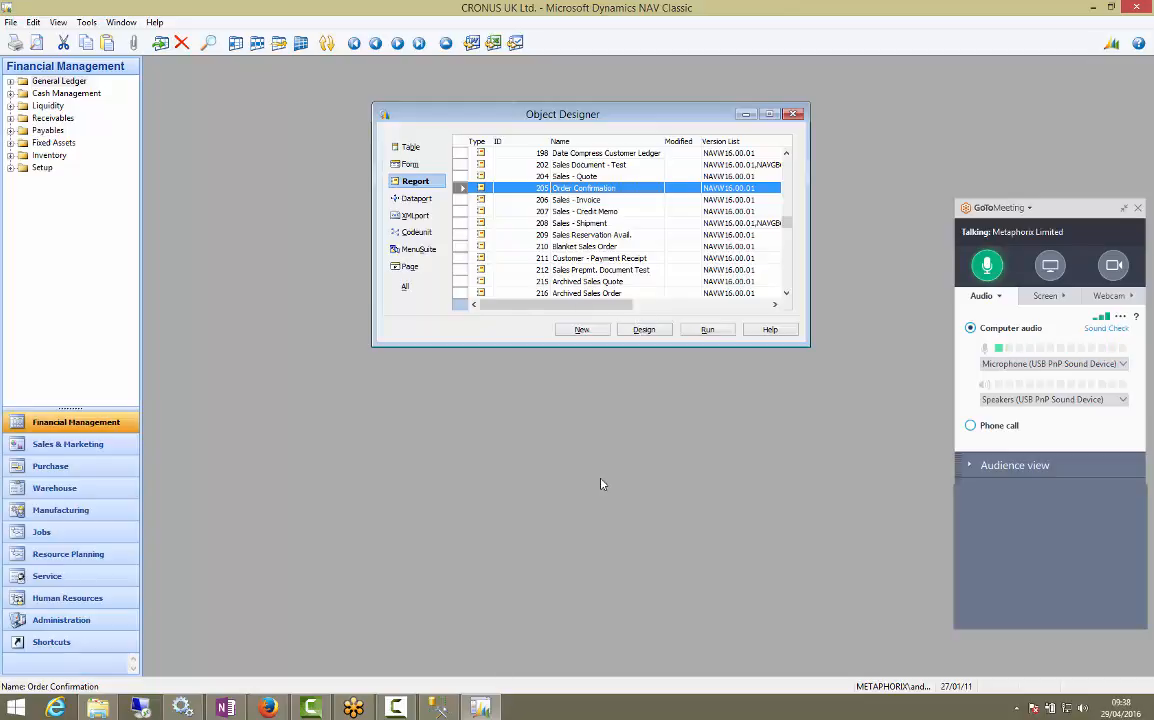
drag(562, 112, 436, 208)
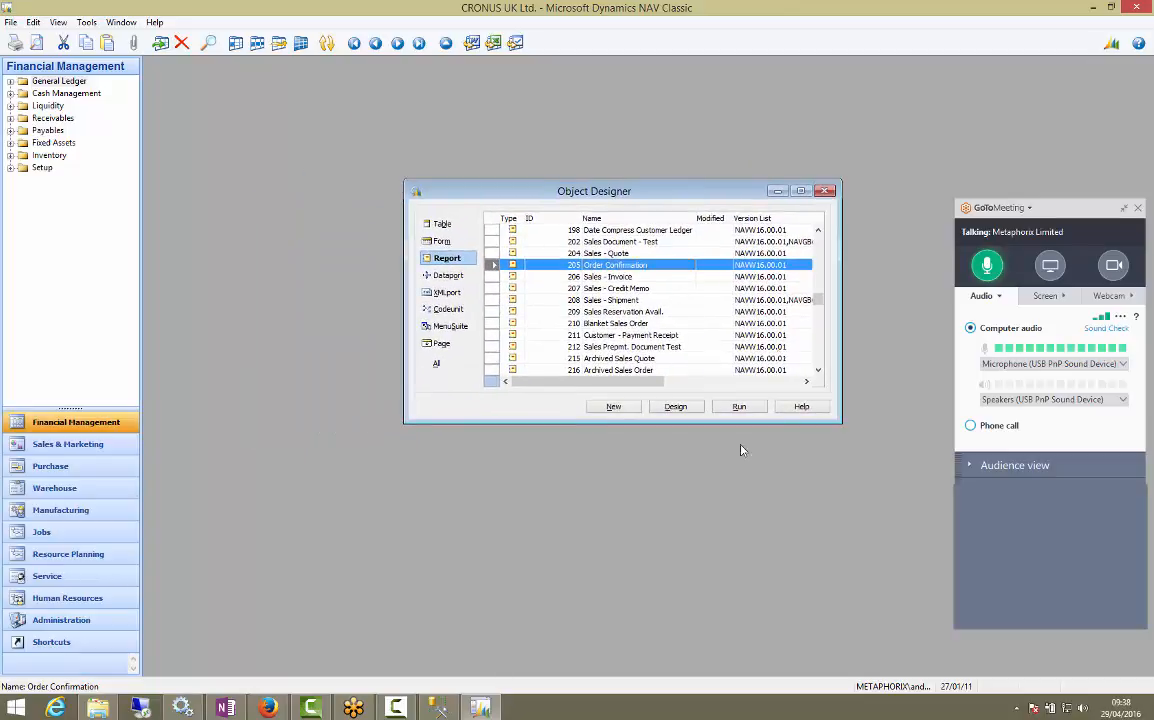
drag(594, 192, 516, 210)
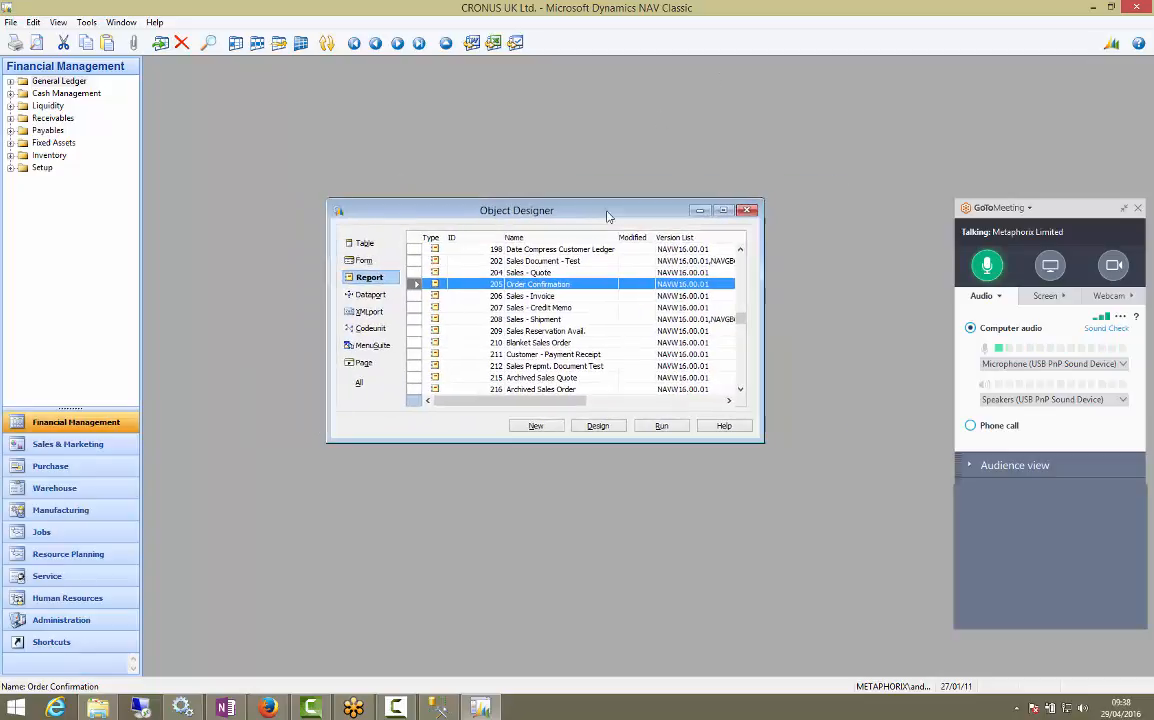
click(596, 424)
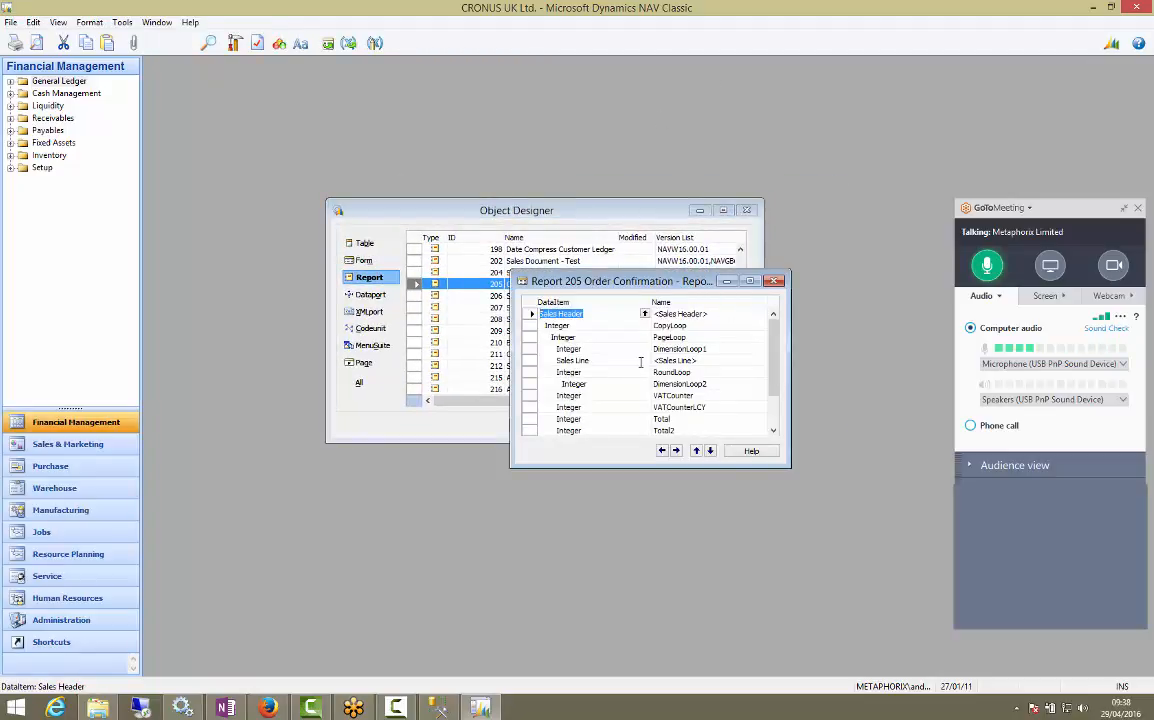
click(774, 280)
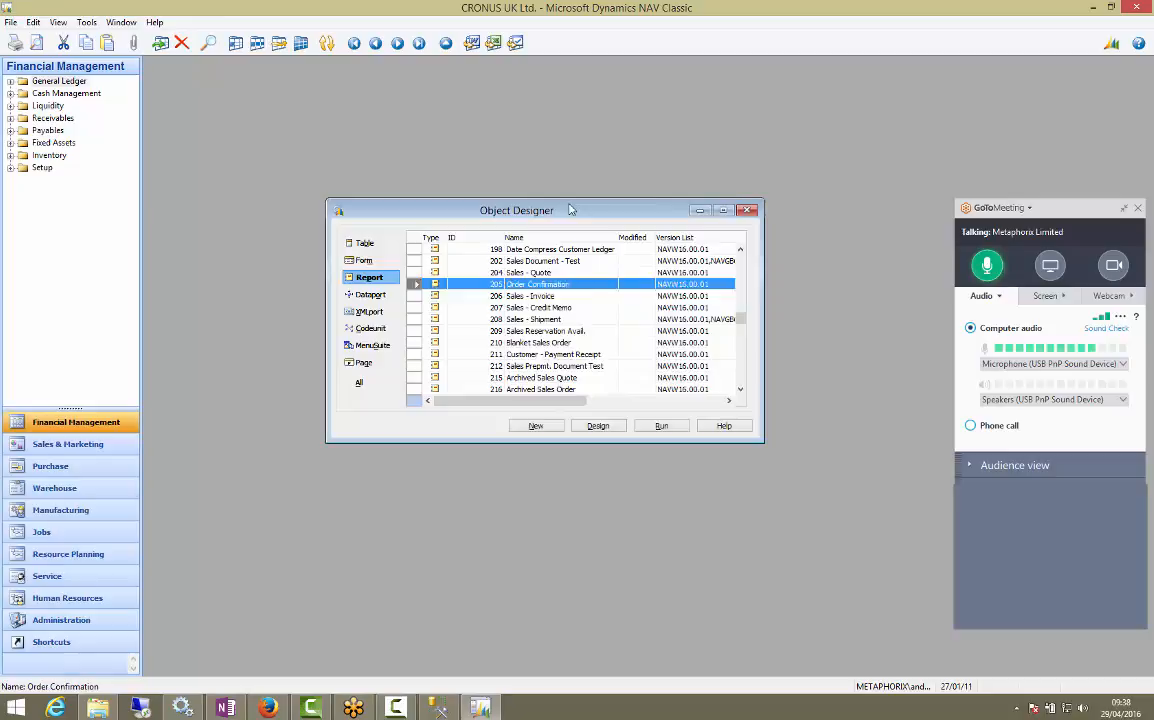
click(12, 22)
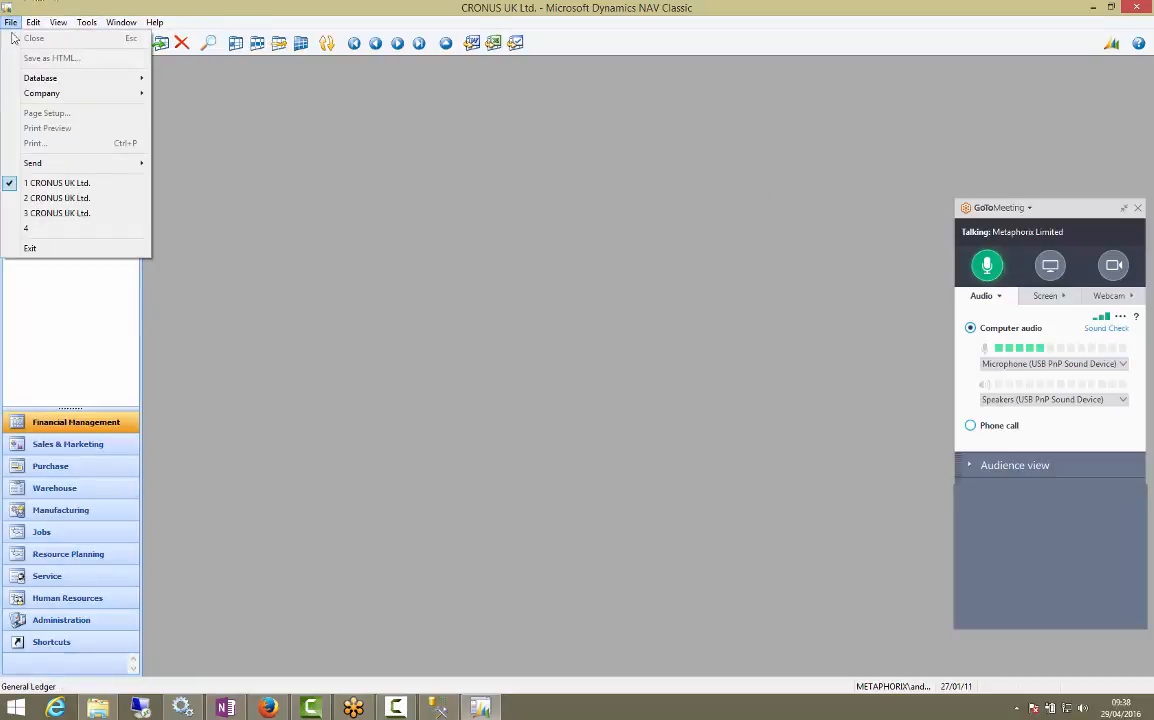
Open Demo Database NAV (6-0), choose CRONUS UK Ltd., and bring up the Order Confirmation report's code
click(40, 78)
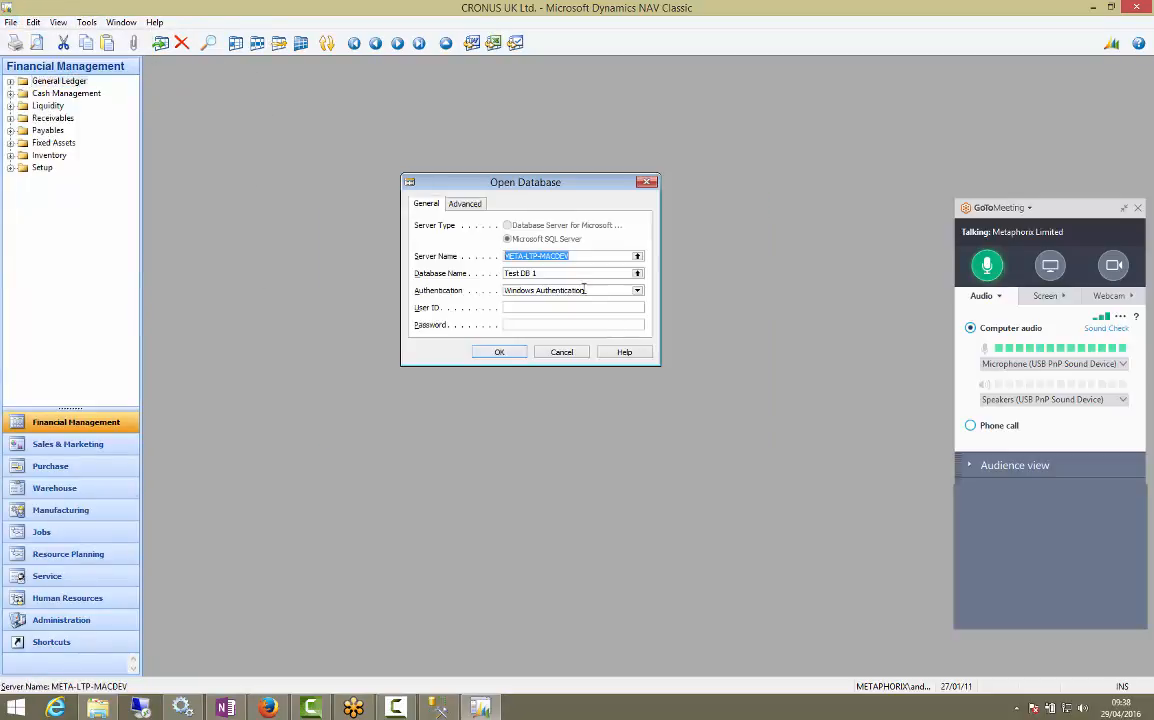
click(636, 272)
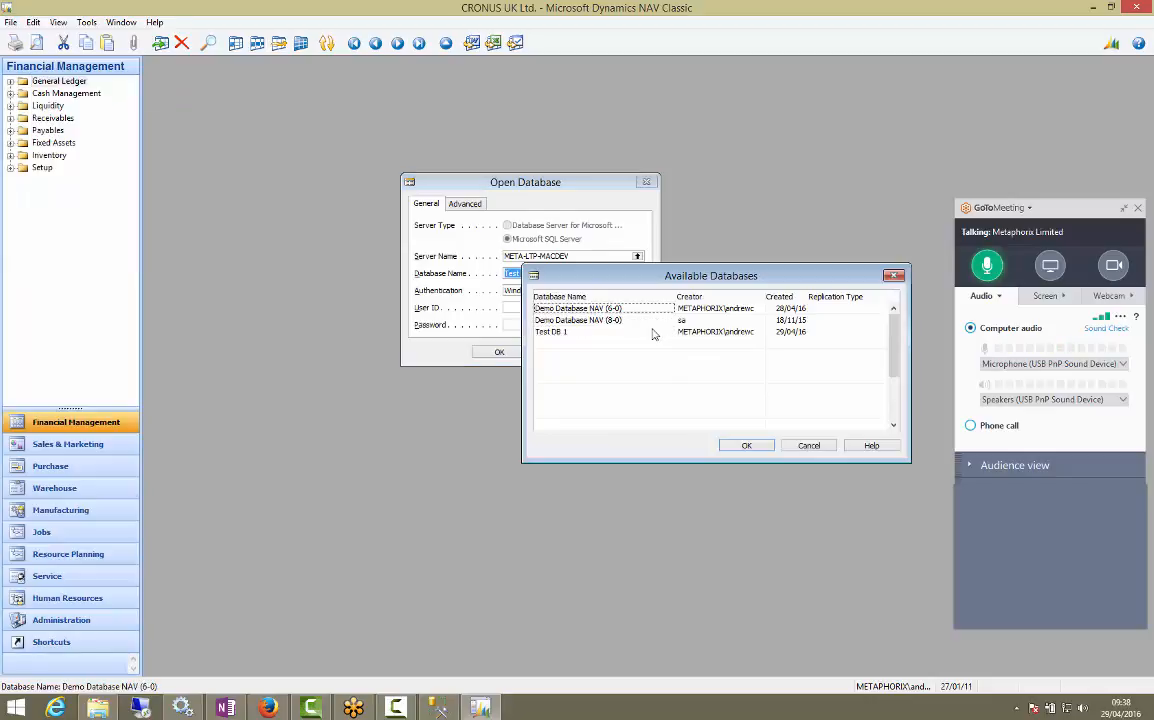
click(746, 444)
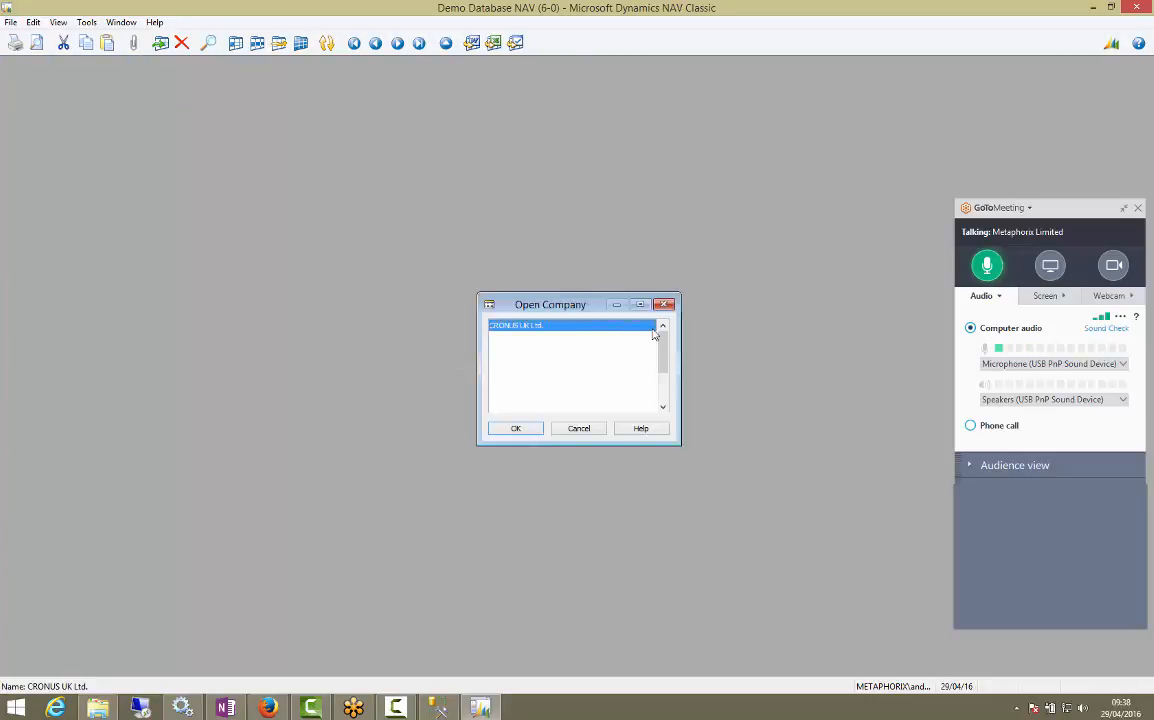
click(516, 428)
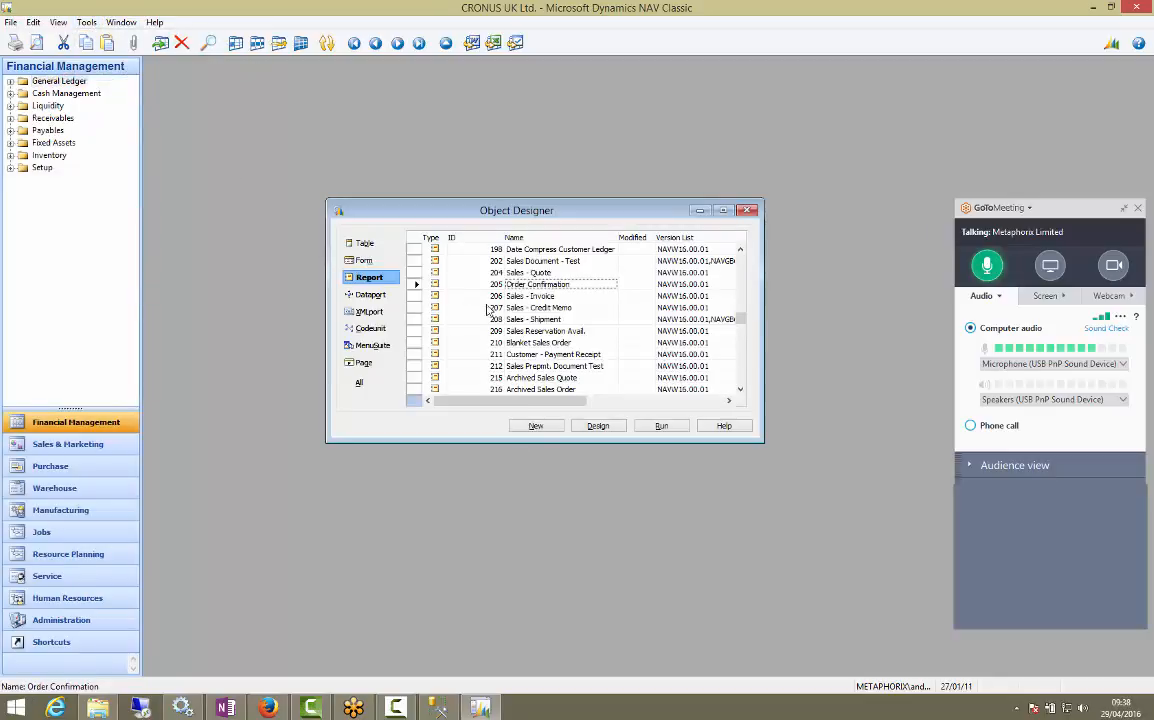
click(596, 424)
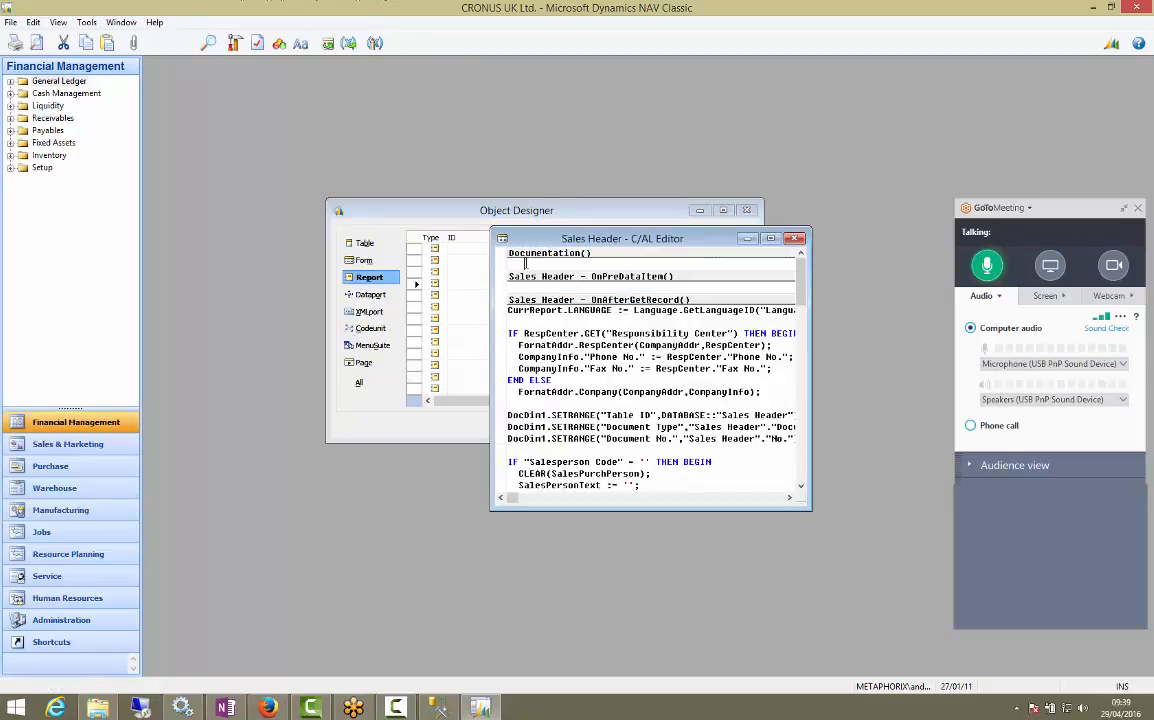
Add a //TEST comment under Documentation in Order Confirmation's C/AL code and save the report
text(//TEST)
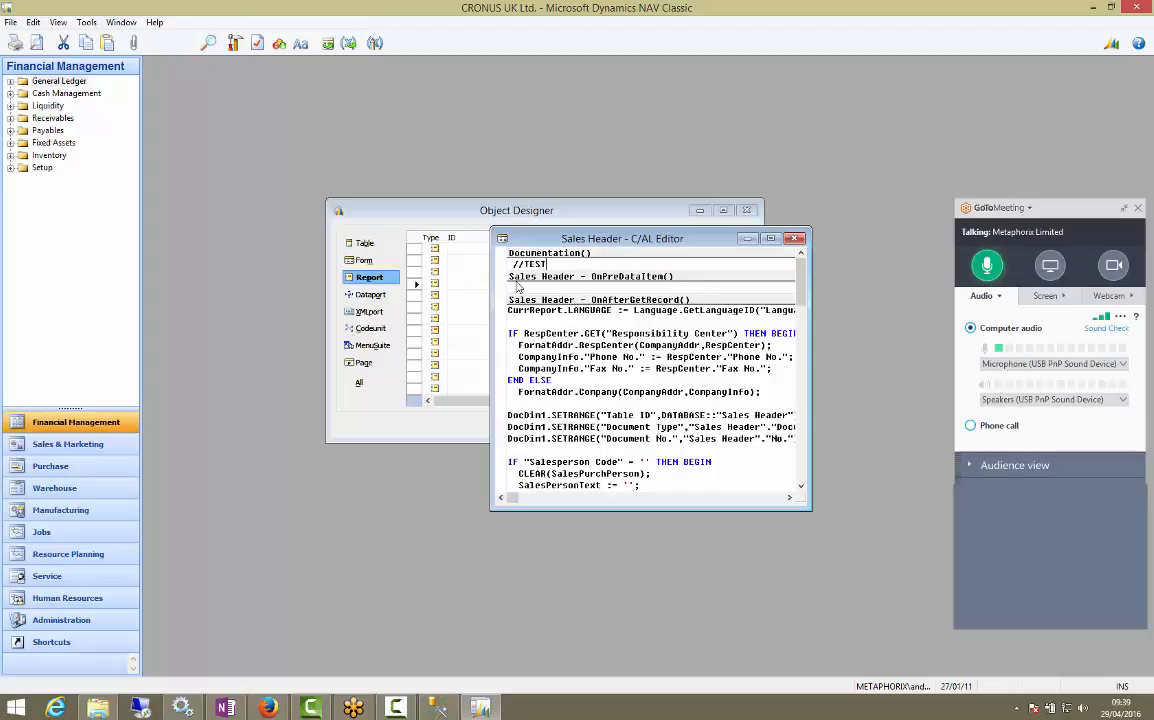
key(F11)
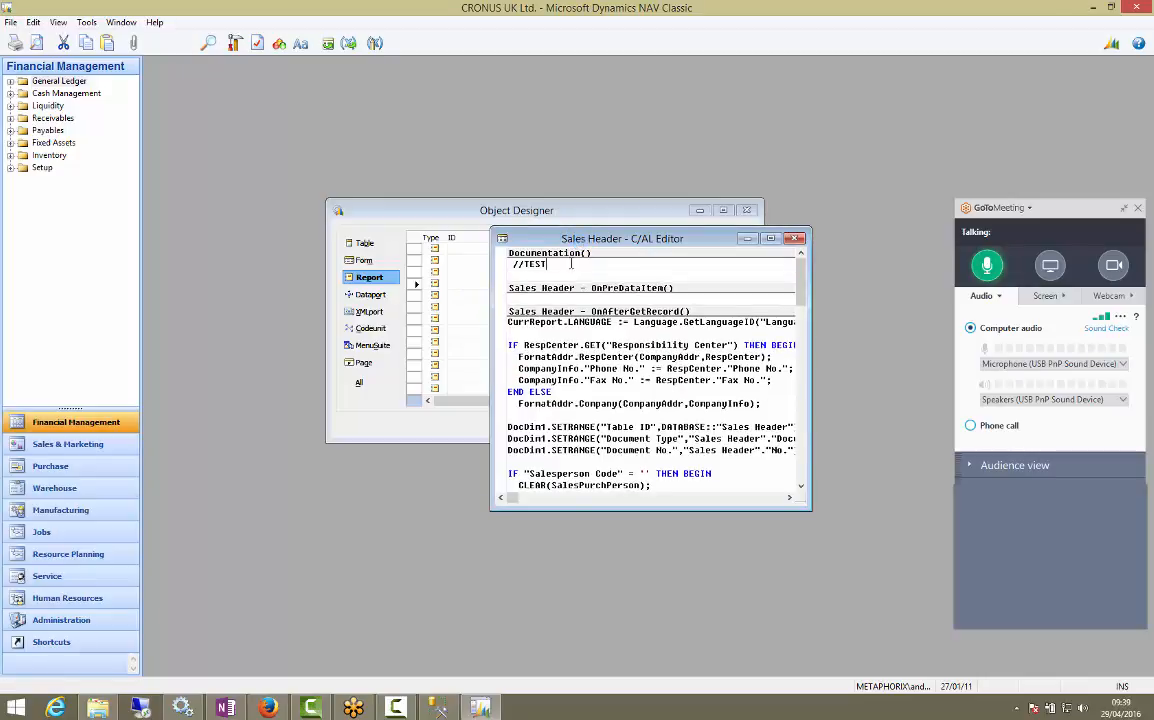
click(804, 238)
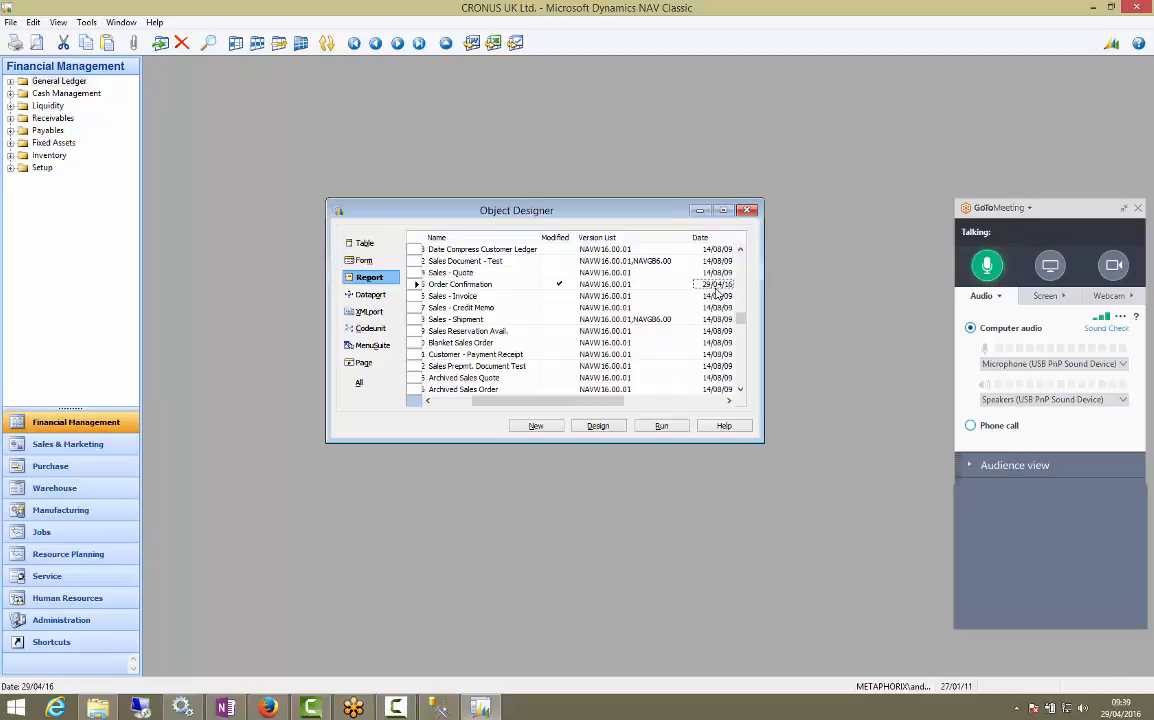
Export the modified Order Confirmation over Test Object 2009 - Order Conf.fob, confirming the overwrite
click(460, 284)
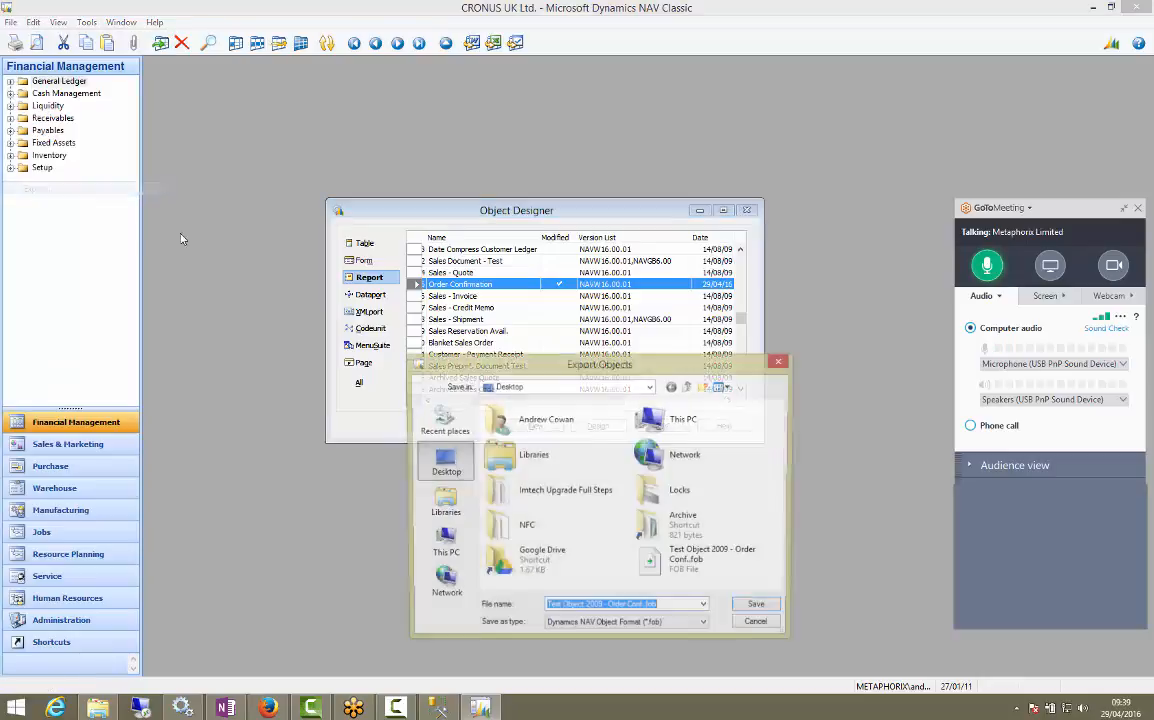
click(756, 604)
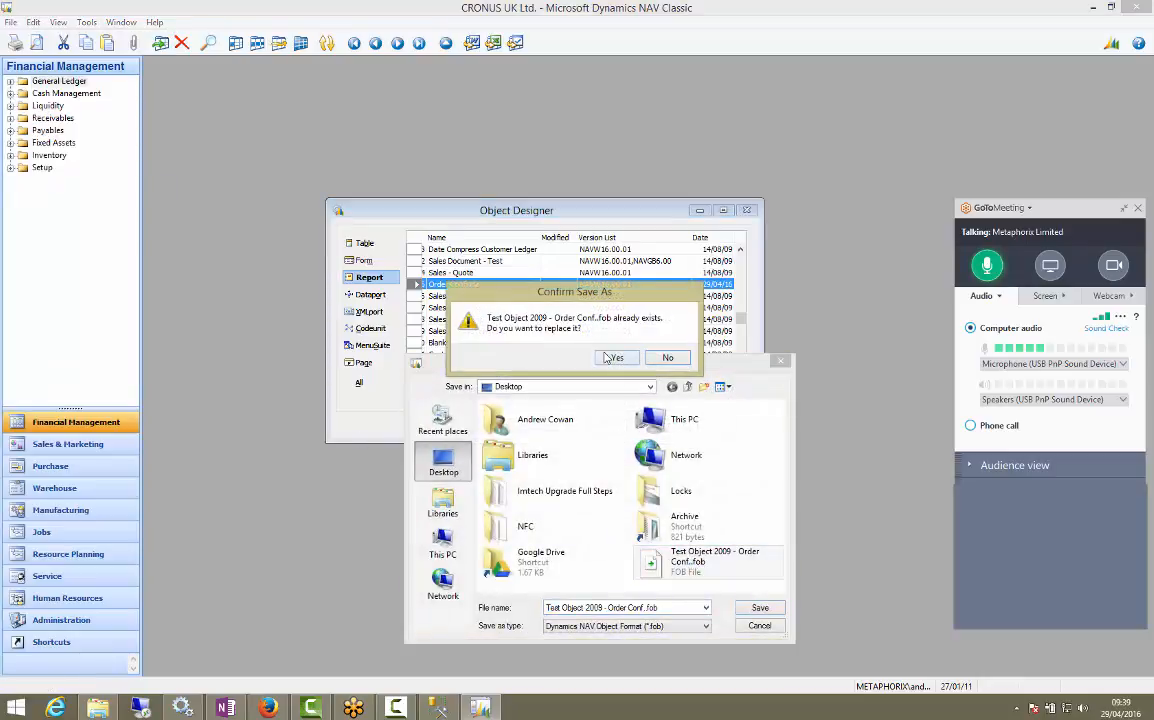
click(616, 356)
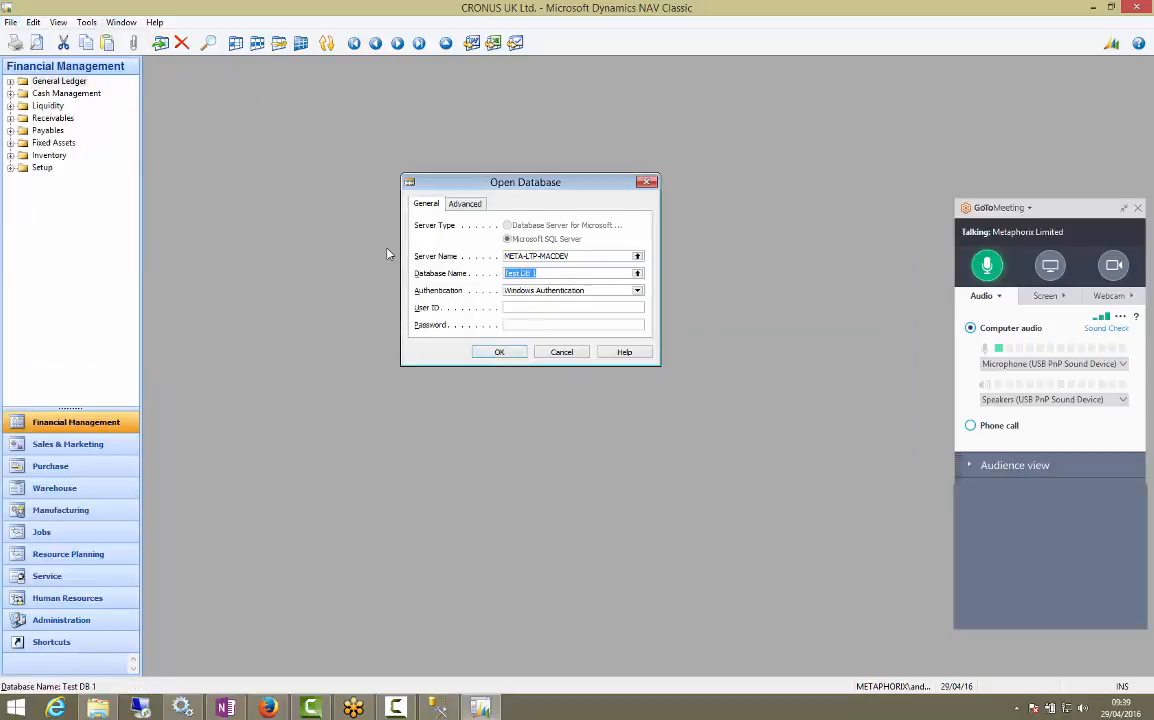
Dismiss the demo notice, import the exported object file from Object Designer, and choose to review it in the worksheet
click(500, 352)
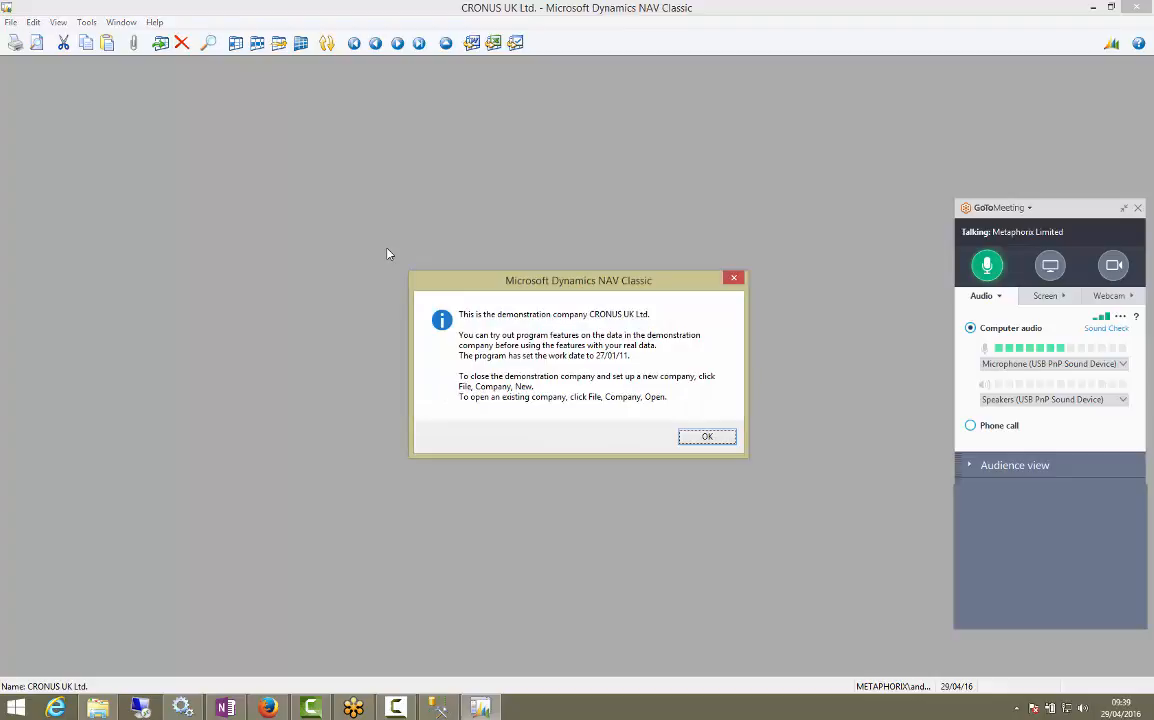
click(86, 22)
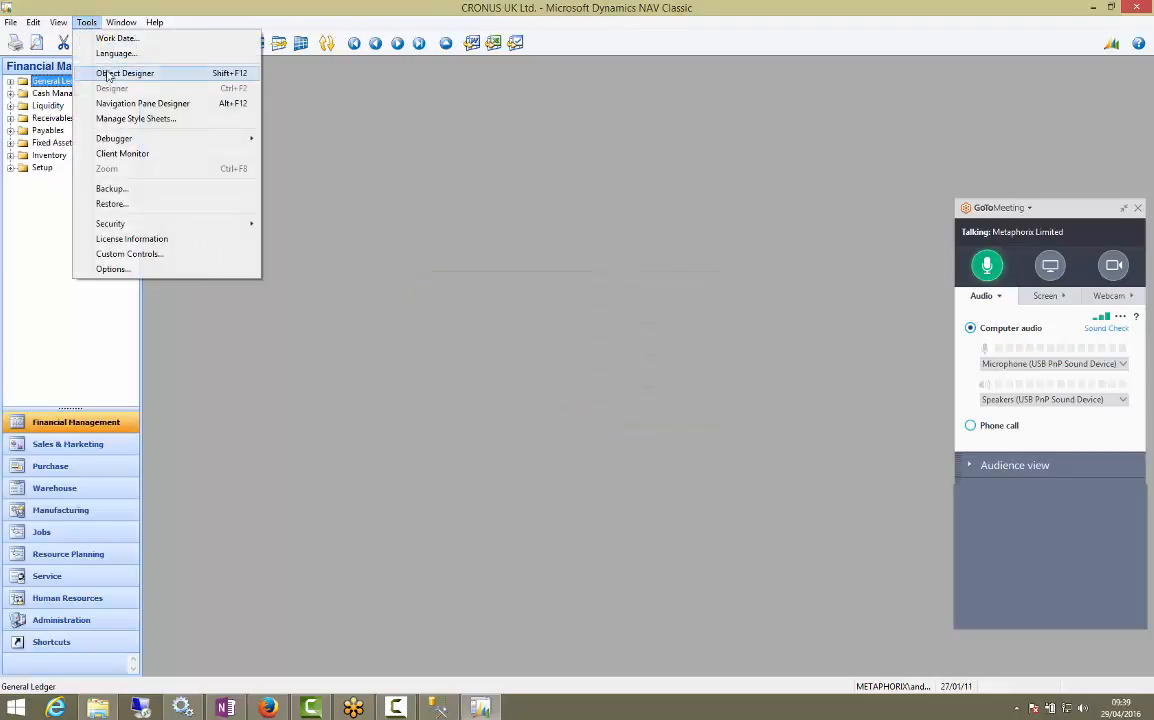
click(124, 72)
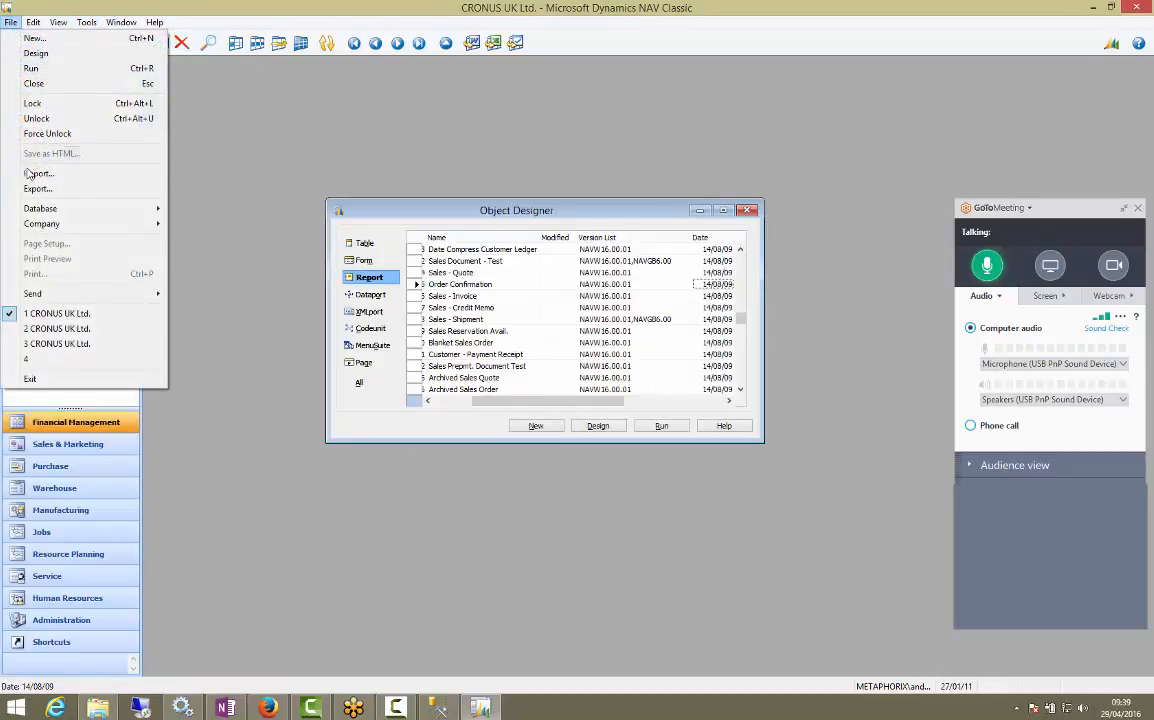
click(38, 172)
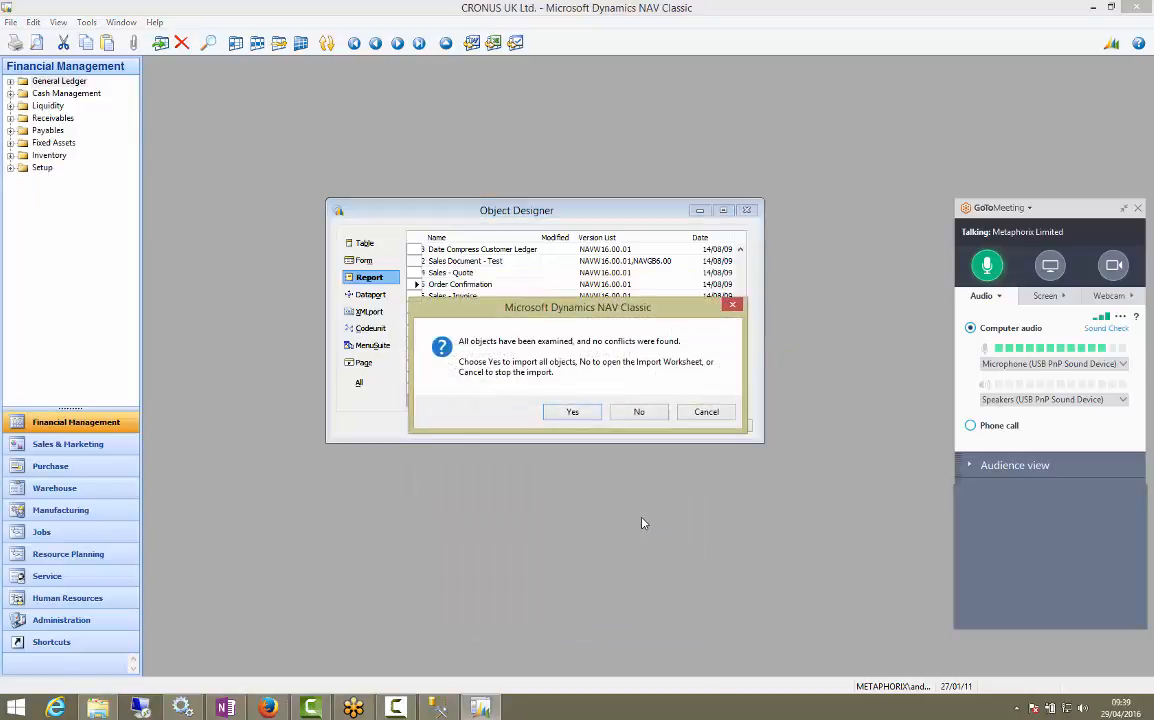
mouse_move(600, 468)
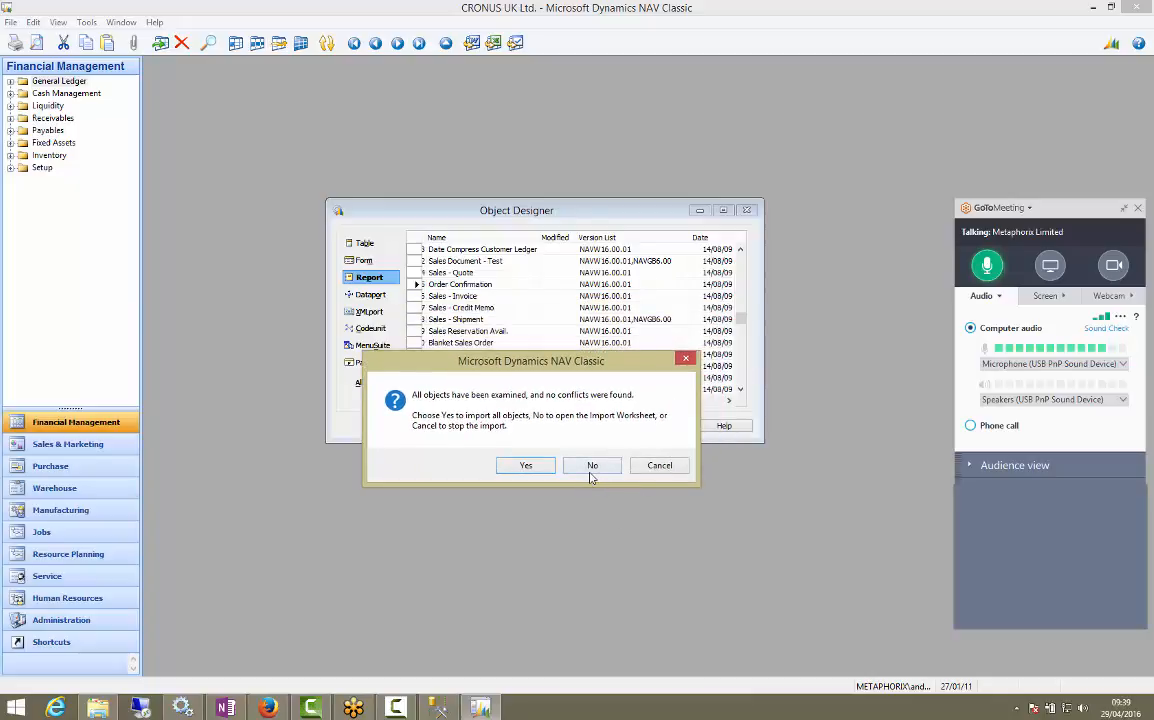
click(592, 464)
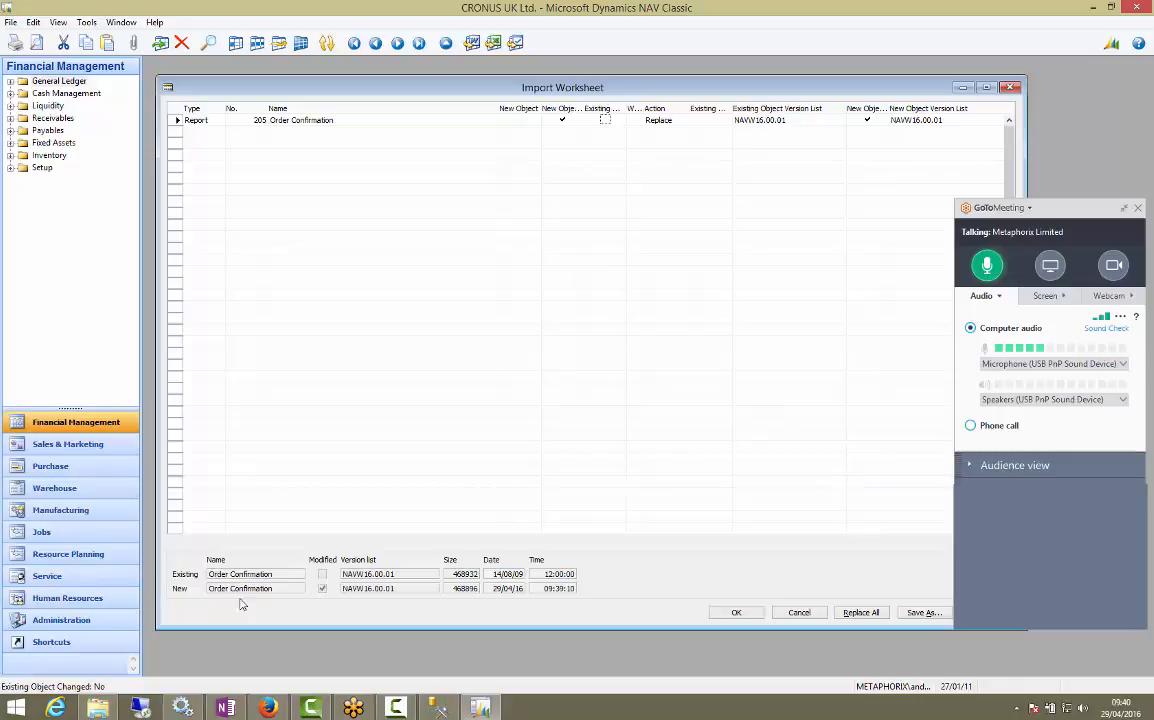
mouse_move(202, 598)
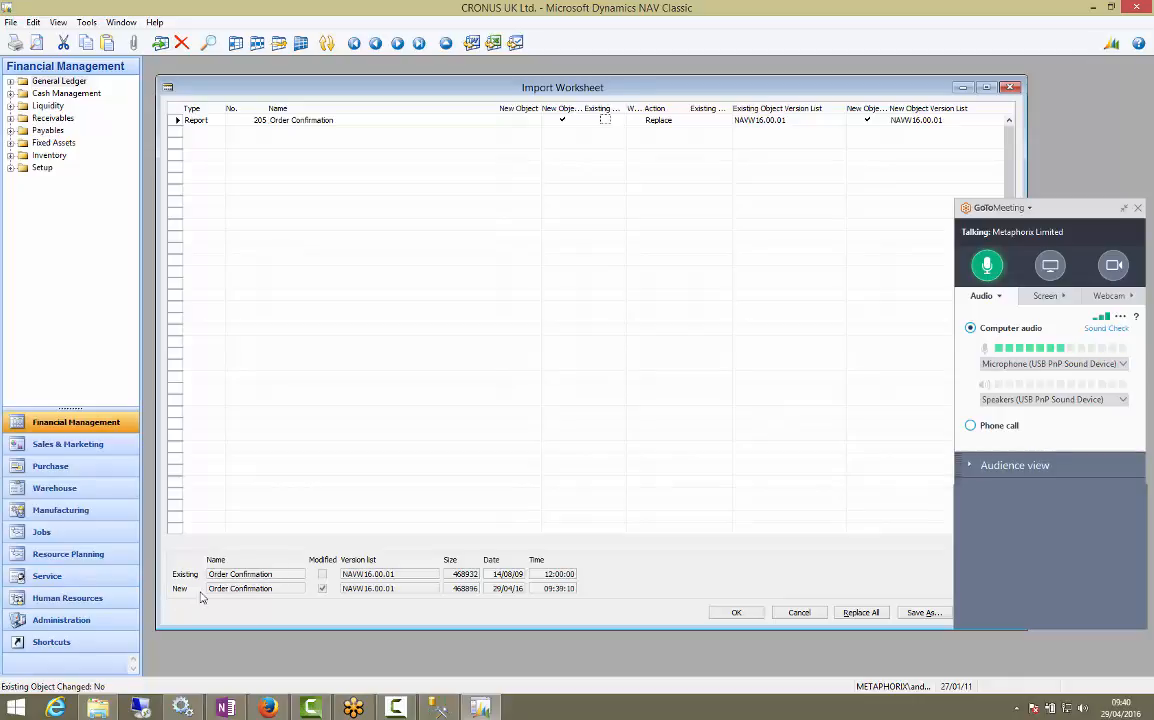
mouse_move(510, 600)
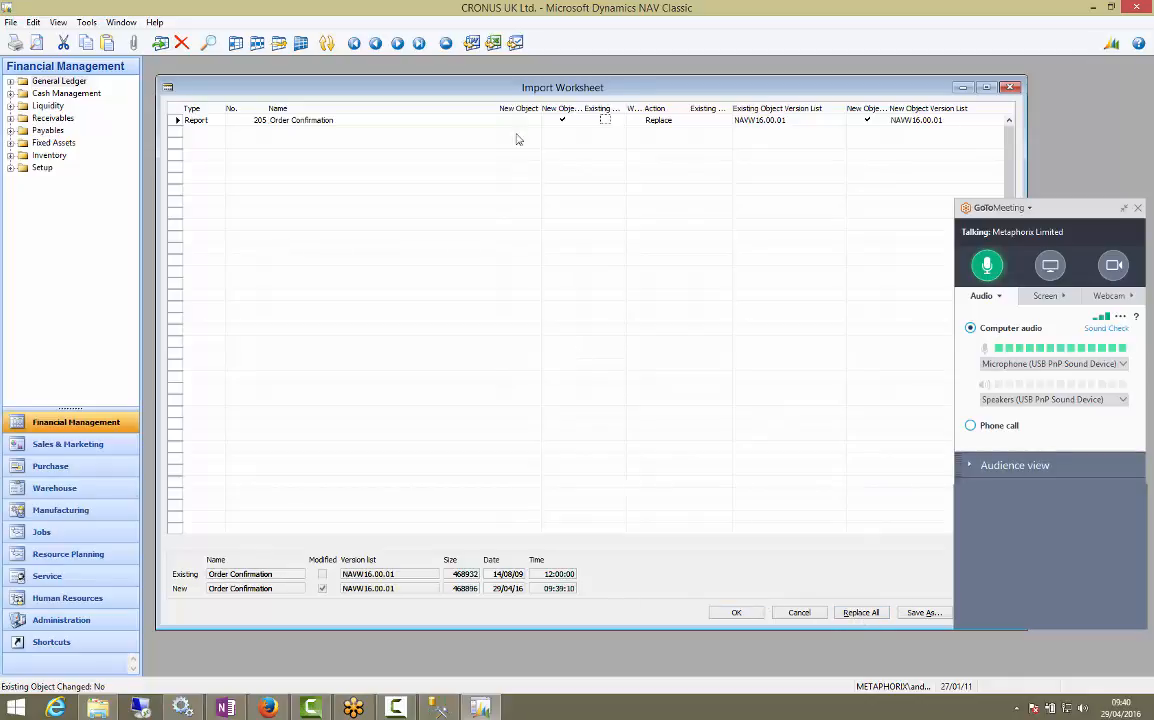
Keep Replace as the action for report 205 Order Confirmation and confirm the import
click(684, 120)
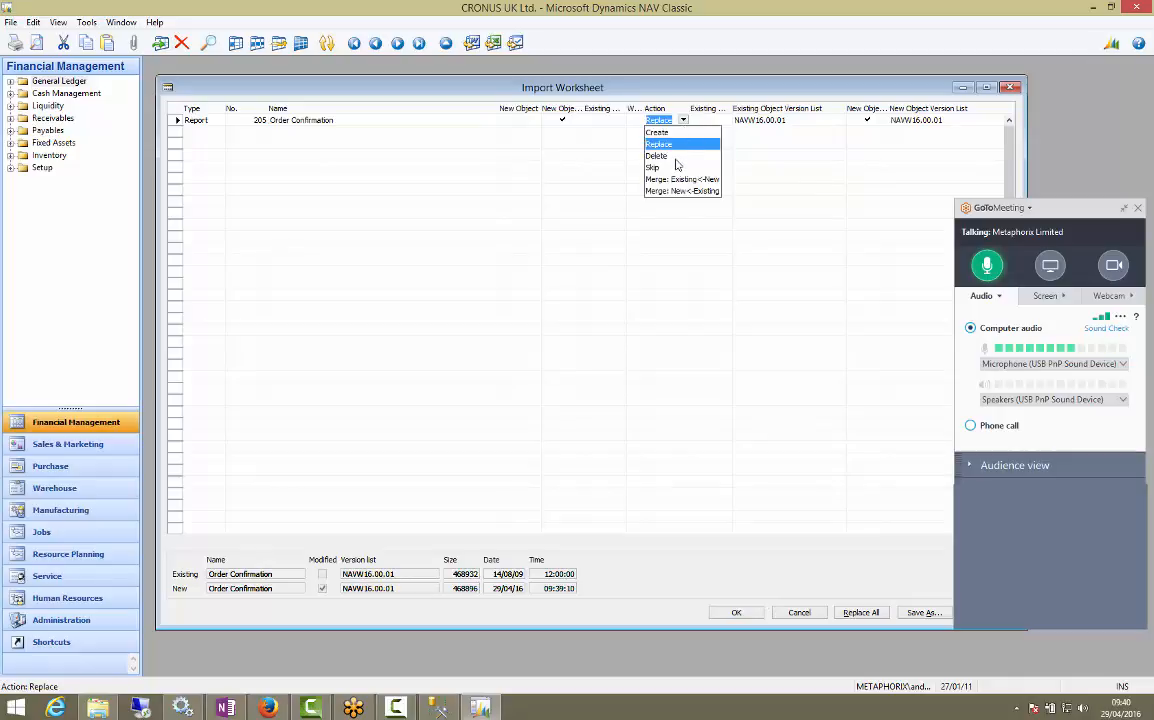
mouse_move(698, 98)
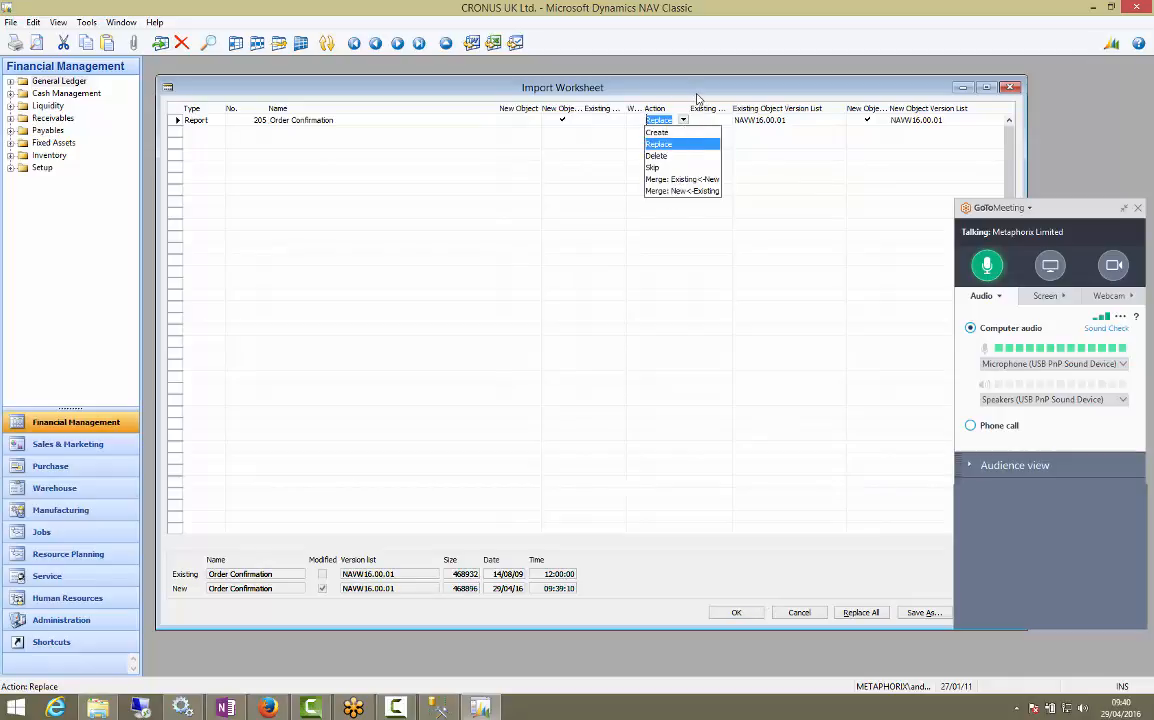
click(660, 144)
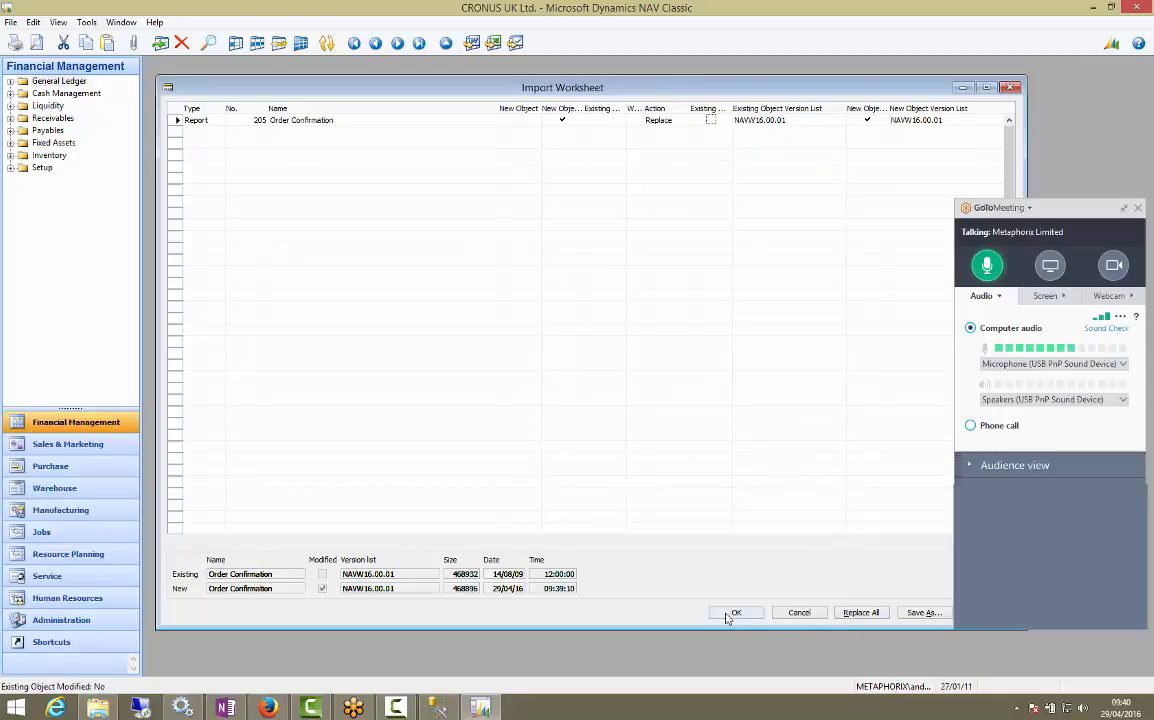
click(736, 612)
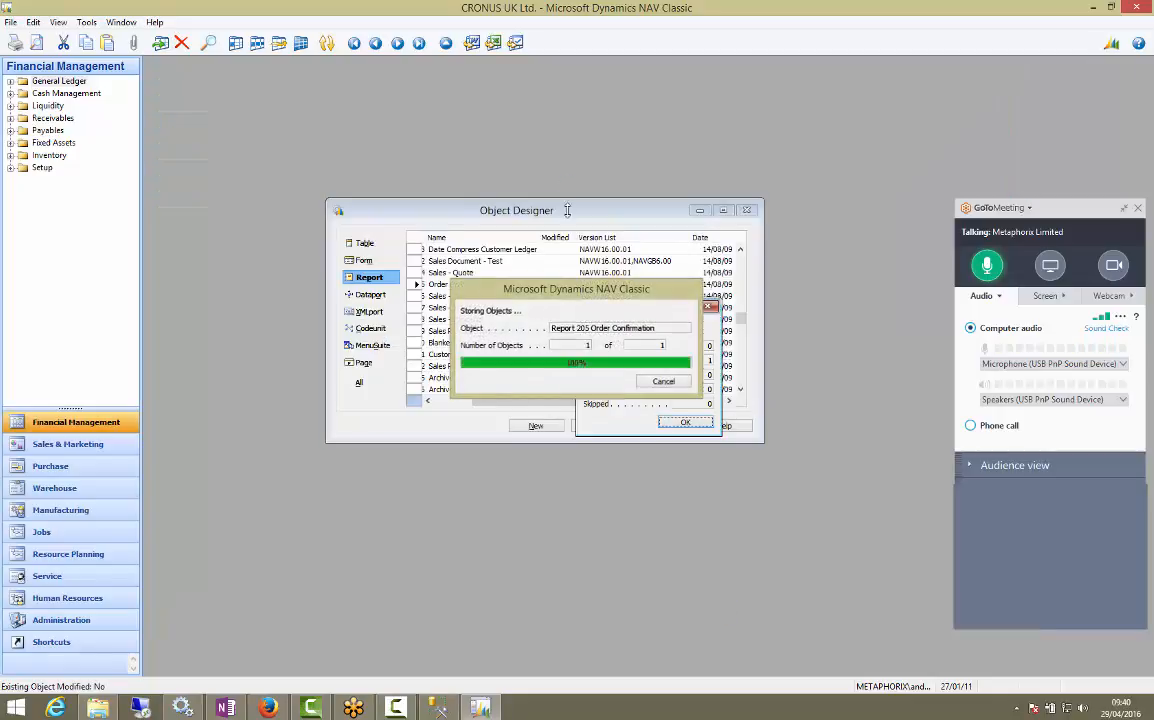
Acknowledge the import completion and enlarge the Object Designer reports list
click(684, 420)
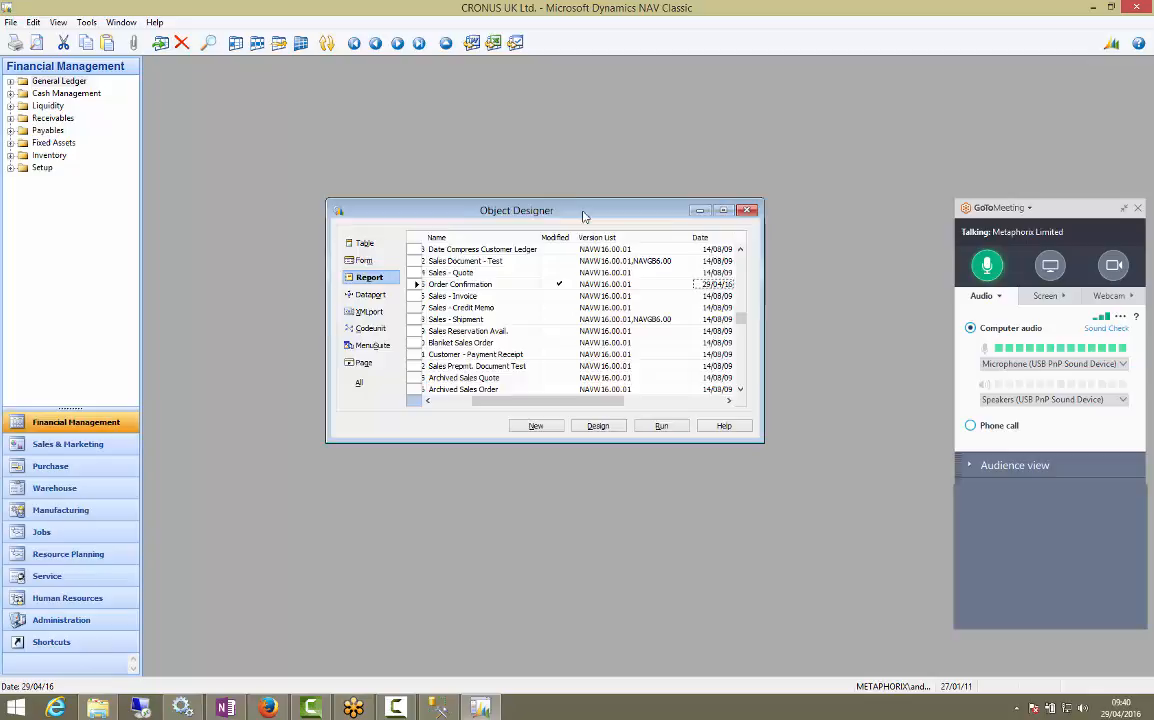
drag(516, 210, 418, 122)
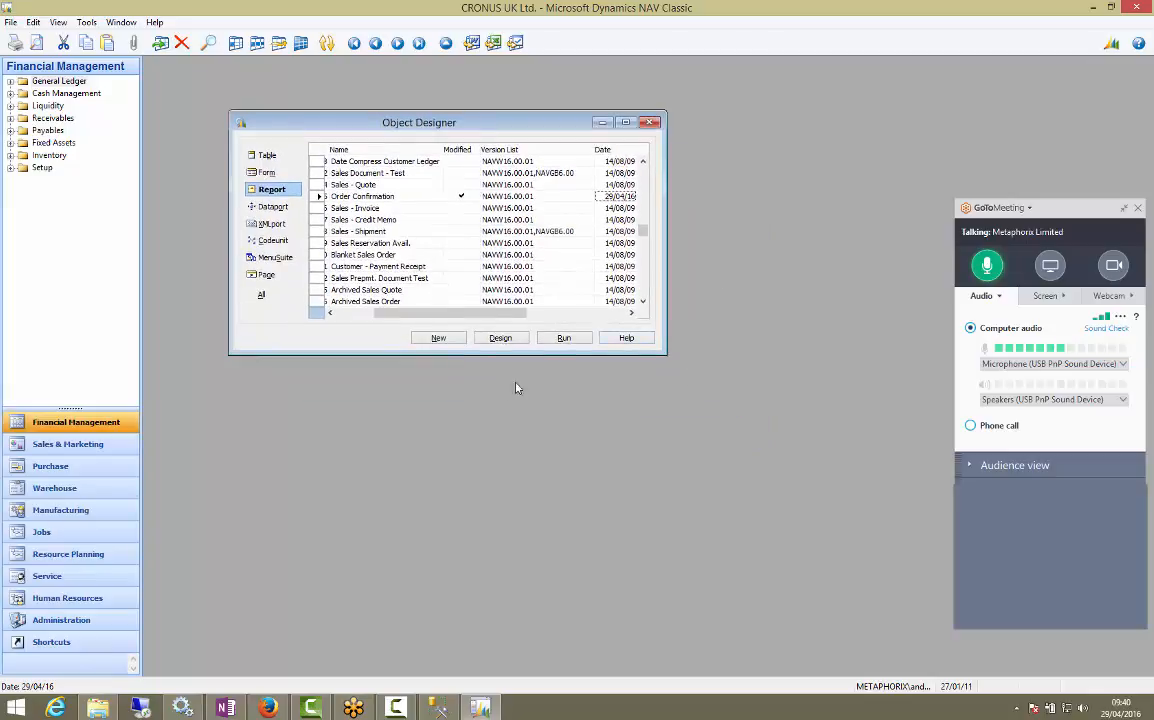
mouse_move(400, 414)
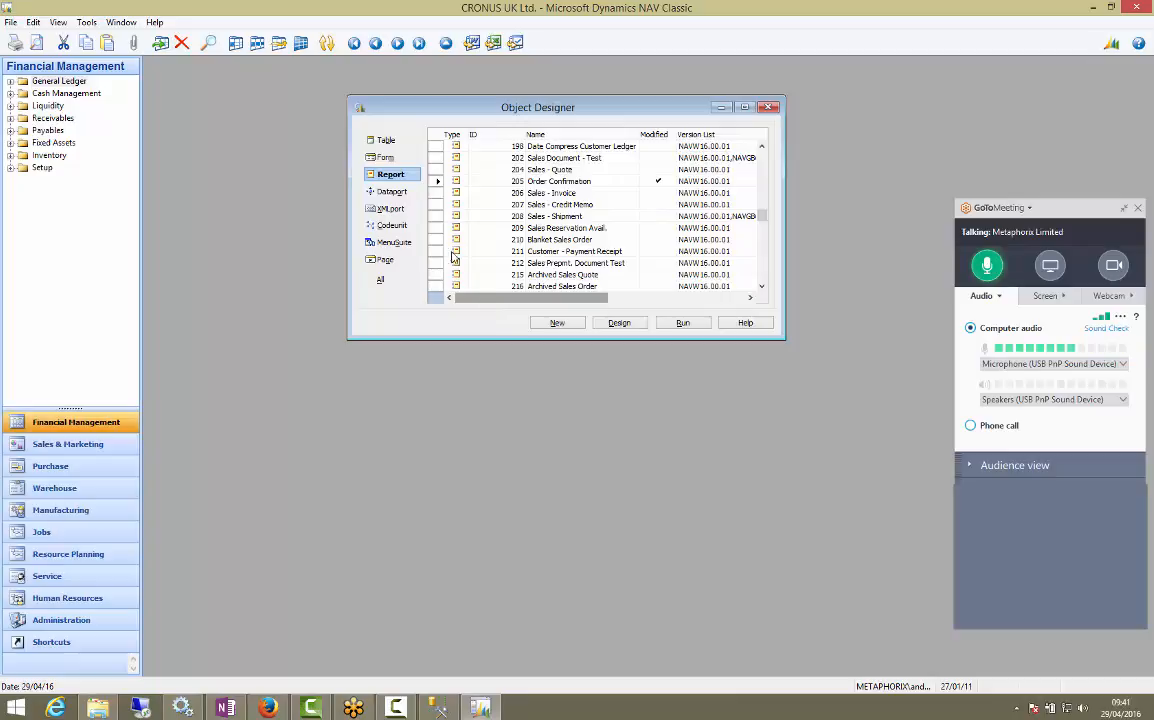
drag(536, 108, 452, 96)
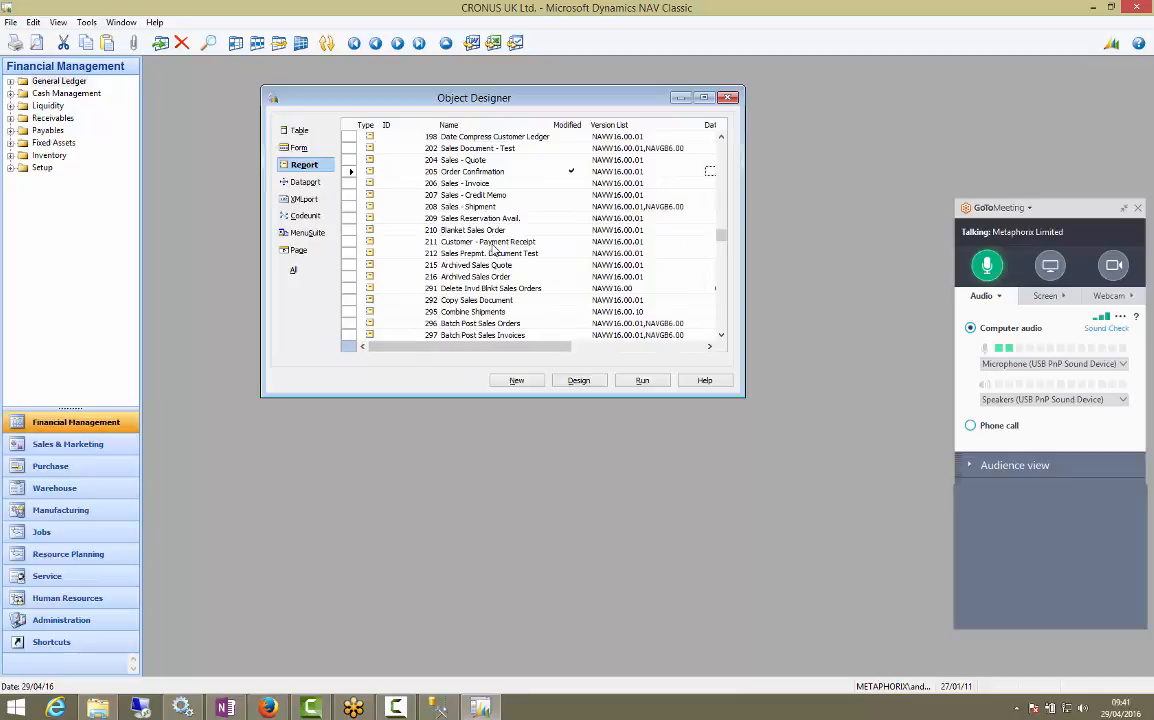
mouse_move(480, 180)
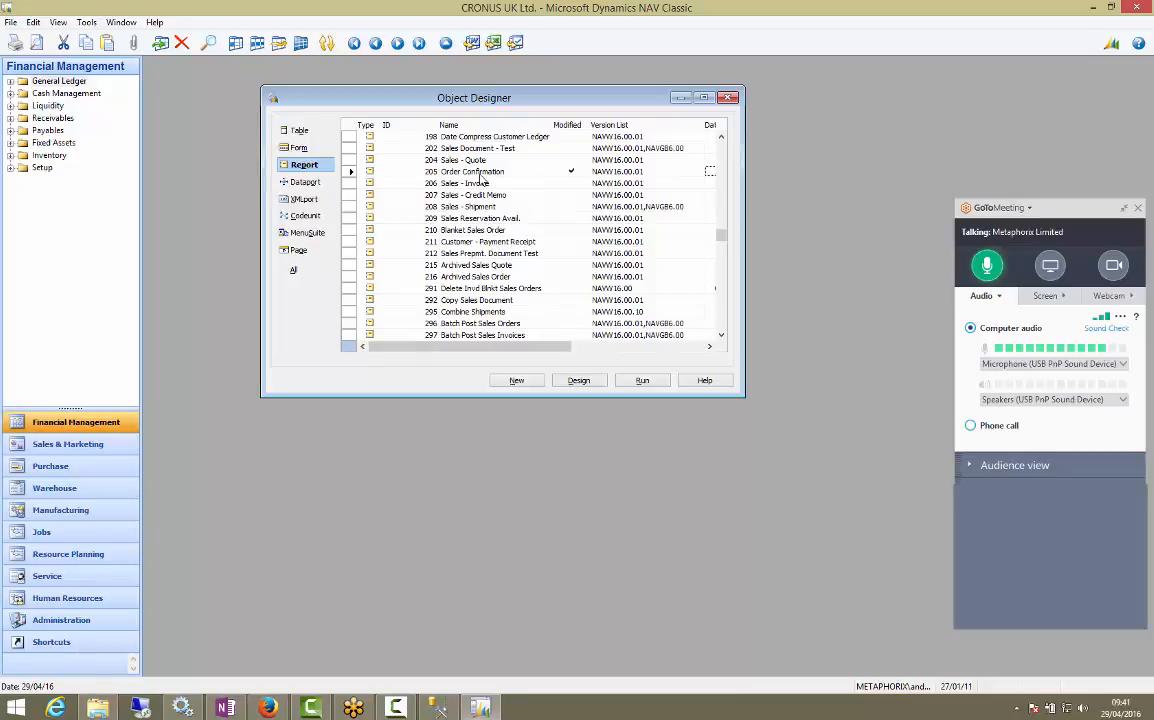
Select report 205 Order Confirmation in the list to verify it now shows as modified
click(472, 172)
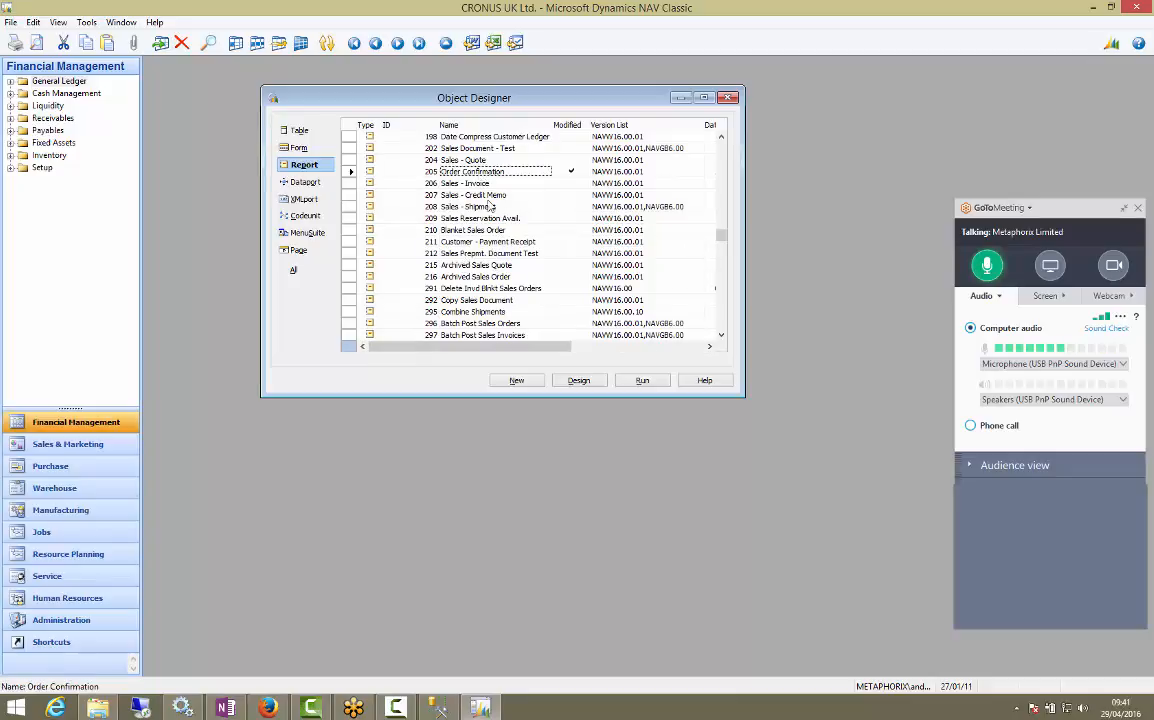
click(478, 184)
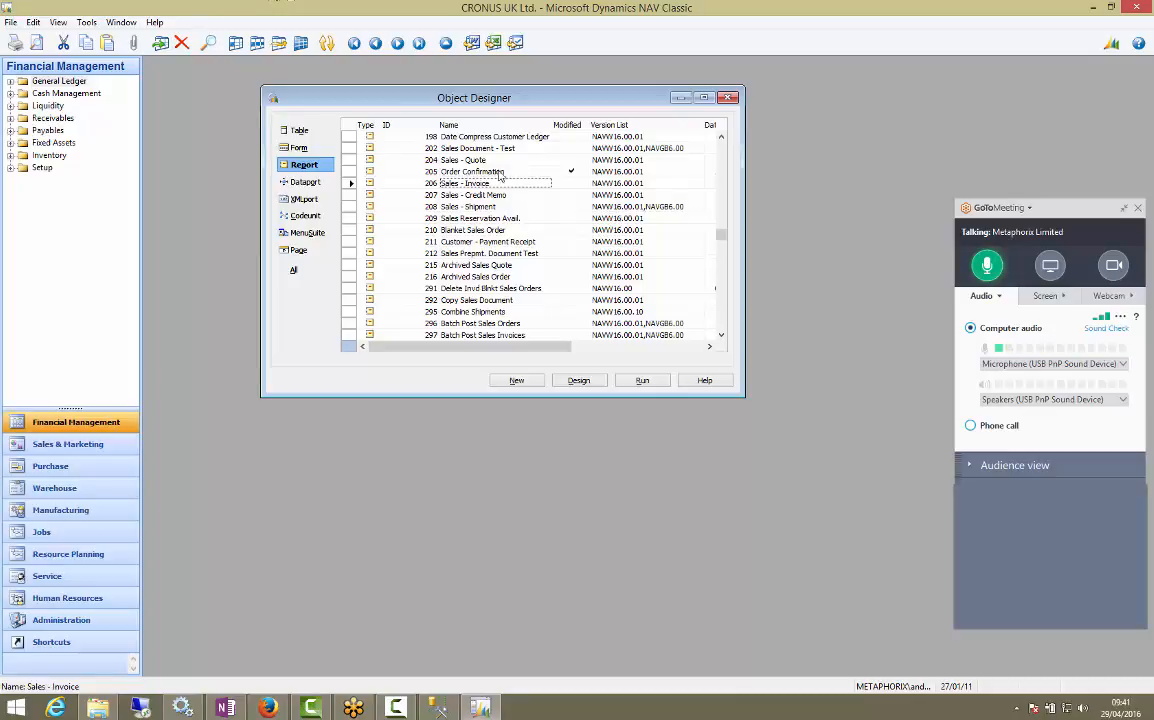
click(470, 172)
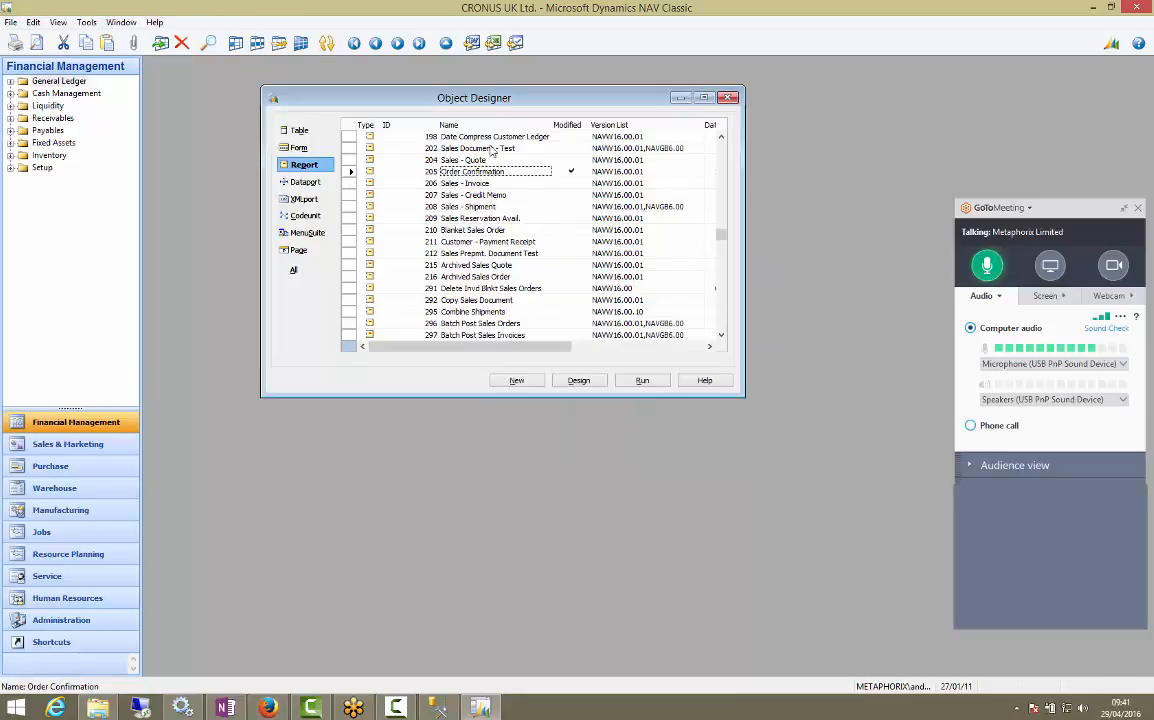
click(640, 380)
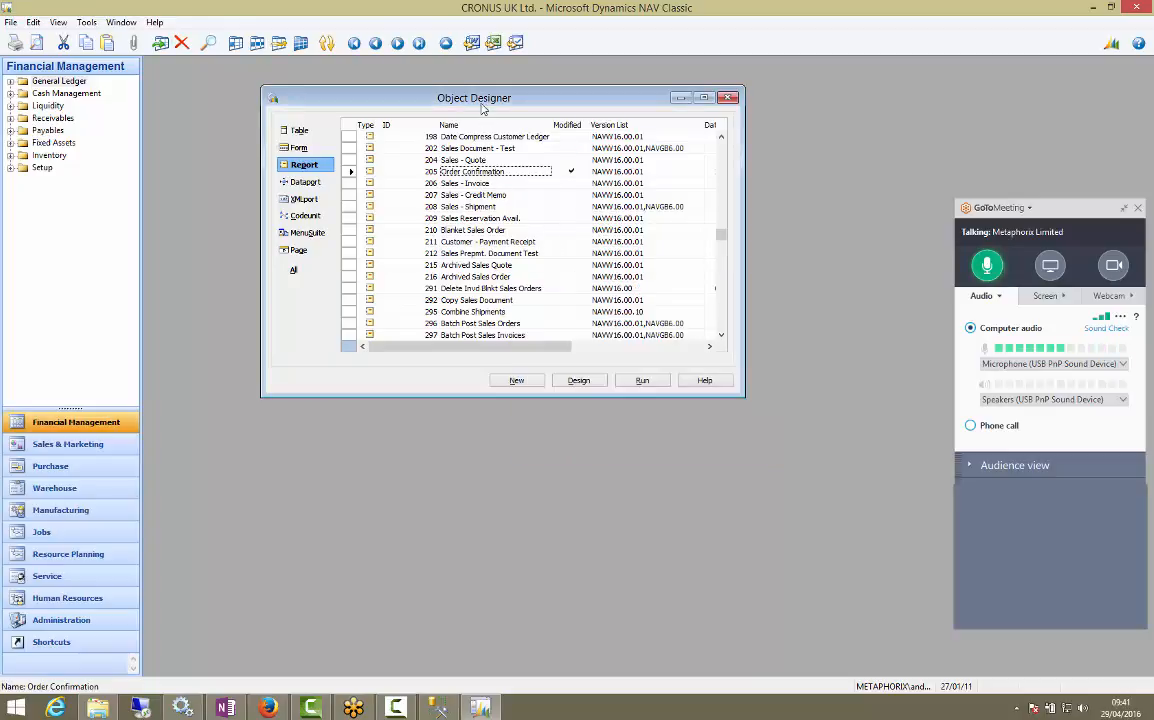
drag(474, 96, 576, 114)
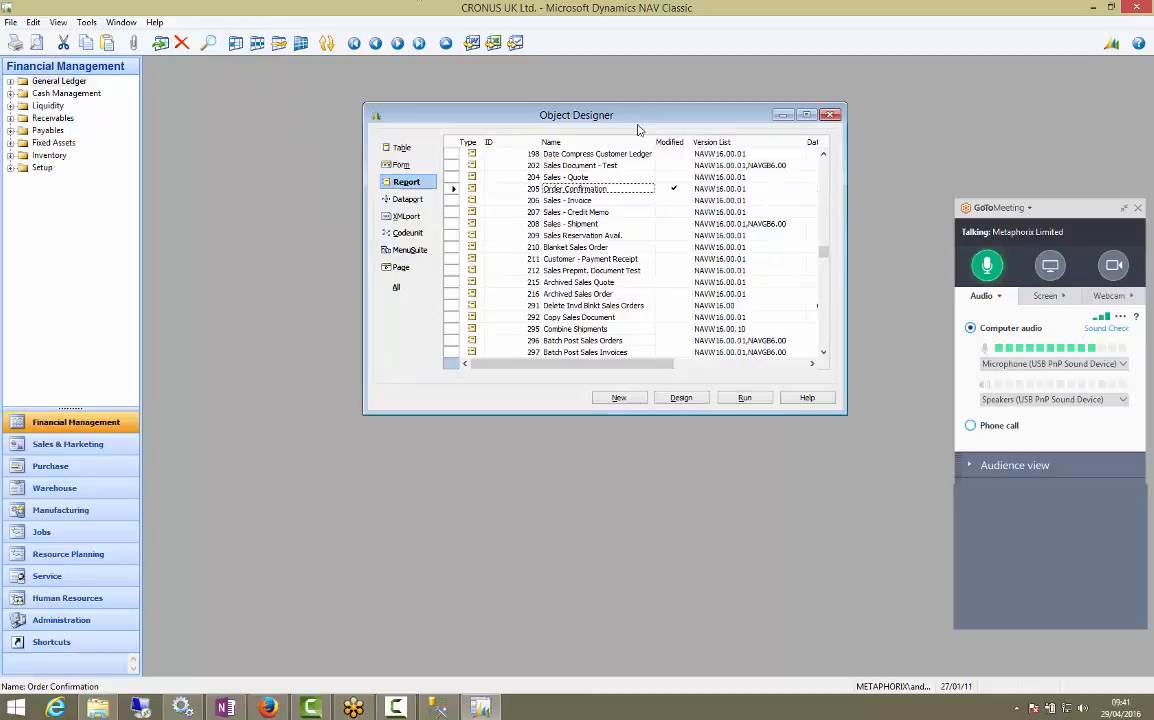
Bring up an ID field filter on the reports list and confirm it
click(32, 22)
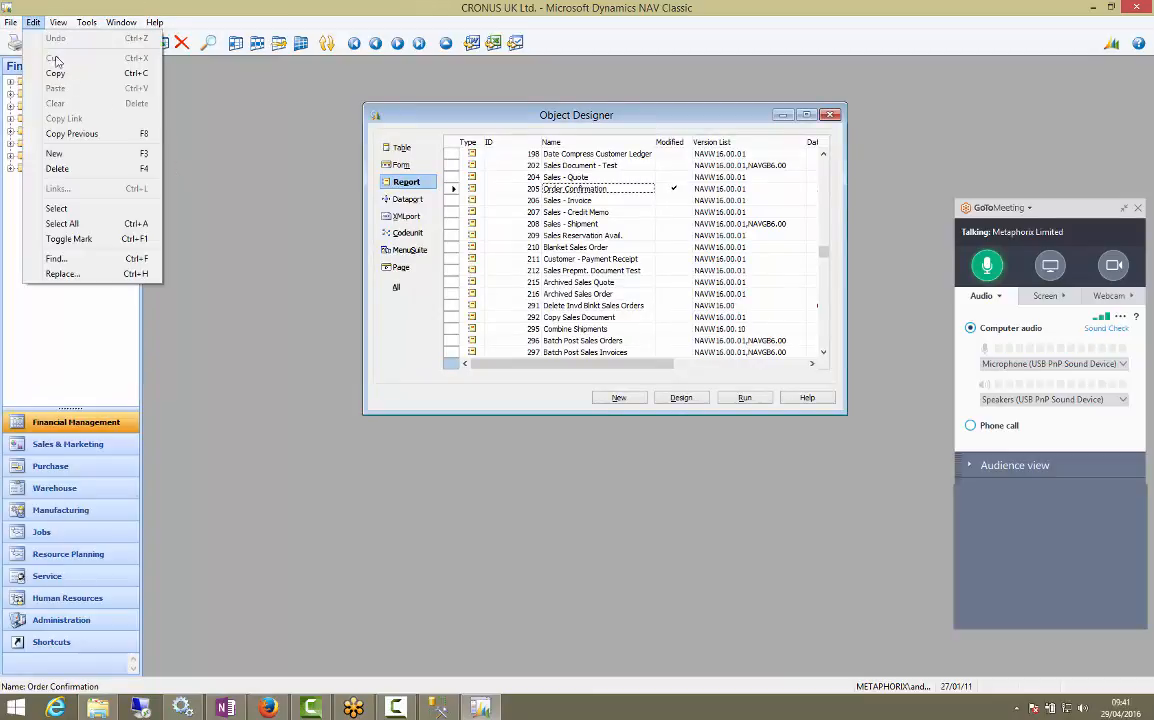
click(10, 22)
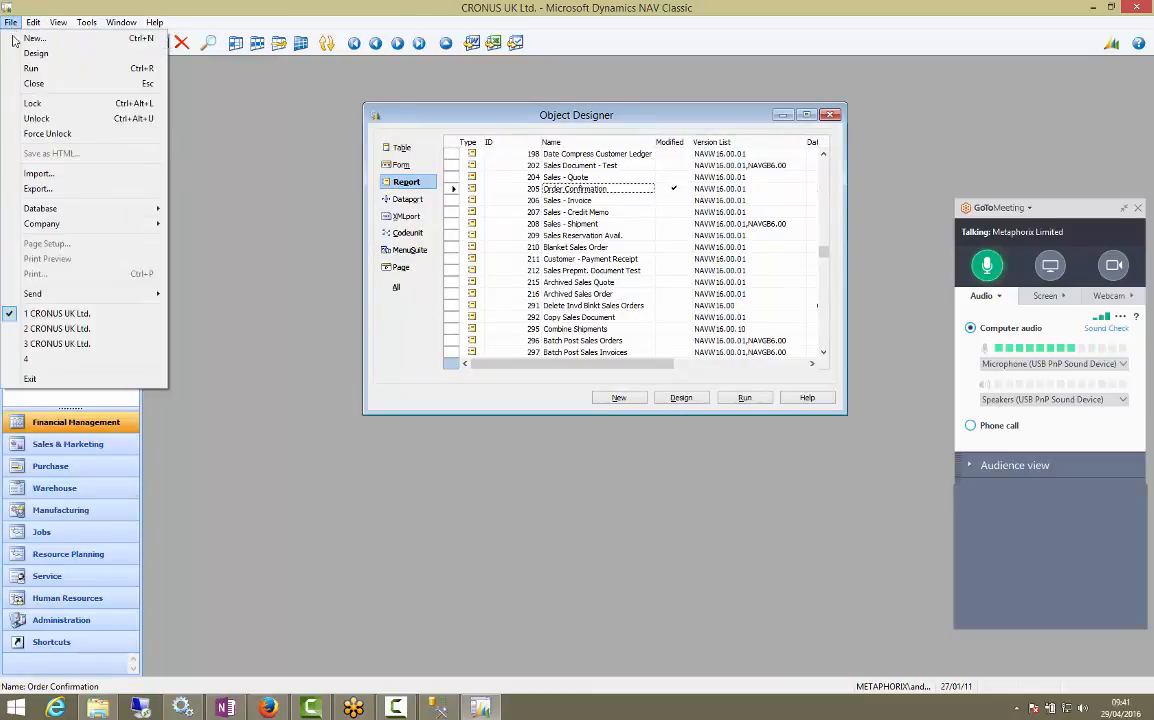
click(36, 188)
text(204)
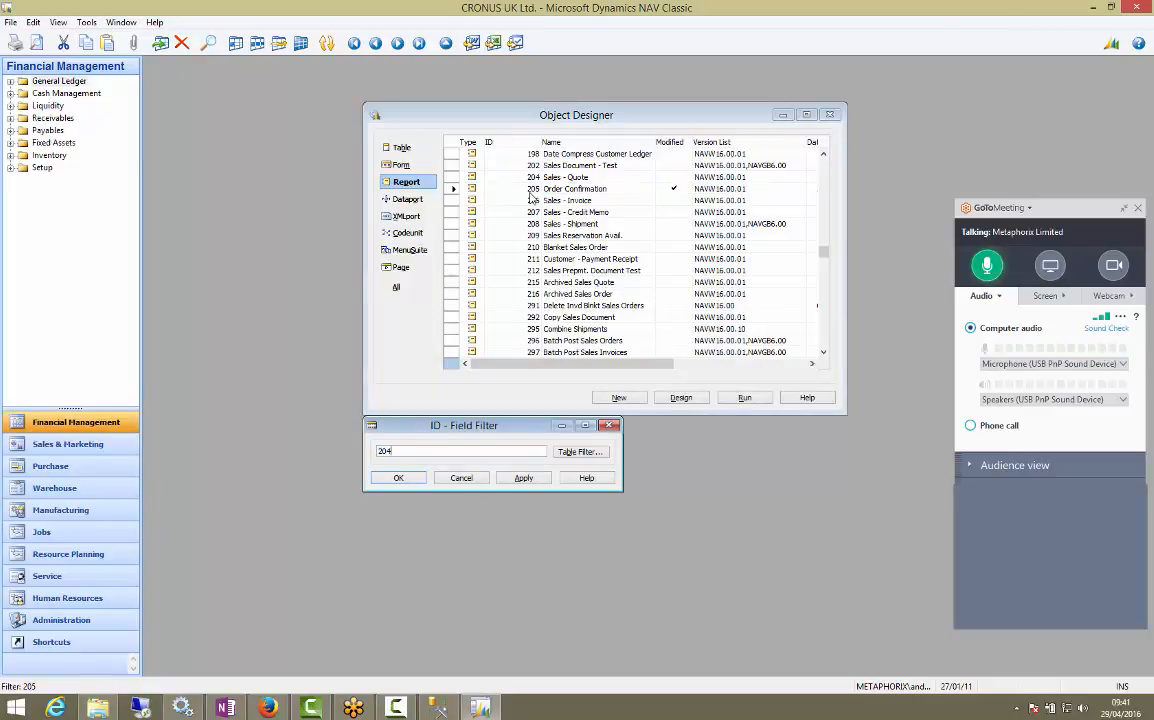
click(398, 476)
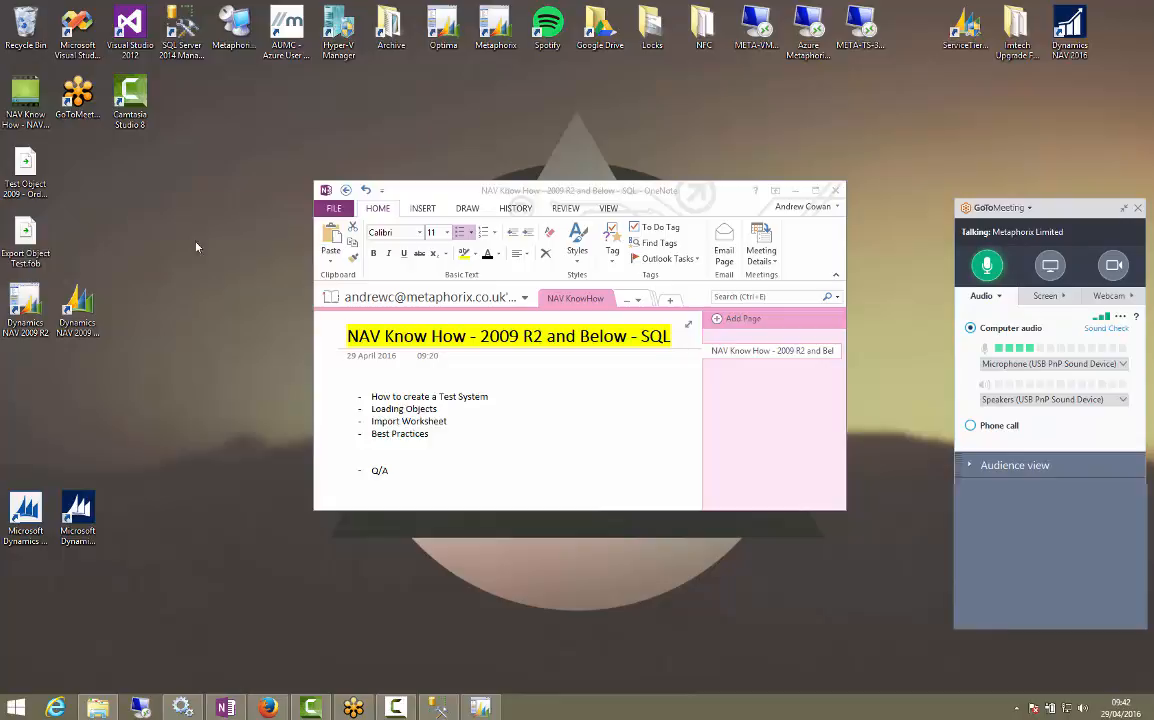
mouse_move(128, 454)
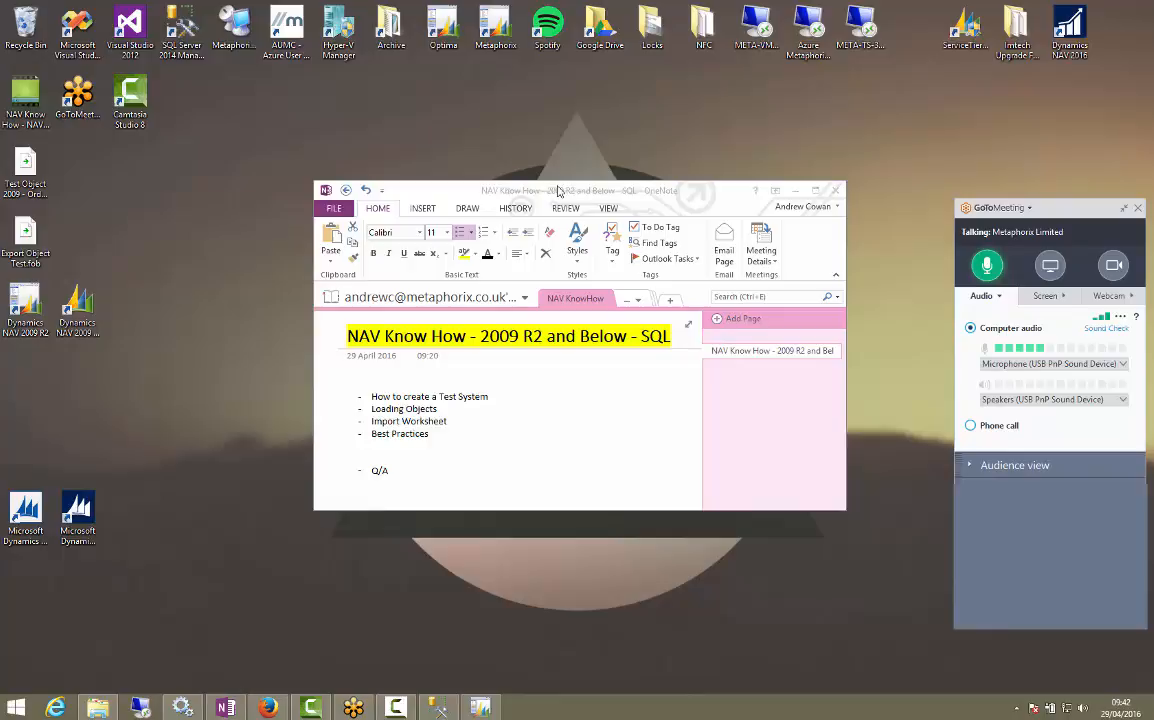
Reposition the OneNote NAV Know How agenda window
drag(578, 190, 484, 208)
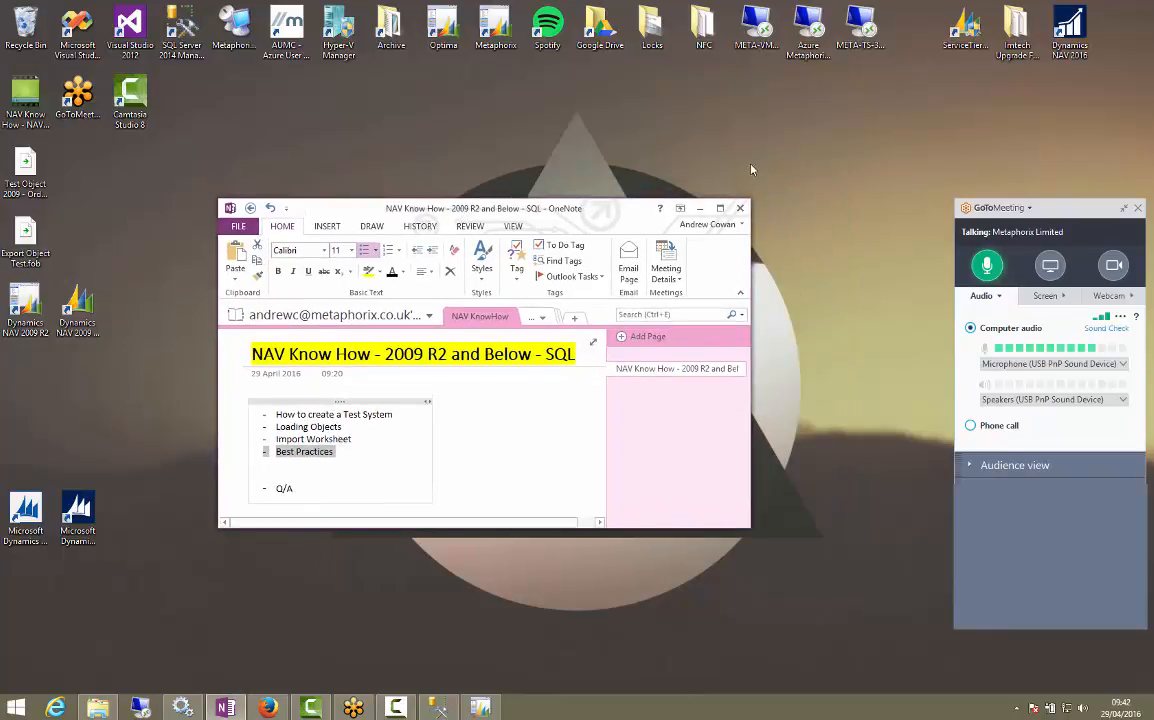